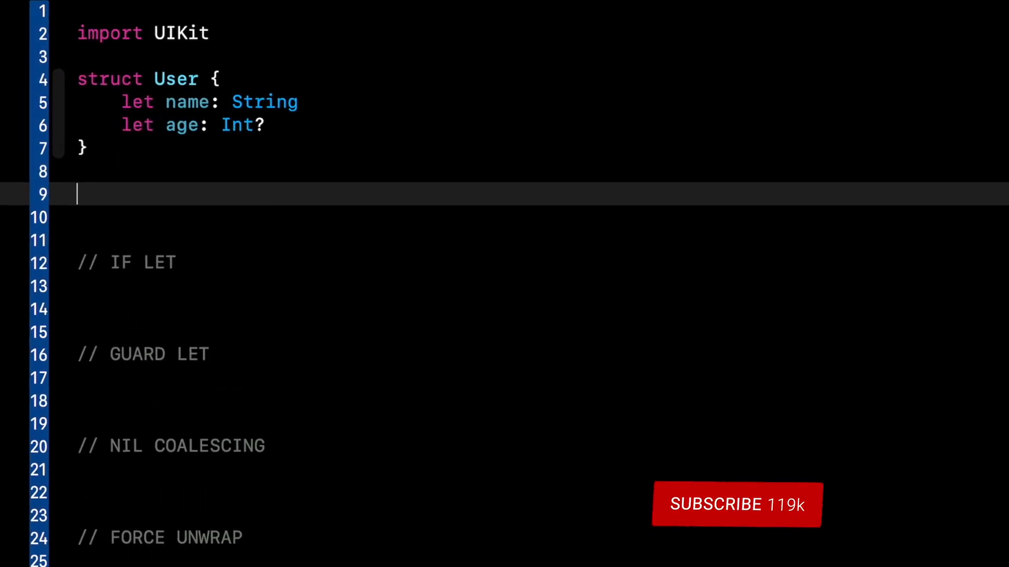
Step: Declare let user = User(name: "Sean", age: nil) on line 9
text(let user = User(name: "Sean", age: n)
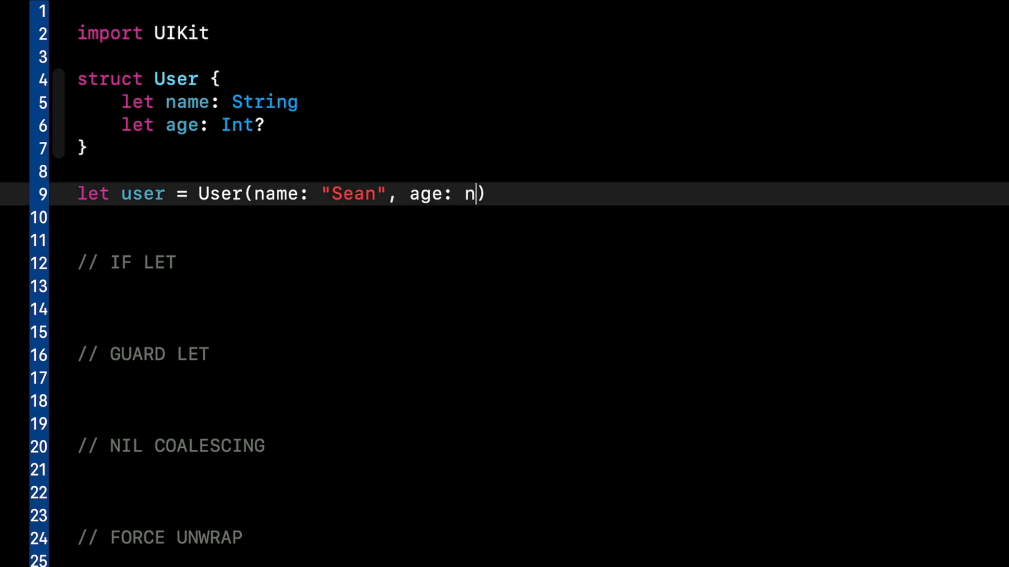
text(il)
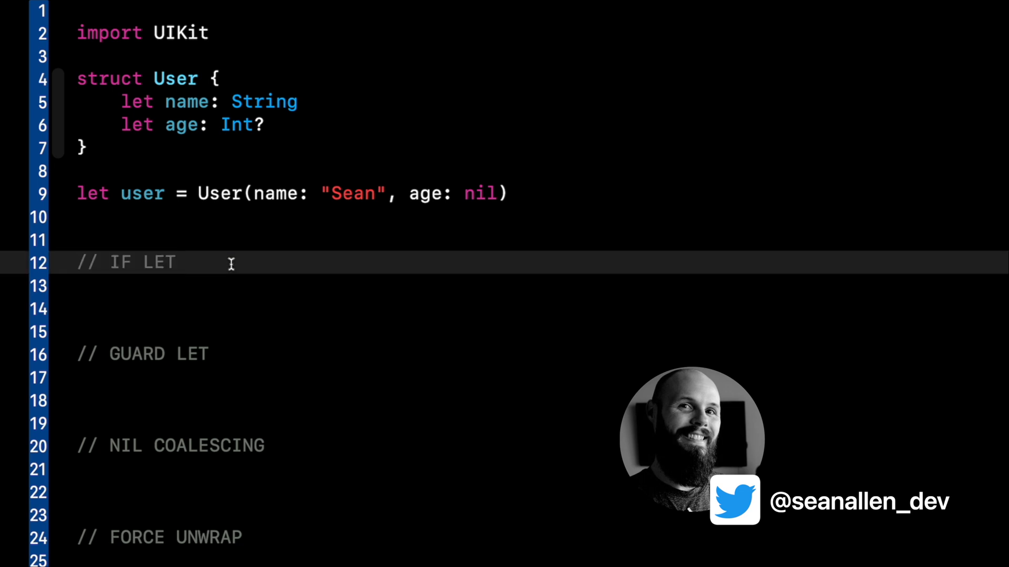
click(178, 263)
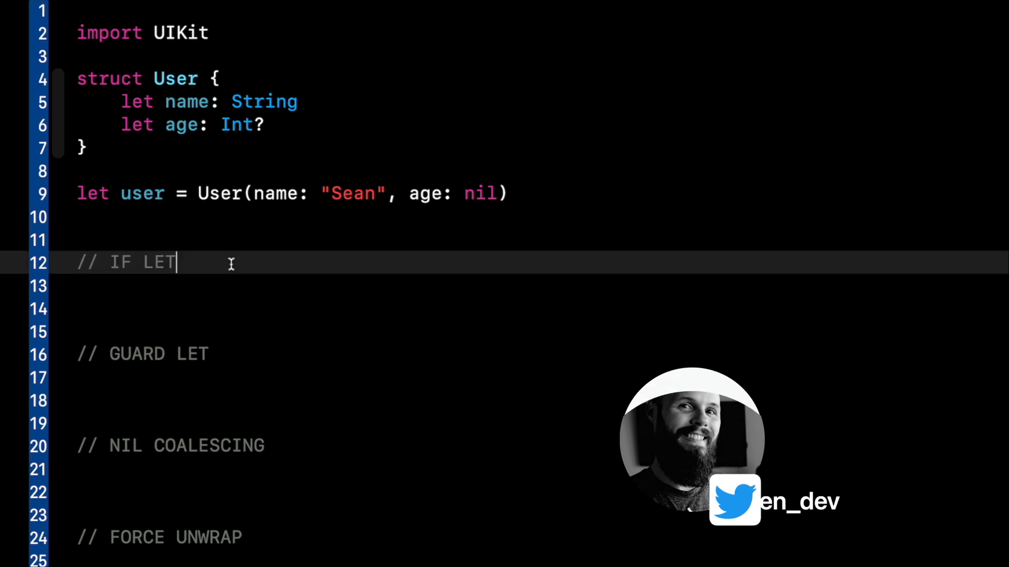
Step: Write if let age = user.age, printing the age or 'User did not enter an age'
key(Return)
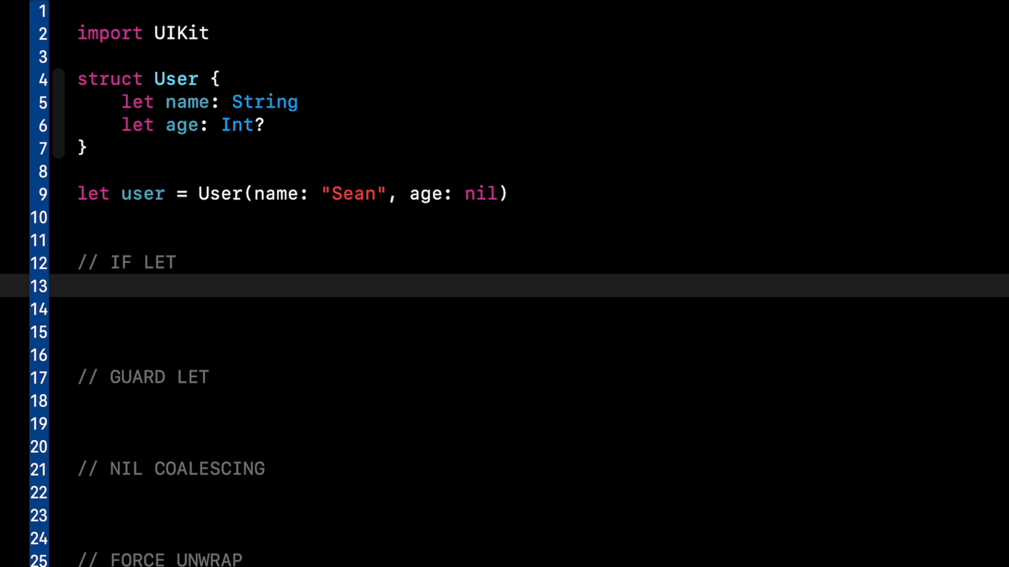
text(if let age =)
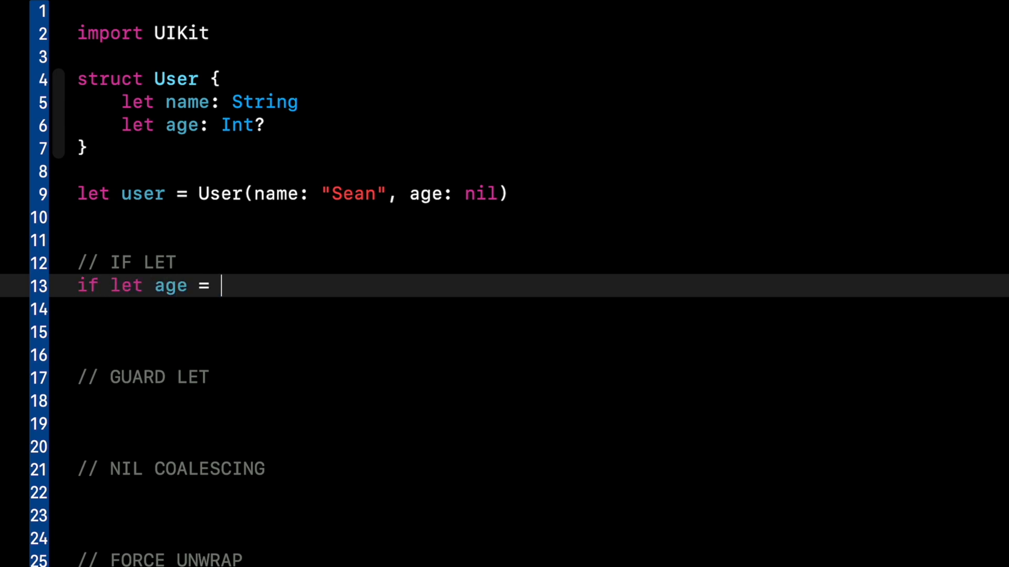
text(user.age {)
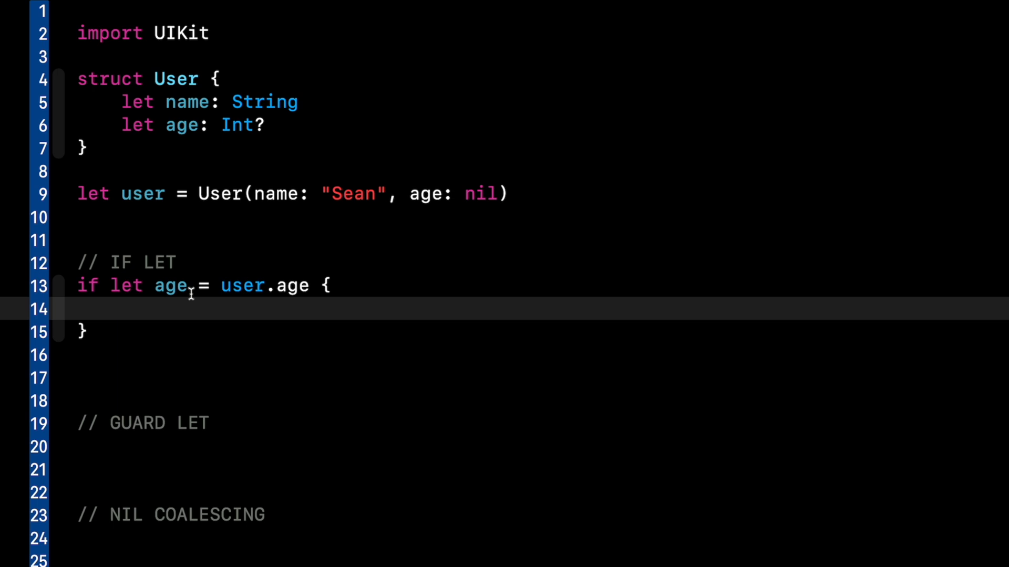
double_click(97, 286)
text( else {)
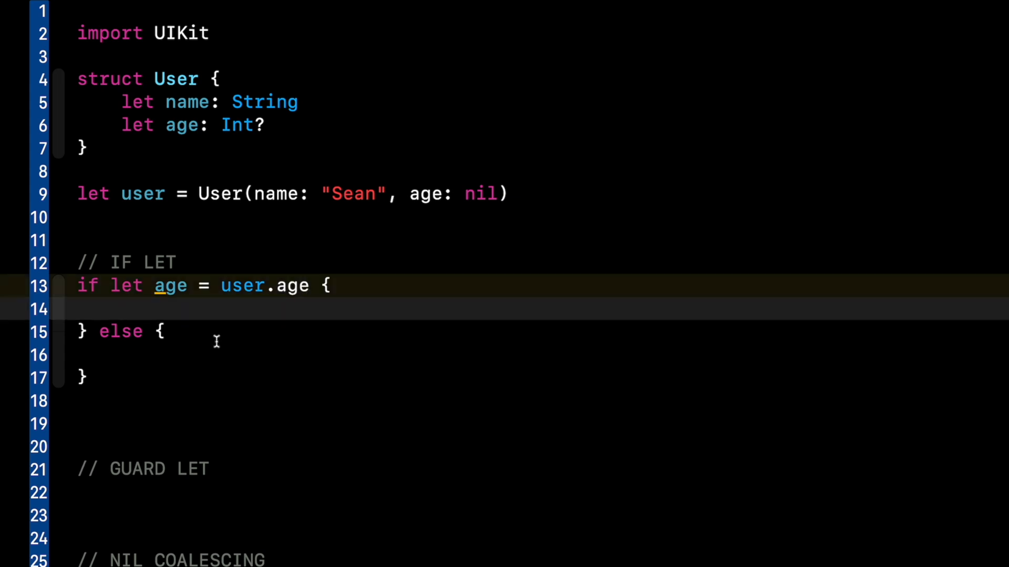
text(print("use"))
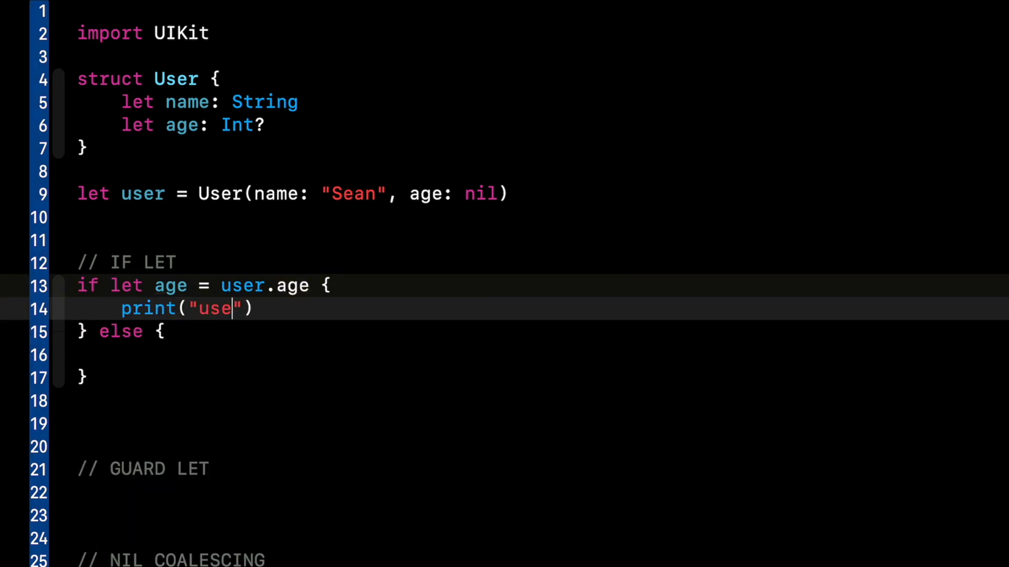
text(r's age is \()
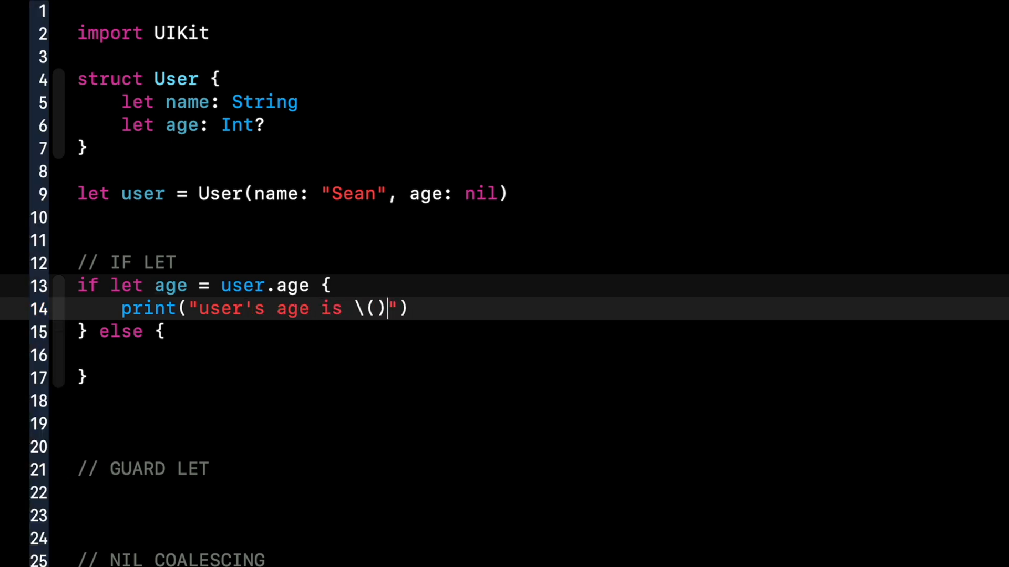
text(age)
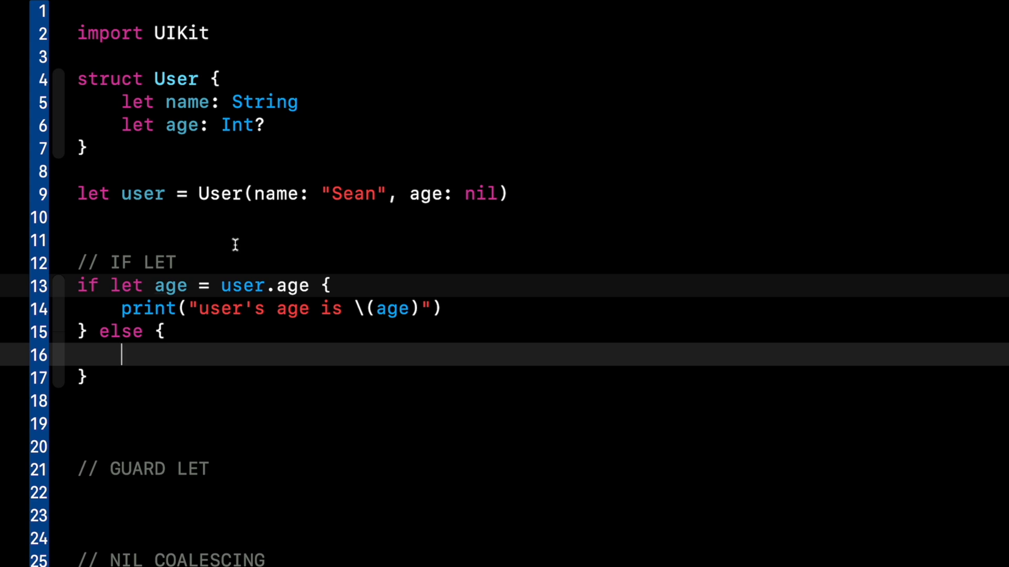
text(print("User did not)
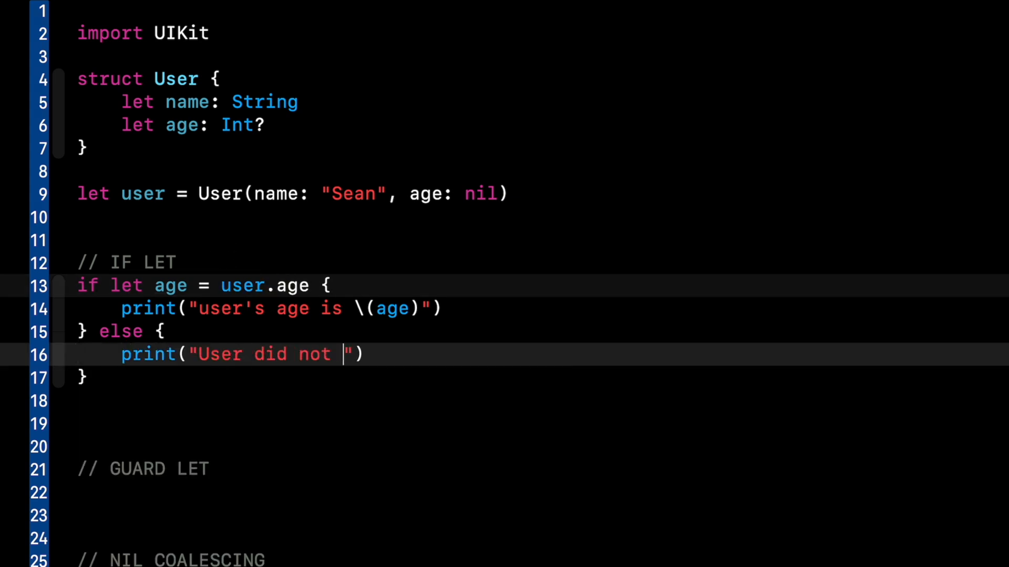
text(enter an age)
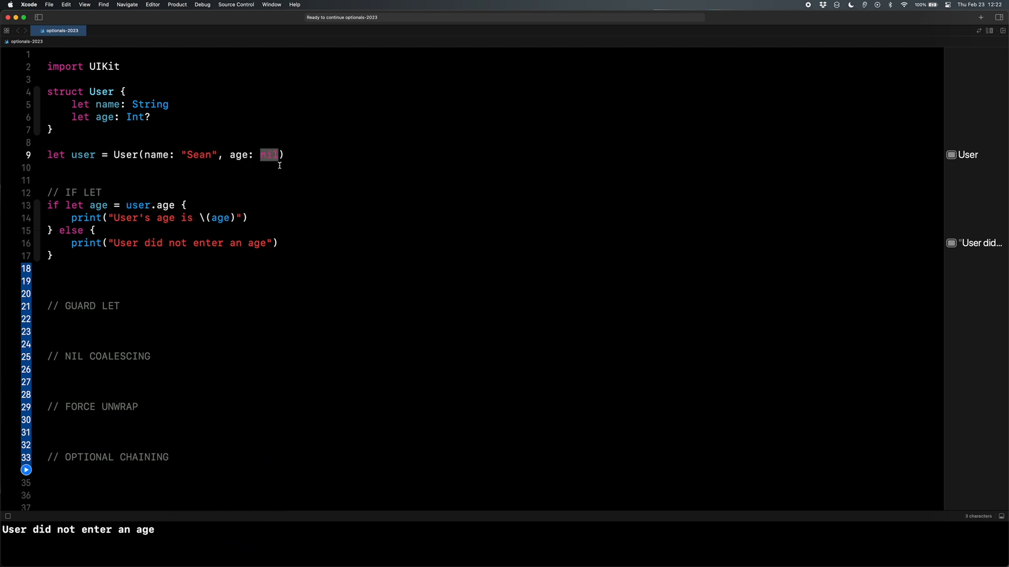
Step: Change the user's age from nil to 41 and rerun the playground
text(41)
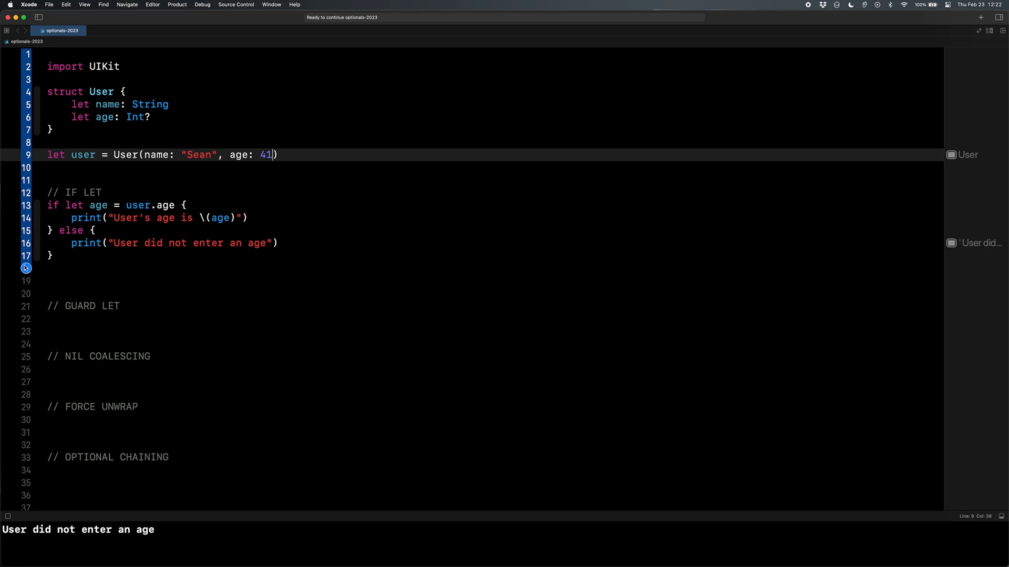
click(26, 269)
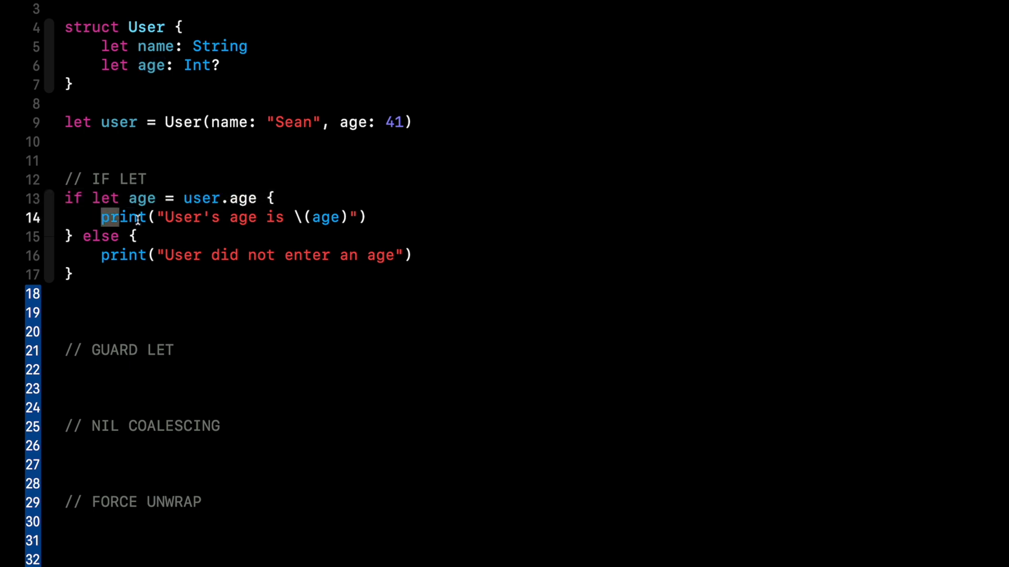
drag(100, 217, 367, 217)
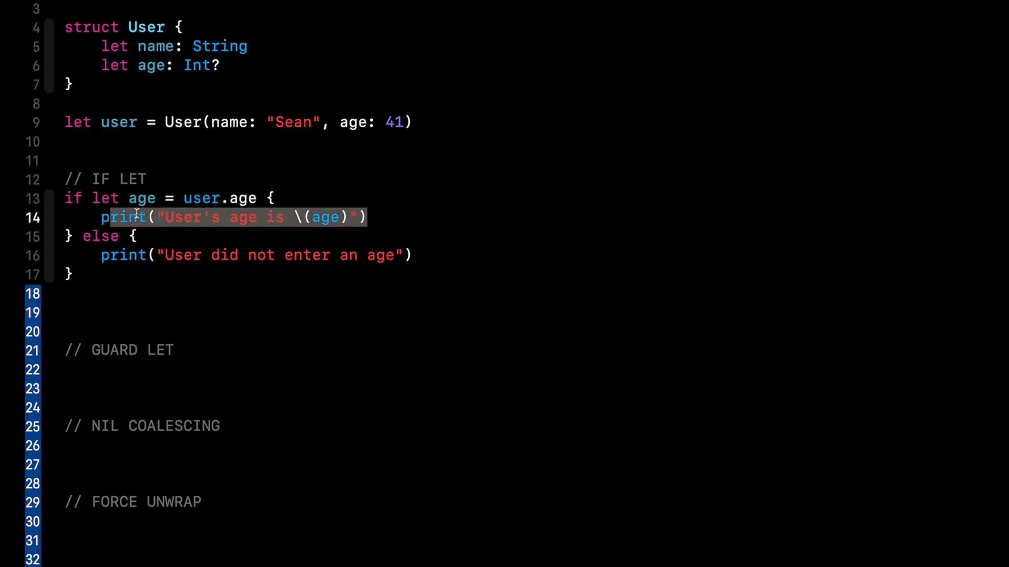
text(// 50 l)
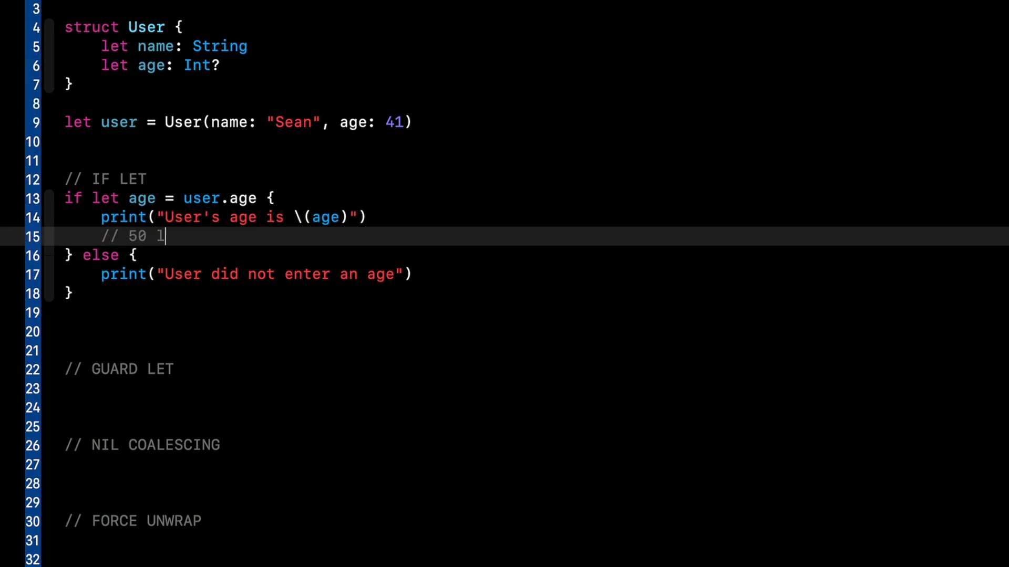
text(ines of code)
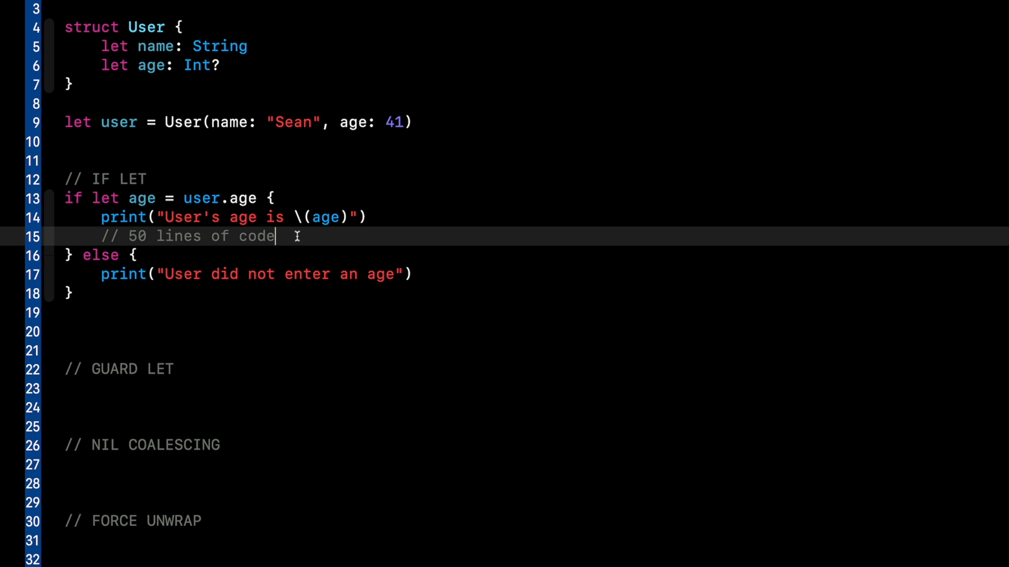
mouse_move(196, 274)
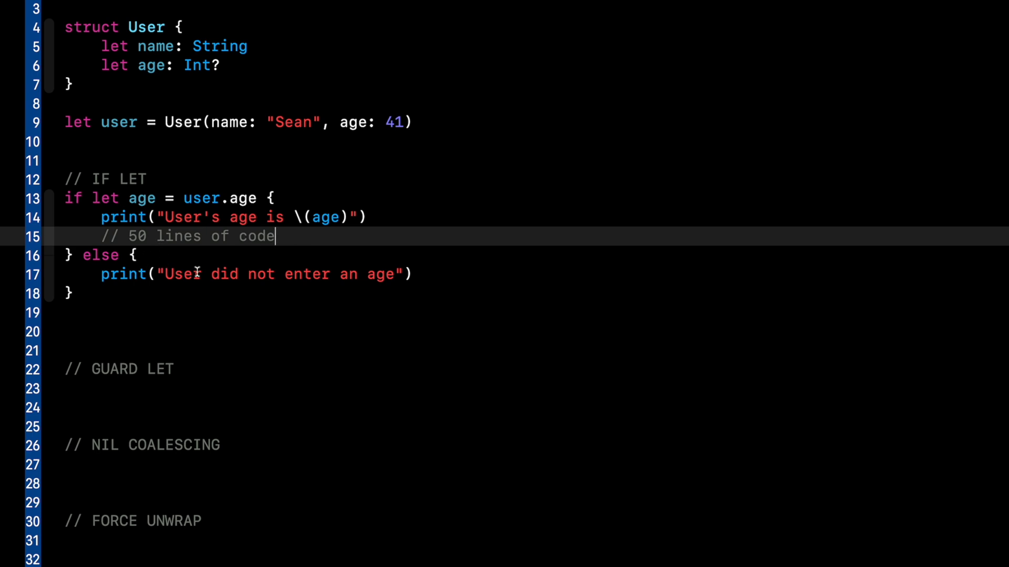
click(412, 275)
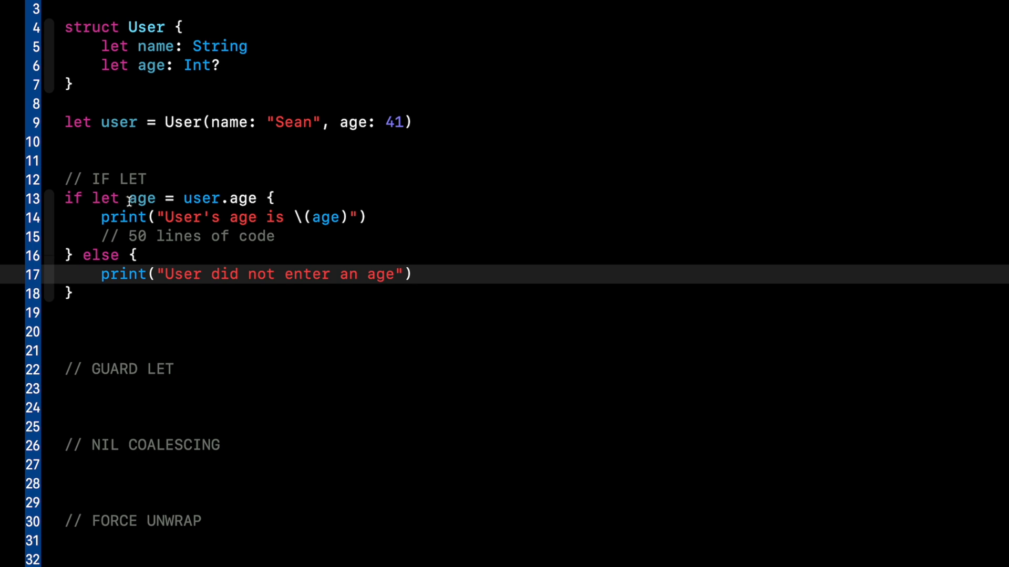
mouse_move(190, 201)
text(if ag)
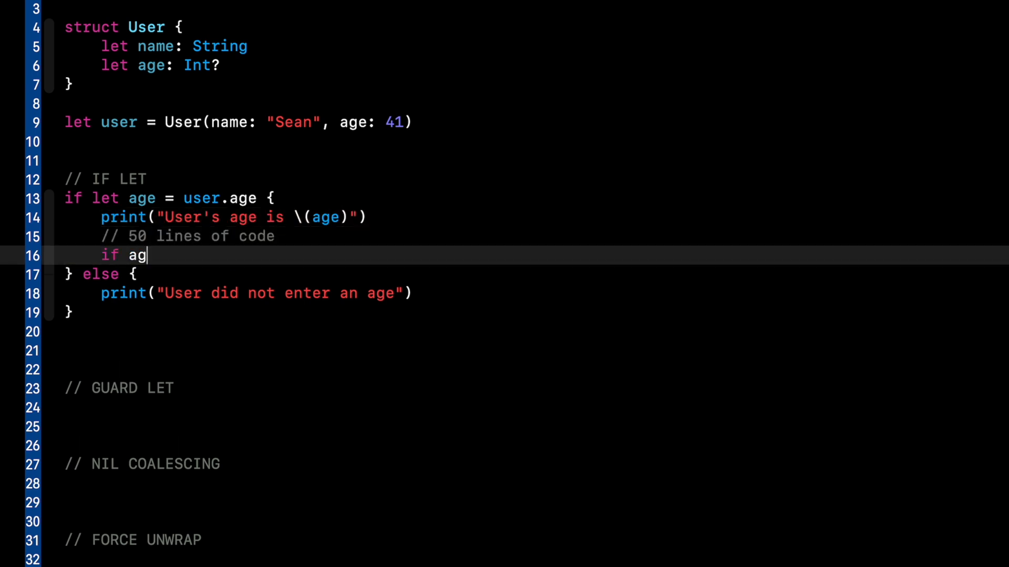
text(e > 40 {)
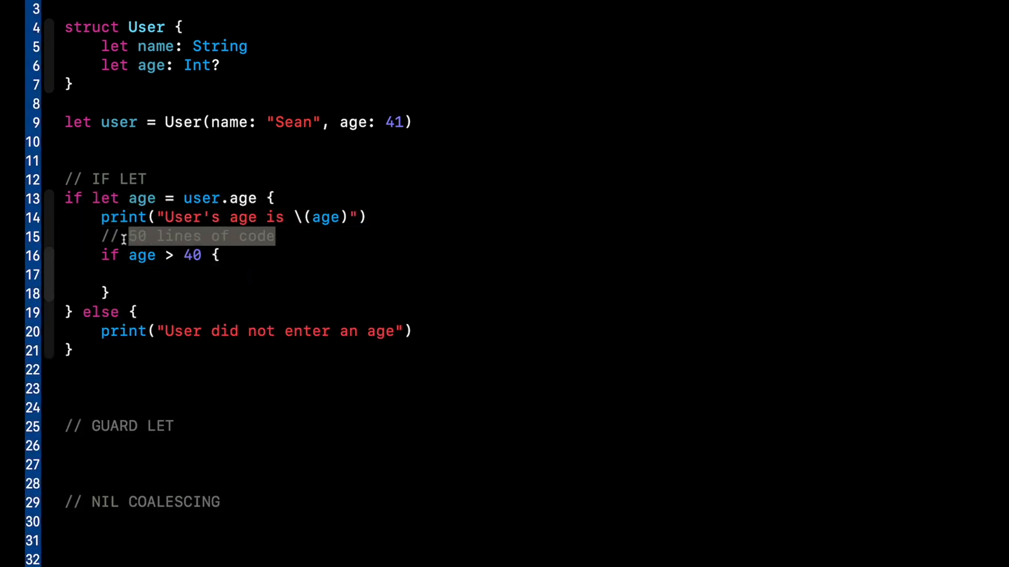
key(Delete)
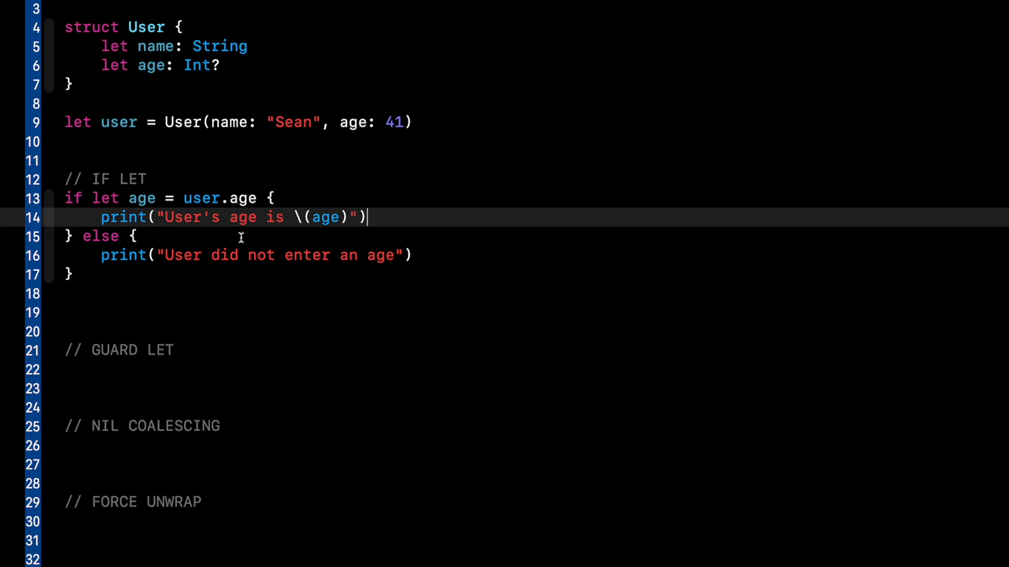
mouse_move(147, 304)
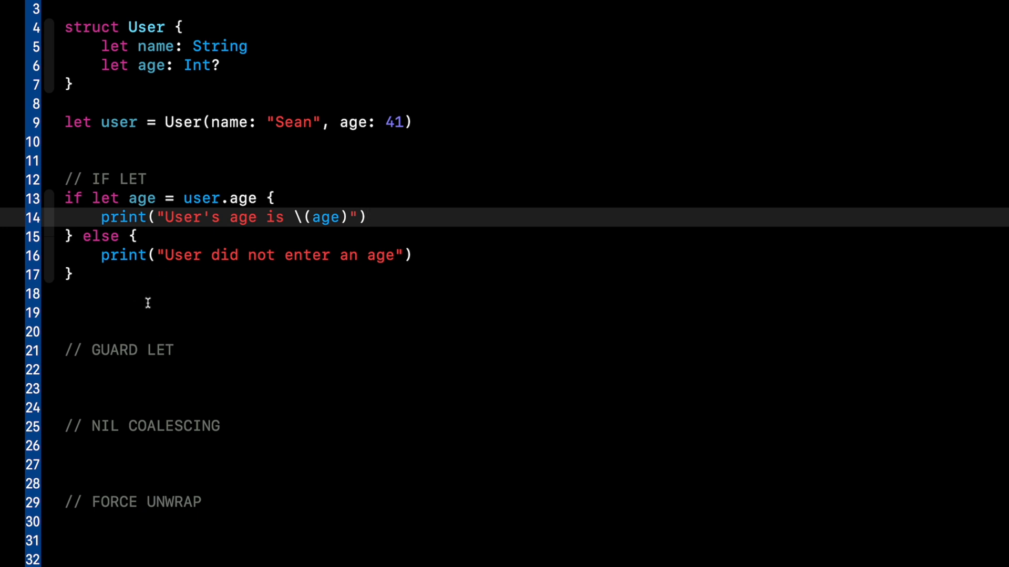
Step: Declare func check(age: Int) in the GUARD LET section
scroll(down, 3)
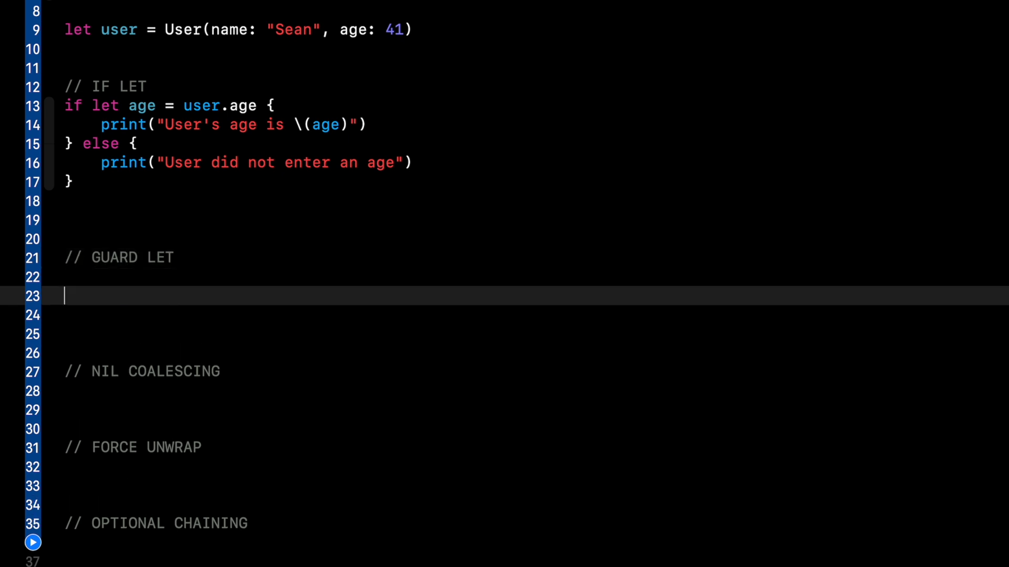
scroll(down, 3)
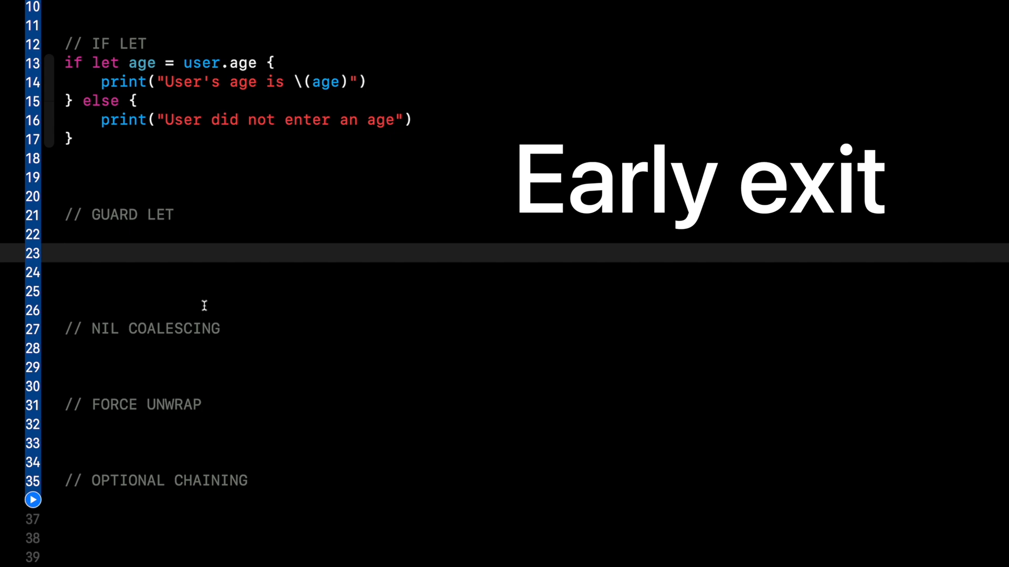
text(func ch)
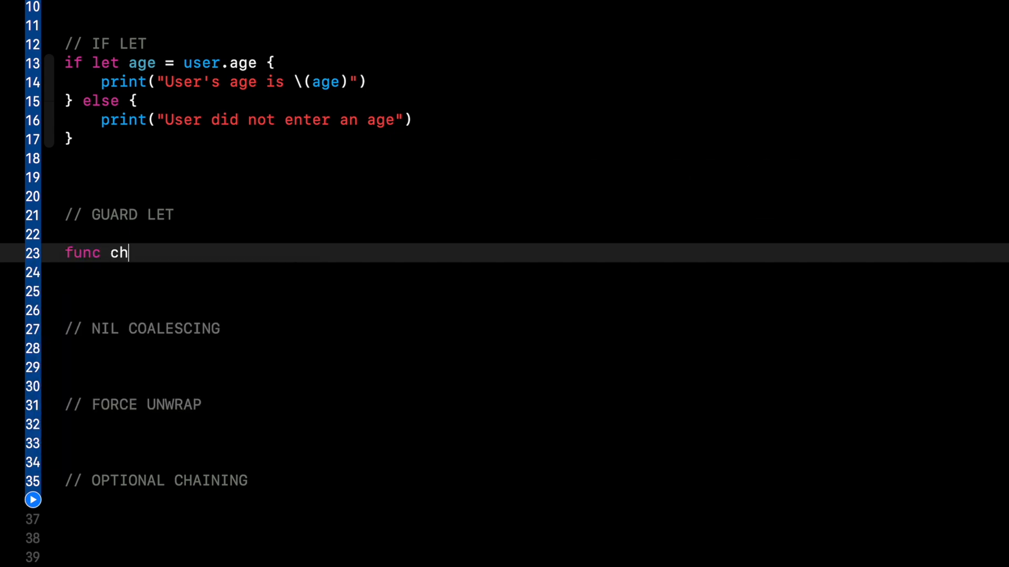
text(eck(age: Int?) {)
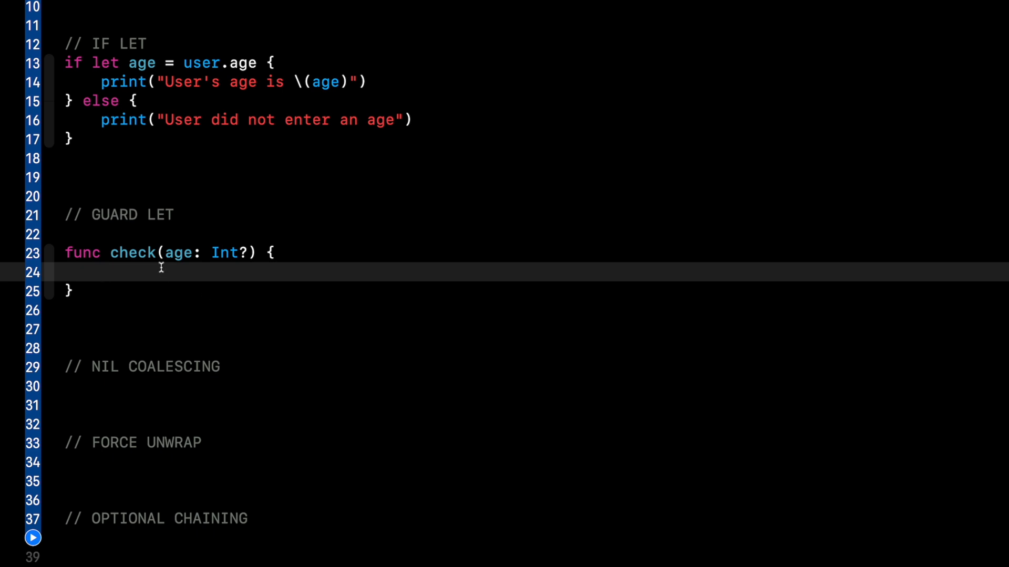
Step: Add guard let age = age else { print("Age is nil"); return } inside check
click(100, 272)
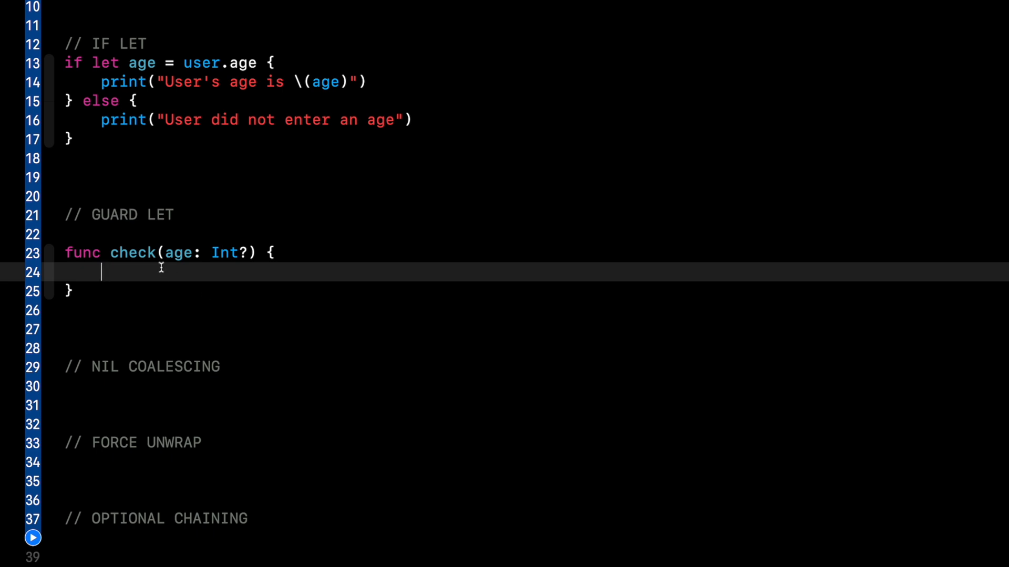
click(207, 253)
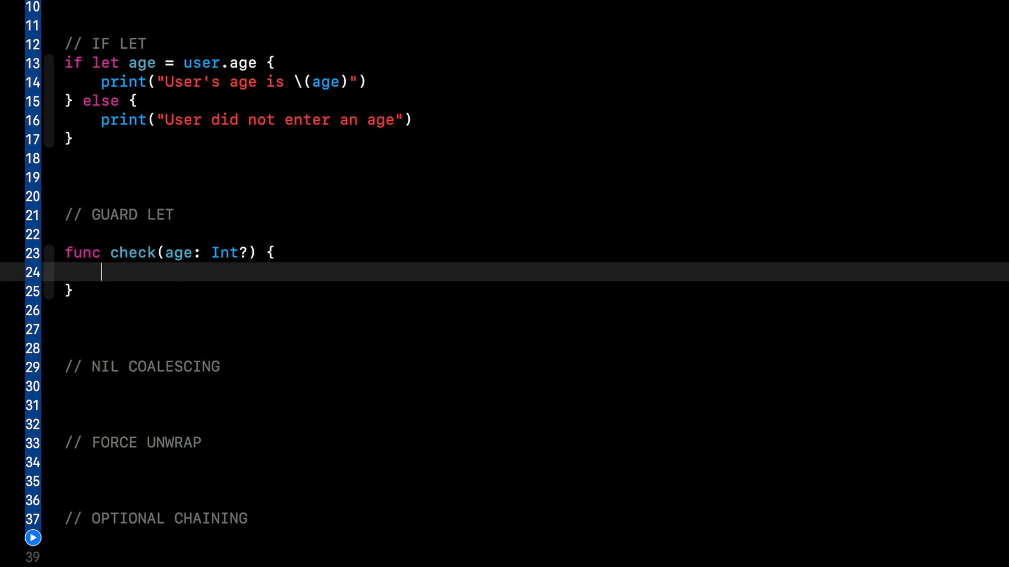
text(guard let age = age else {)
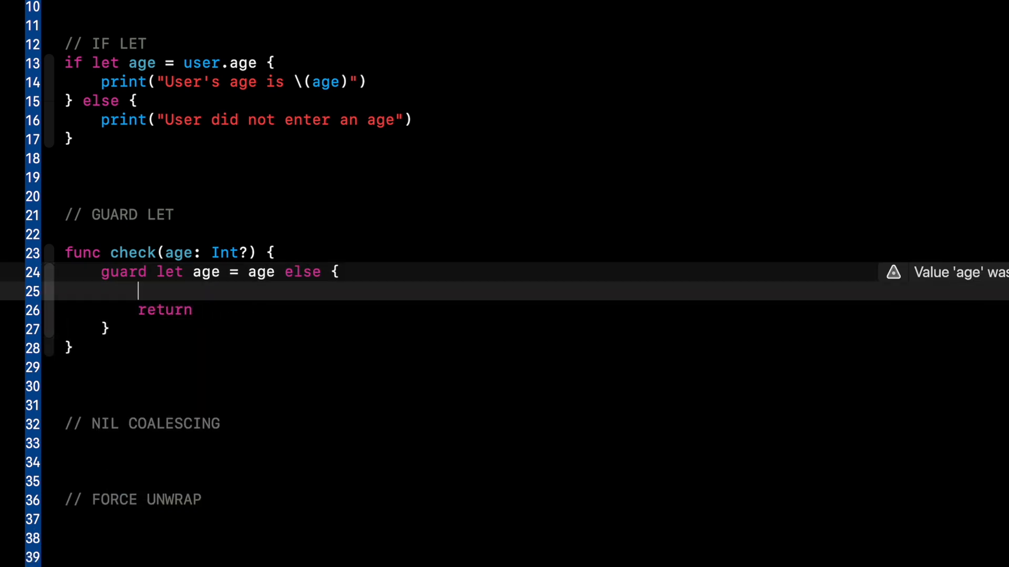
text(print("Age is nil"))
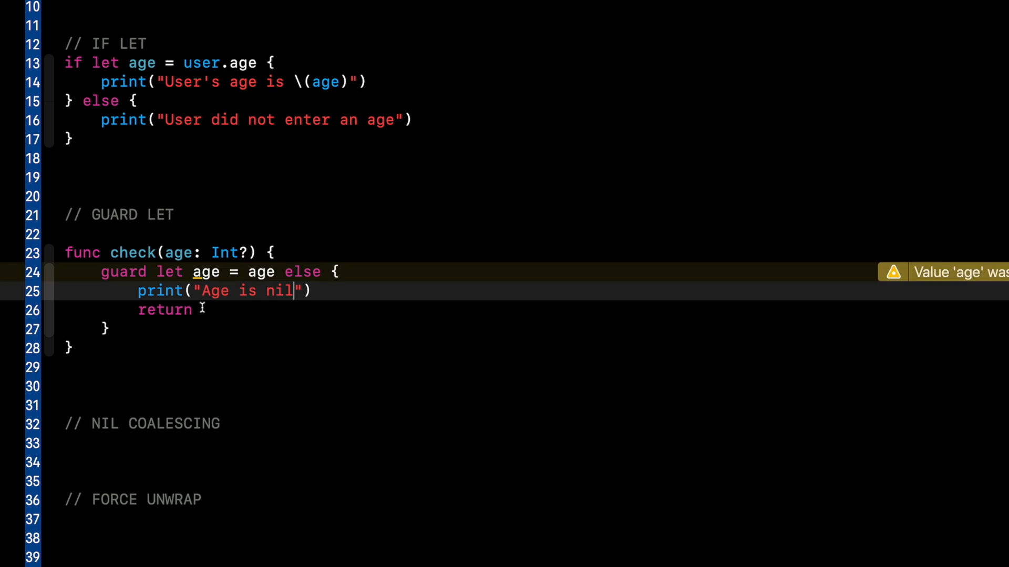
double_click(164, 310)
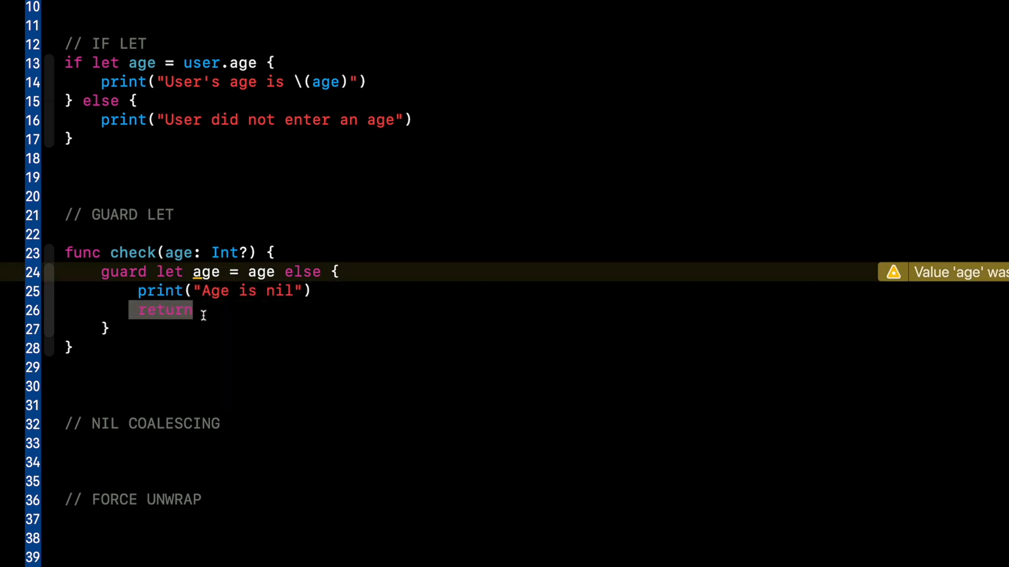
Step: Add an empty if age > 40 { } block after the guard
click(112, 329)
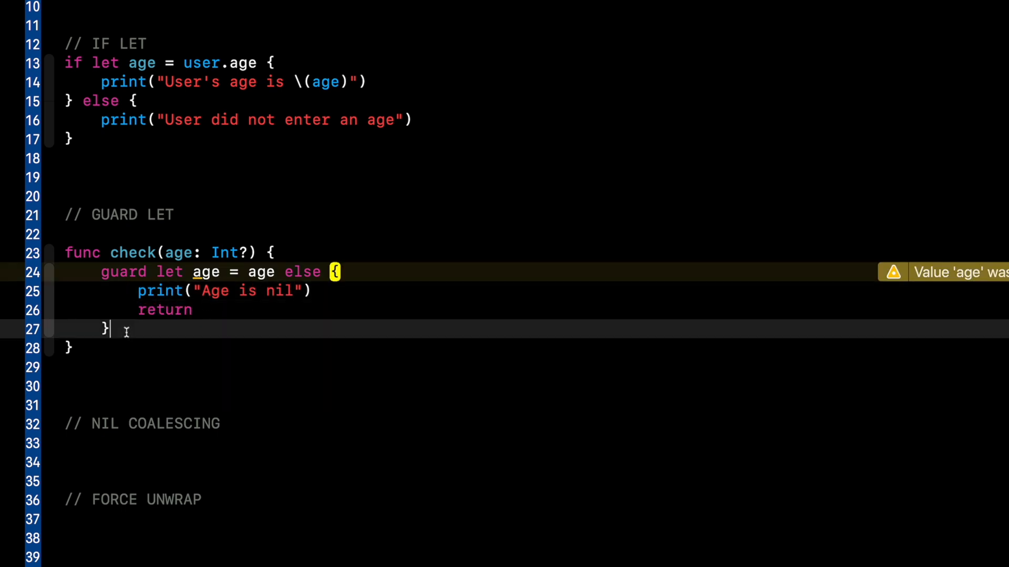
text(if ag)
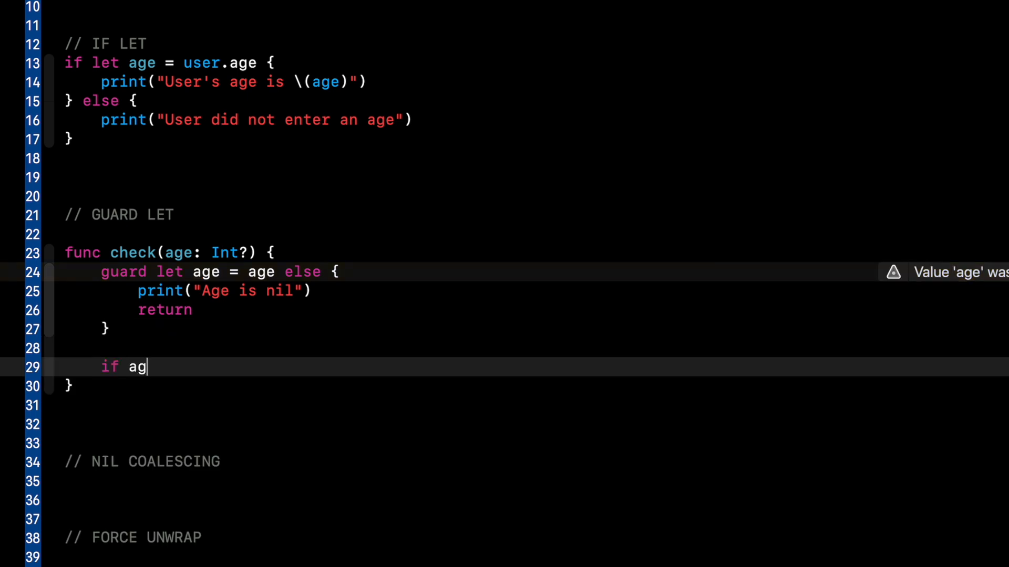
text(e > 40 {)
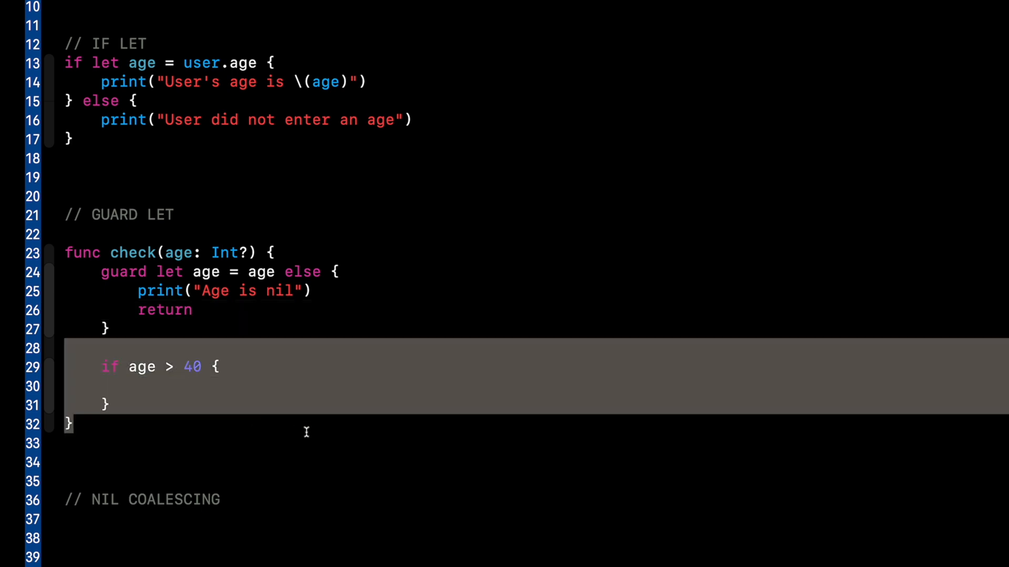
click(123, 330)
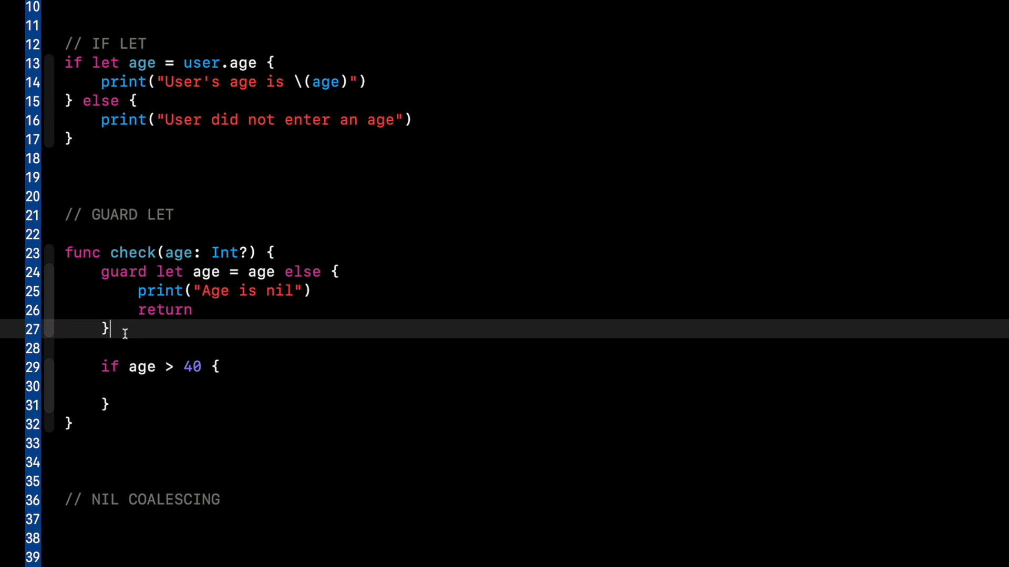
mouse_move(121, 316)
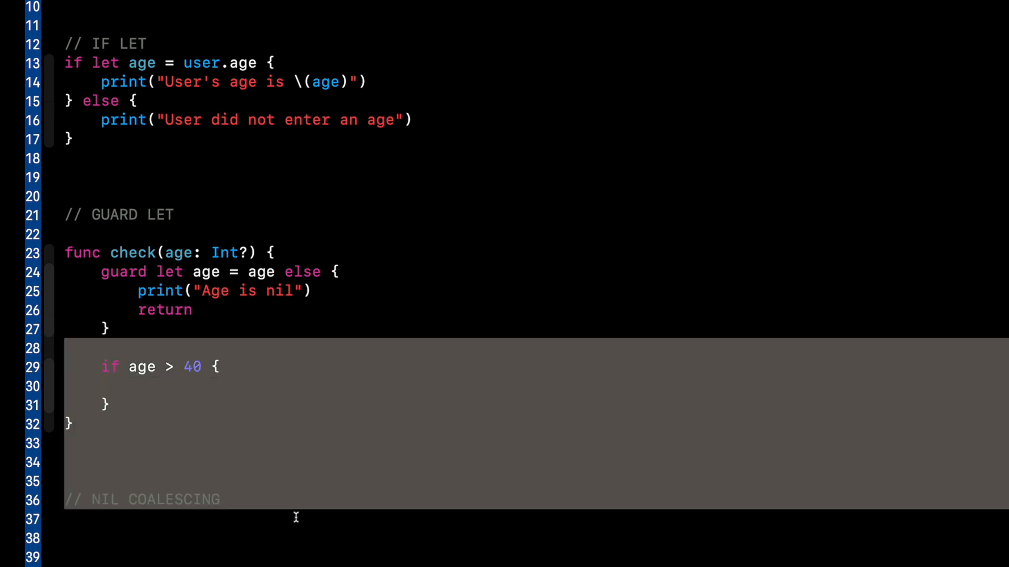
click(119, 329)
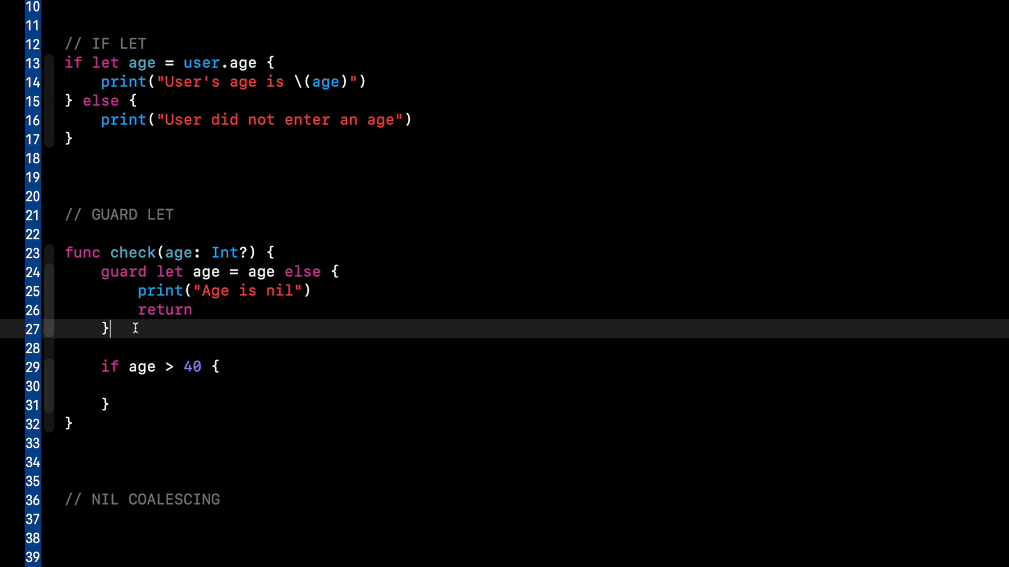
mouse_move(109, 328)
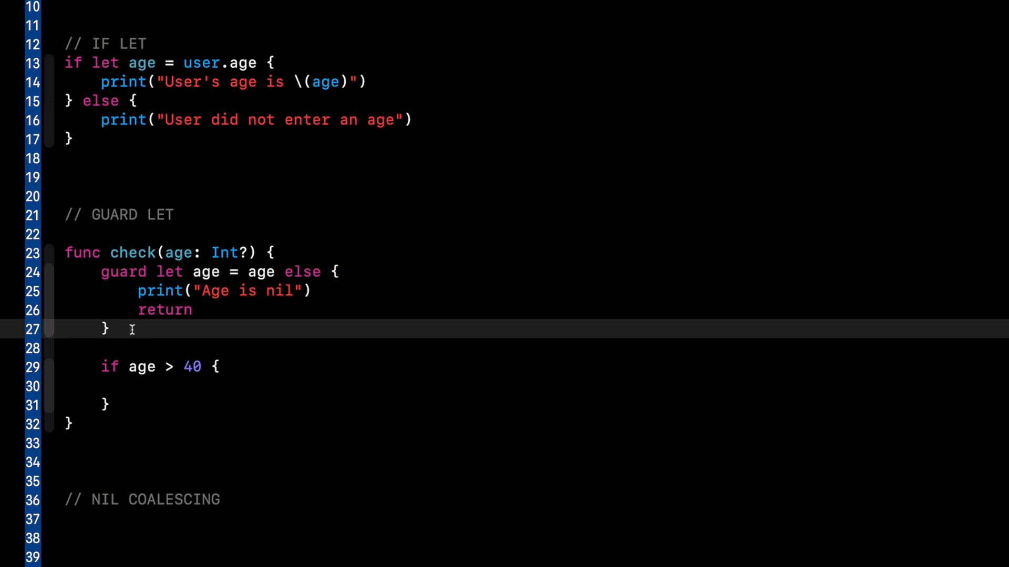
double_click(206, 272)
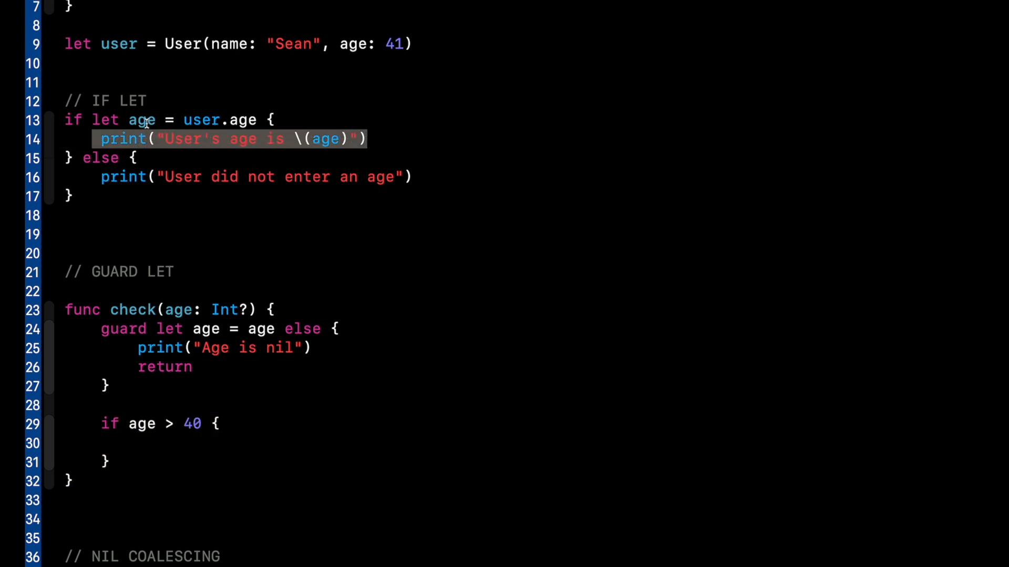
mouse_move(180, 180)
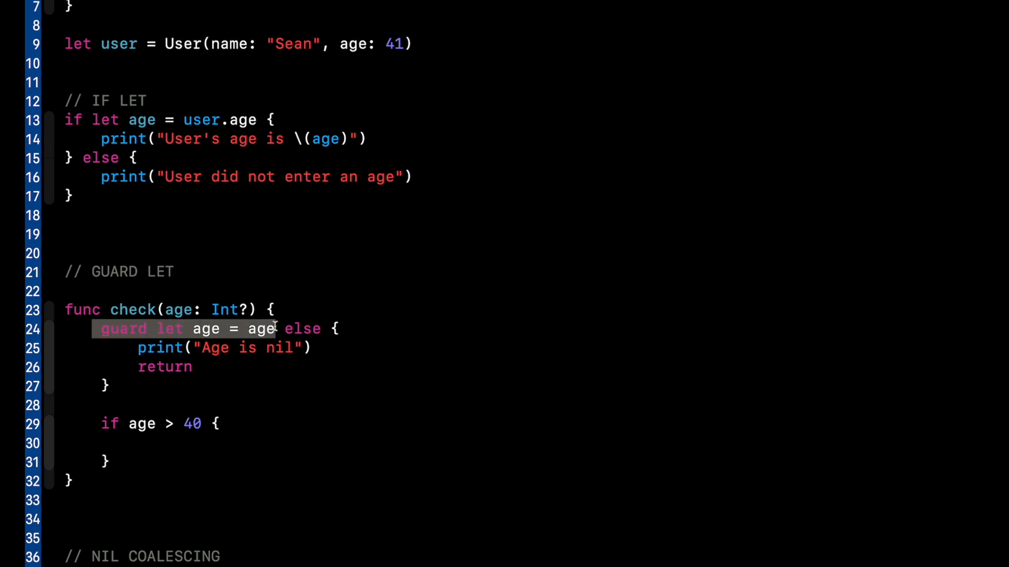
Step: Remove '= age' so the guard reads guard let age else {
click(249, 329)
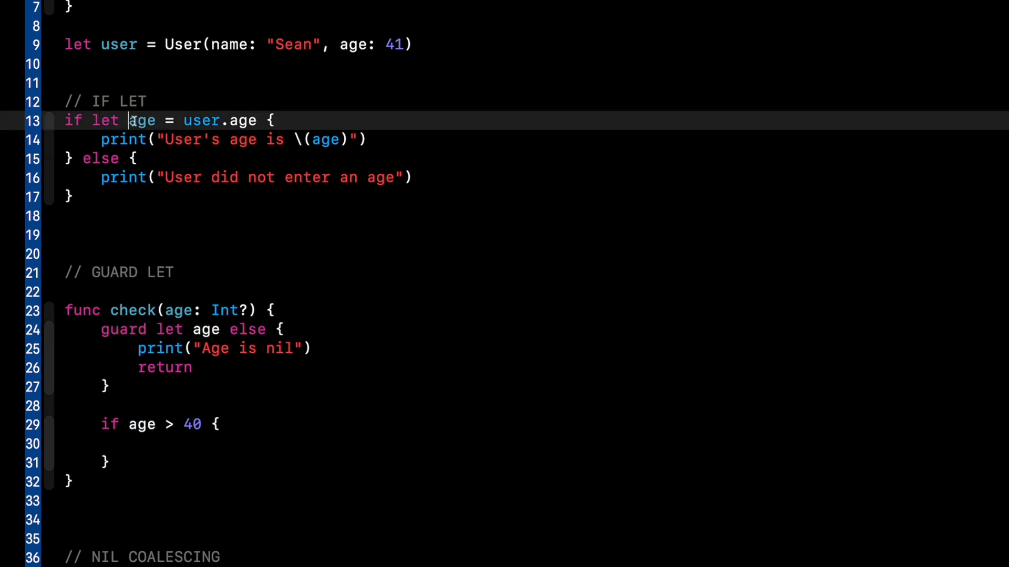
scroll(up, 3)
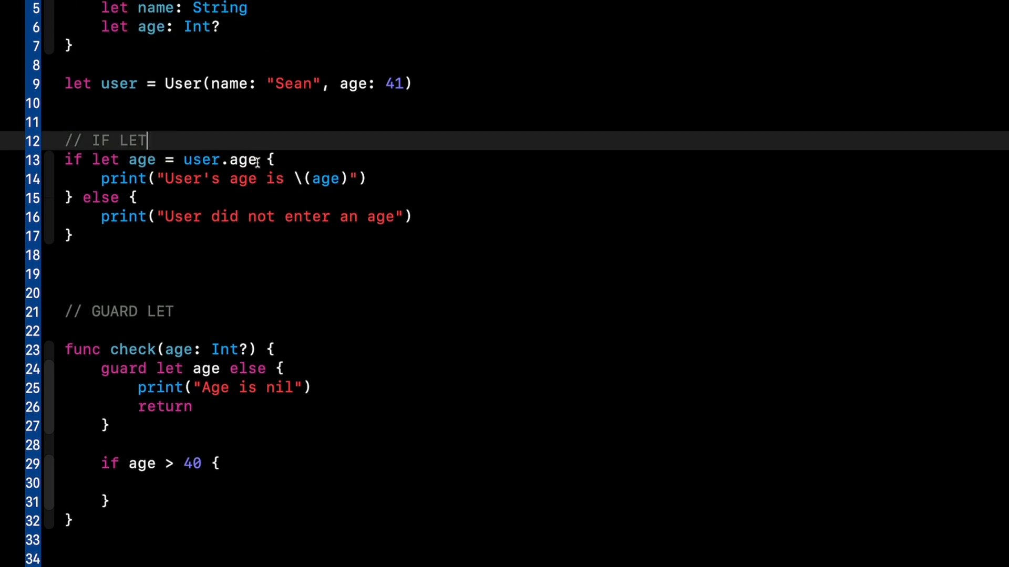
click(229, 160)
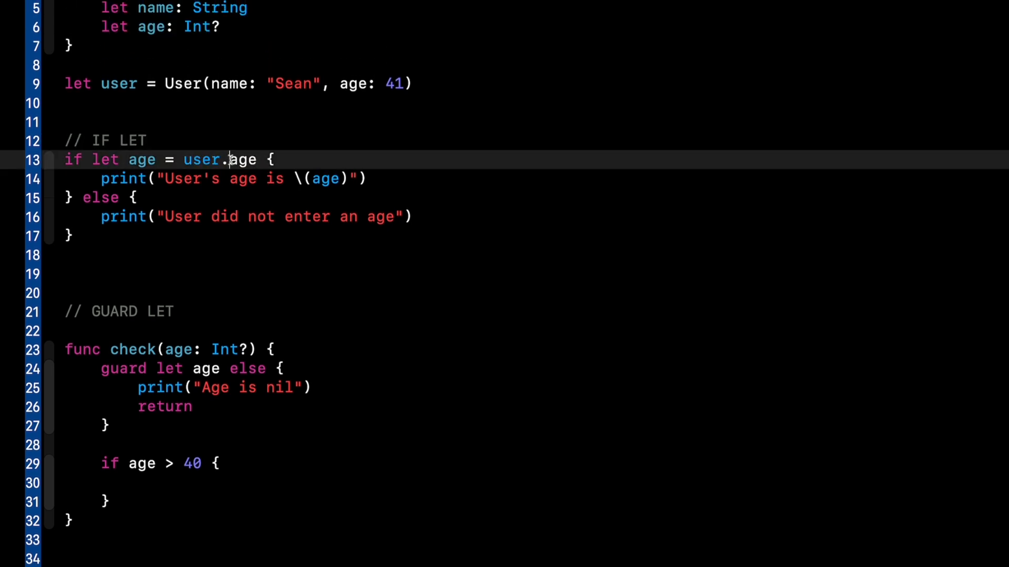
double_click(203, 160)
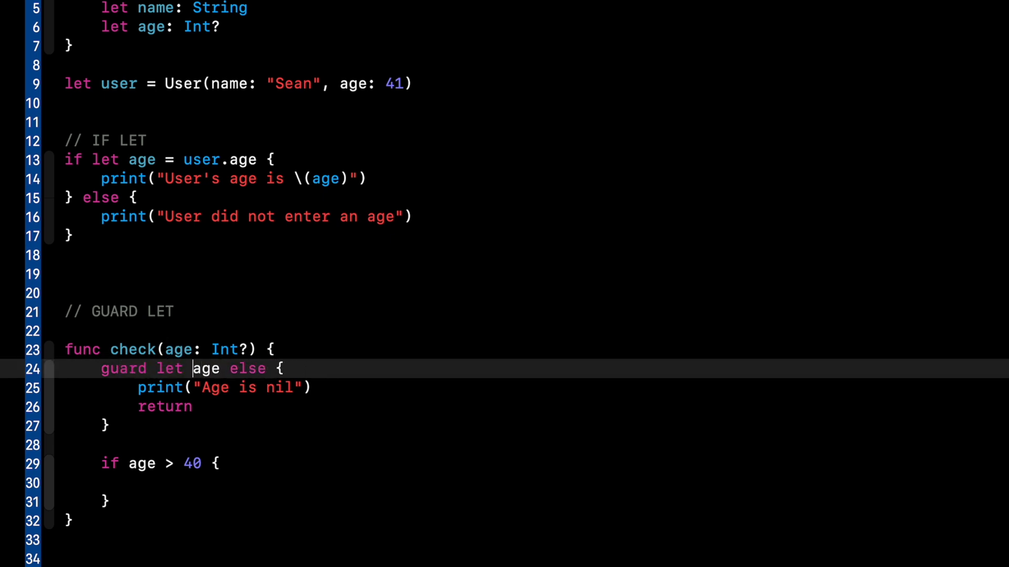
double_click(206, 369)
text(check(age: Int?)
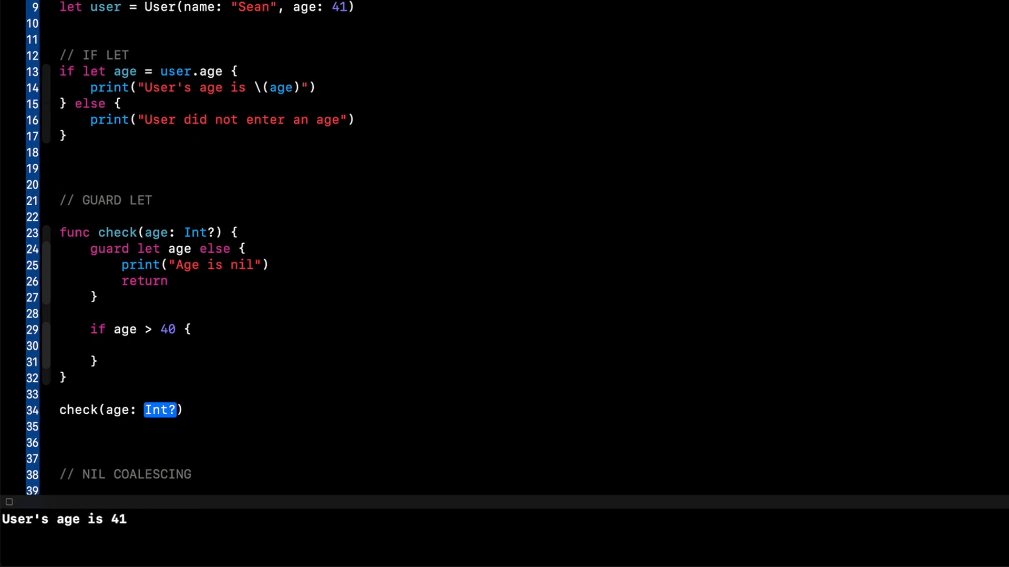
Step: Call check(age: user.age) and print "You are old" in the over-40 block
text(user.age)
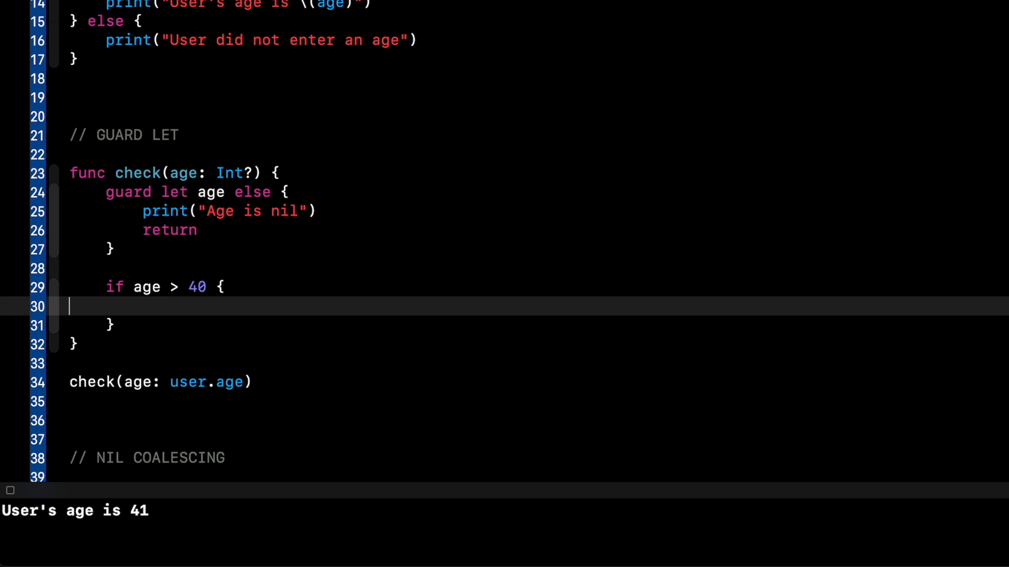
text(print(""))
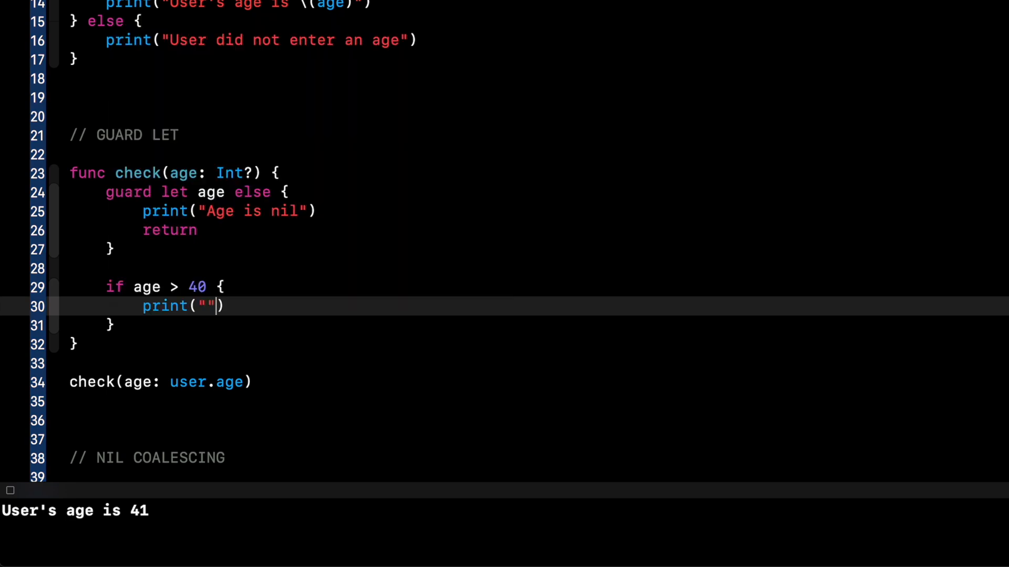
text(You are old)
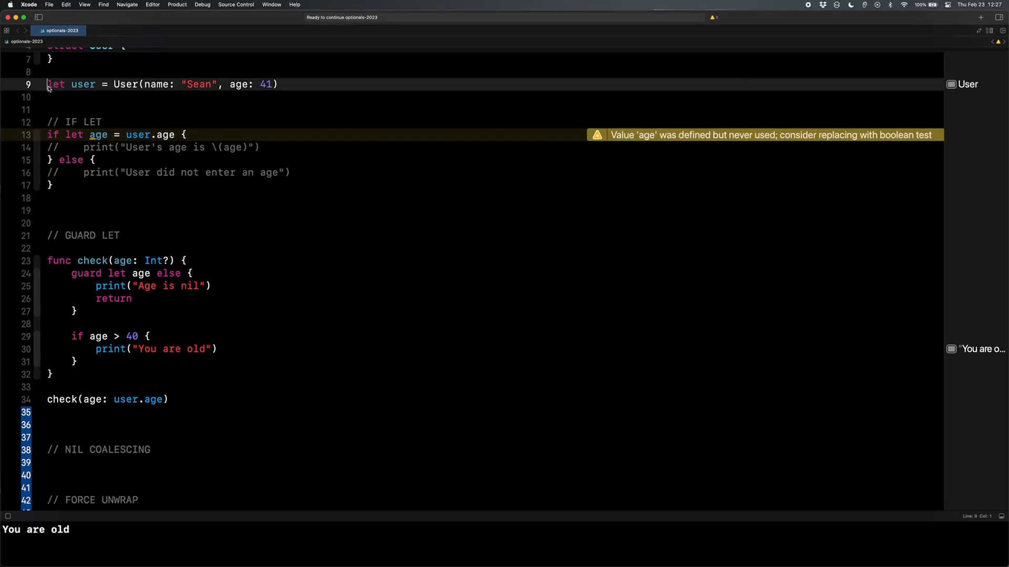
Step: Set the user's age back to nil and rerun, outputting "Age is nil"
text(nil)
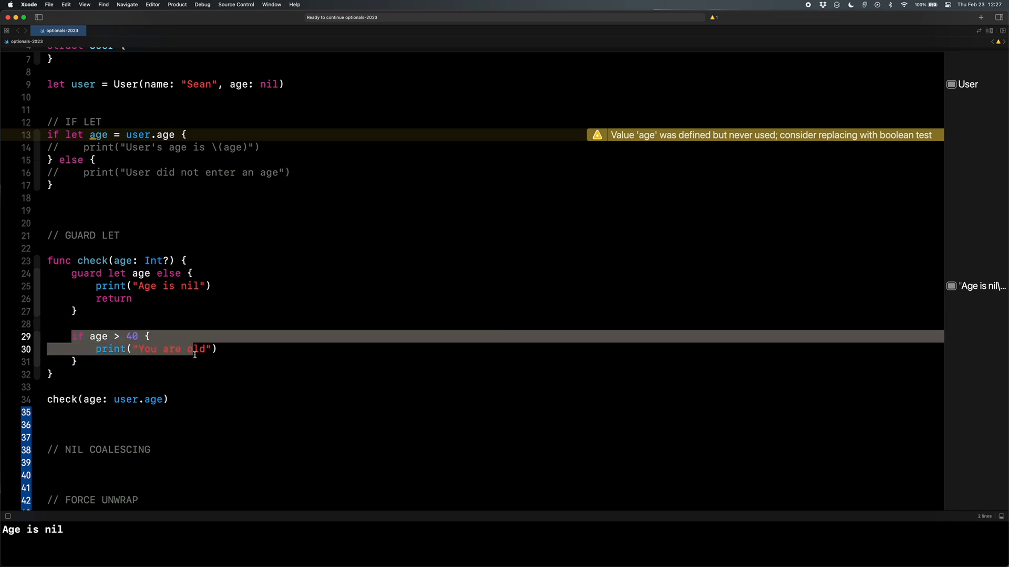
mouse_move(105, 290)
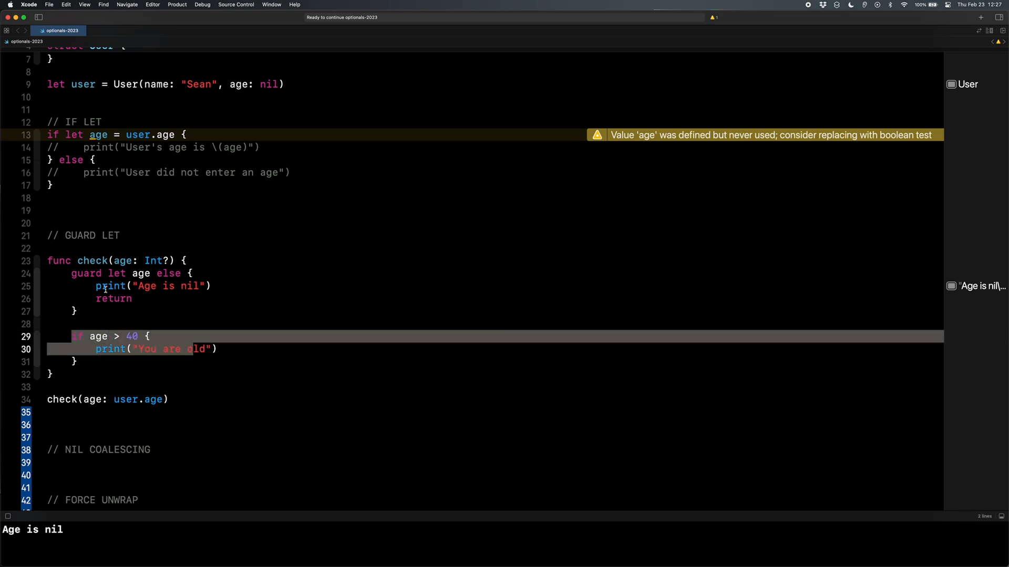
double_click(140, 272)
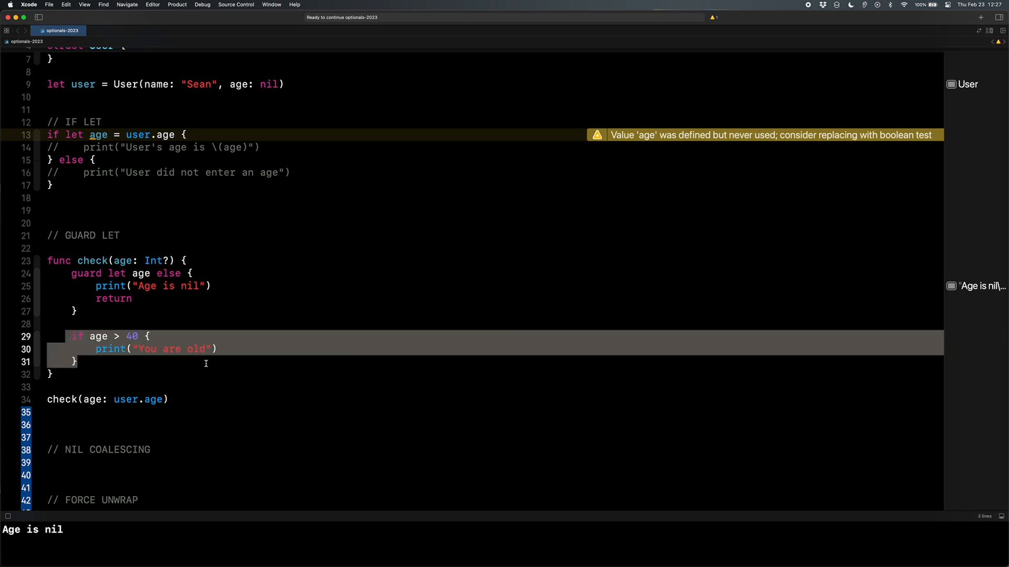
scroll(down, 3)
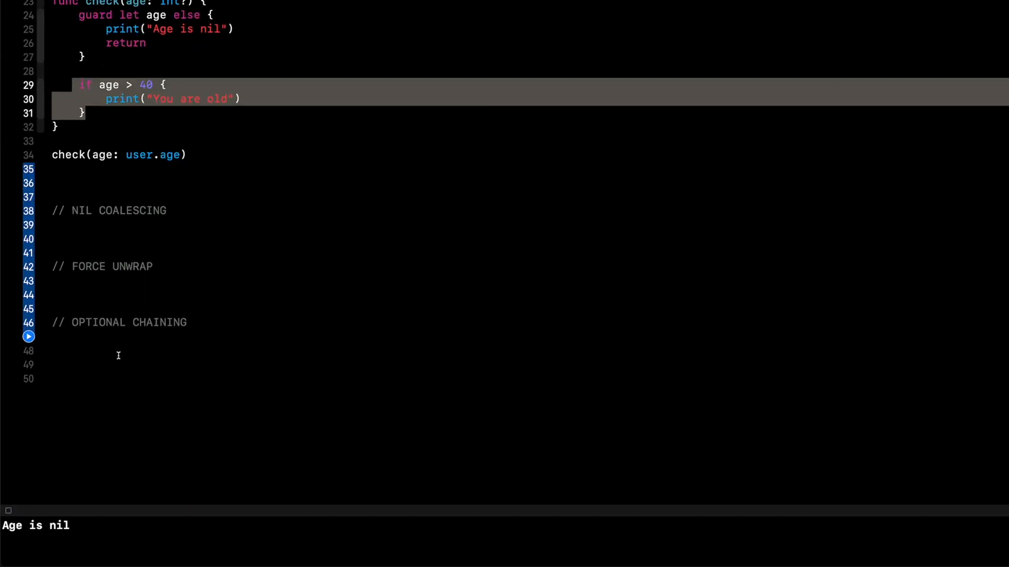
Step: Add let age = user.age ?? 0 under NIL COALESCING
scroll(down, 3)
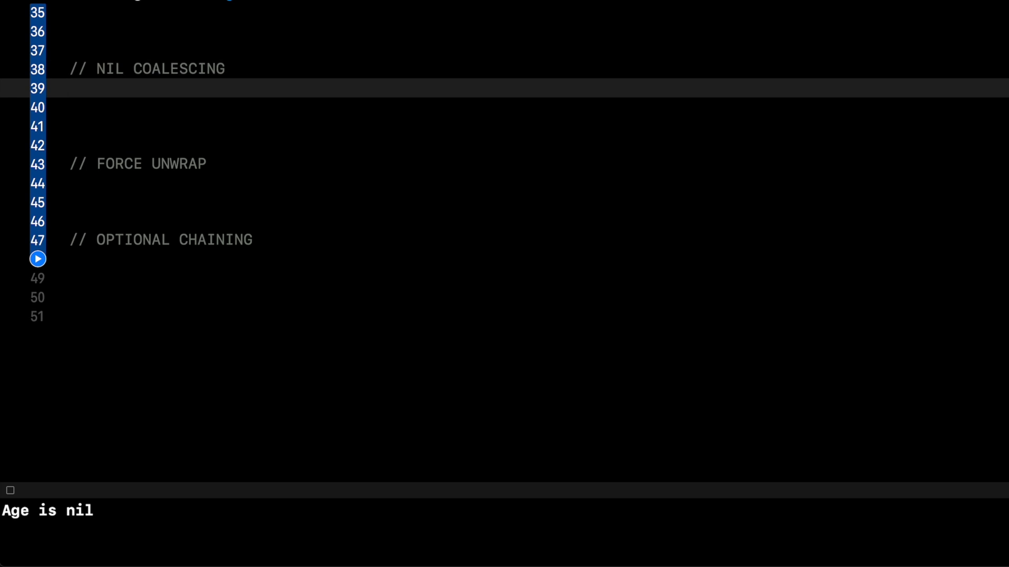
text(let age =)
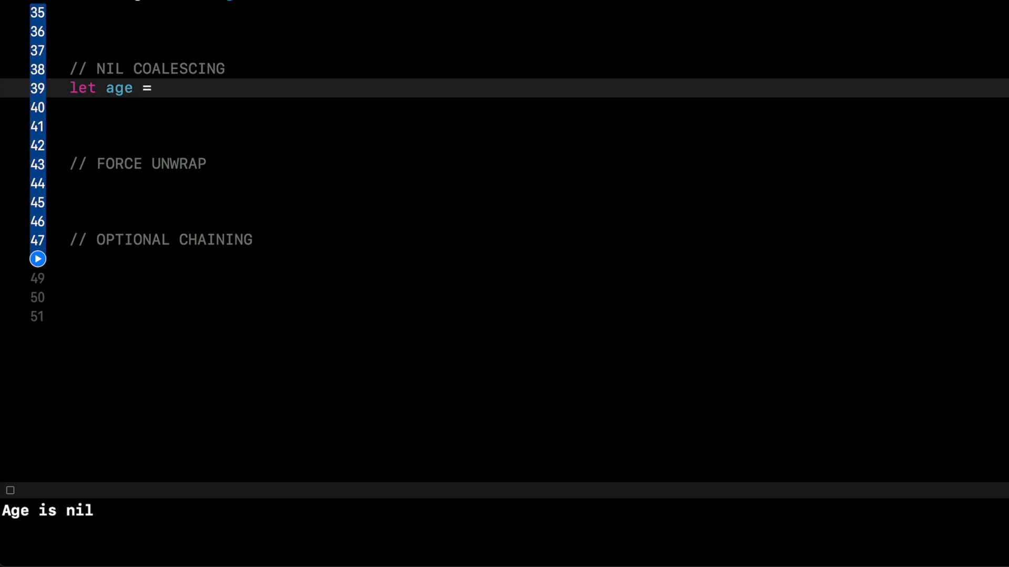
text(user.age)
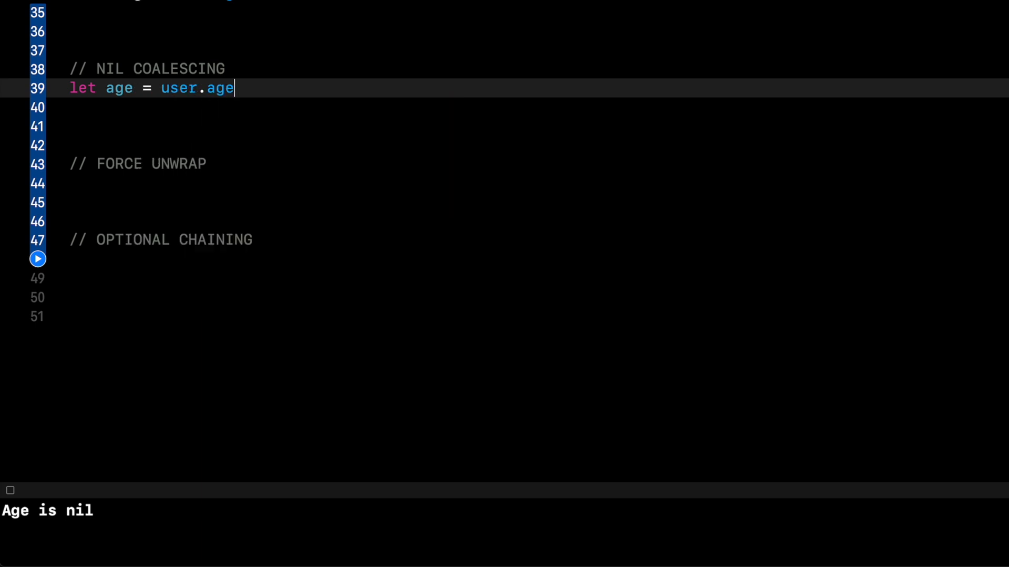
text(?? 0)
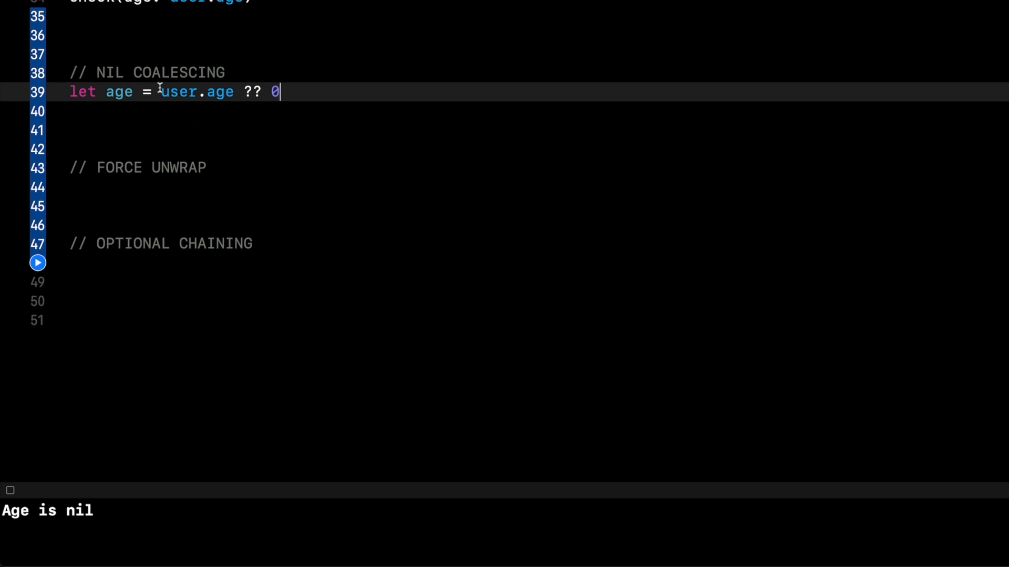
Step: Comment out the if let example with Cmd+/
scroll(up, 3)
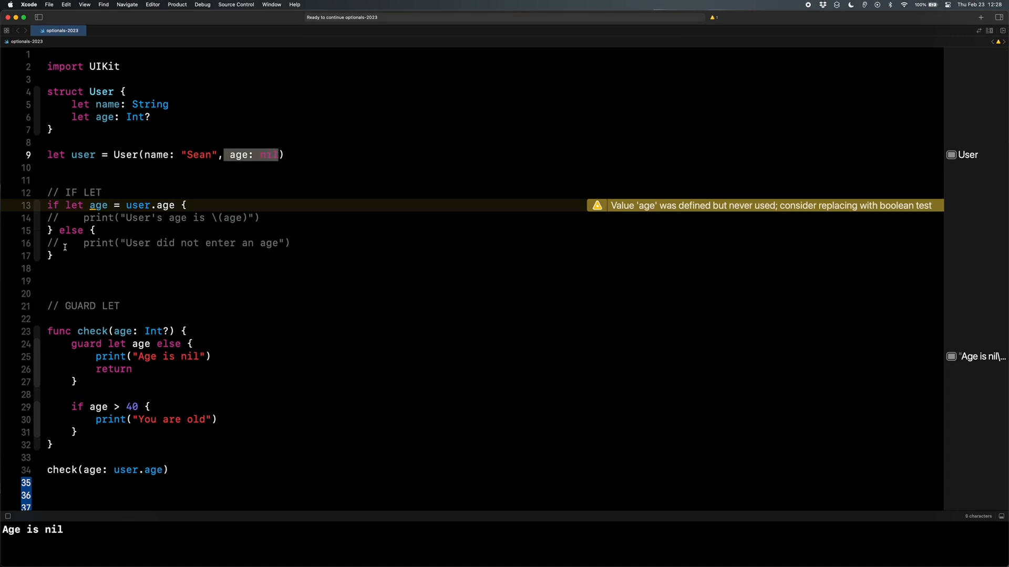
key(cmd+/)
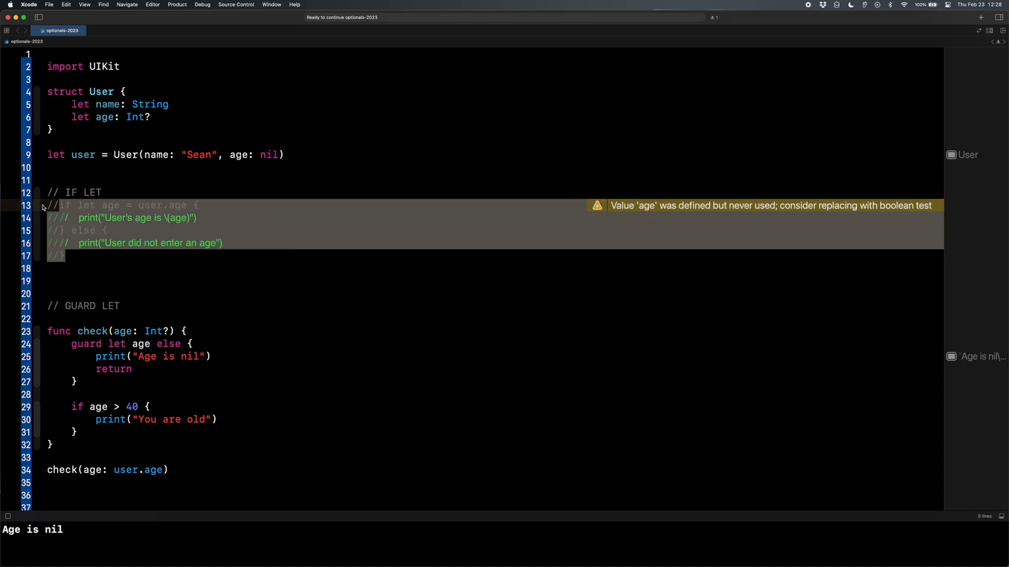
click(224, 154)
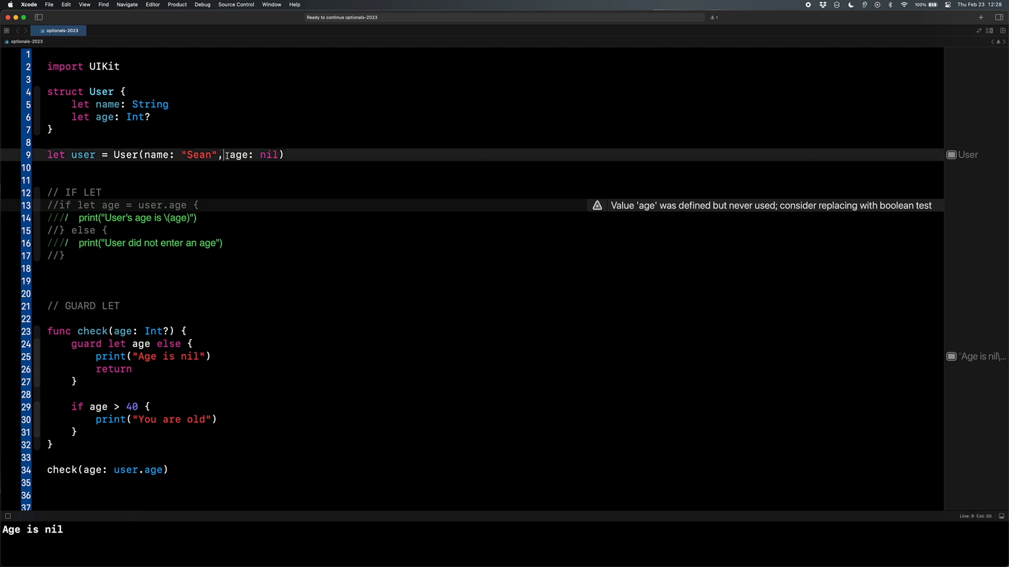
scroll(down, 3)
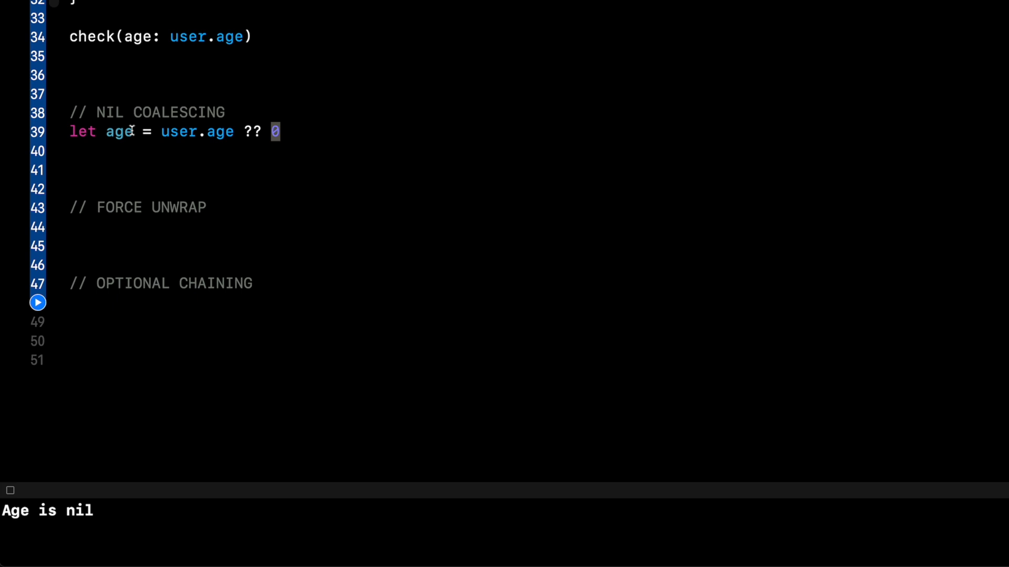
Step: Add print(age) and run up to line 41, outputting 0
text(pr)
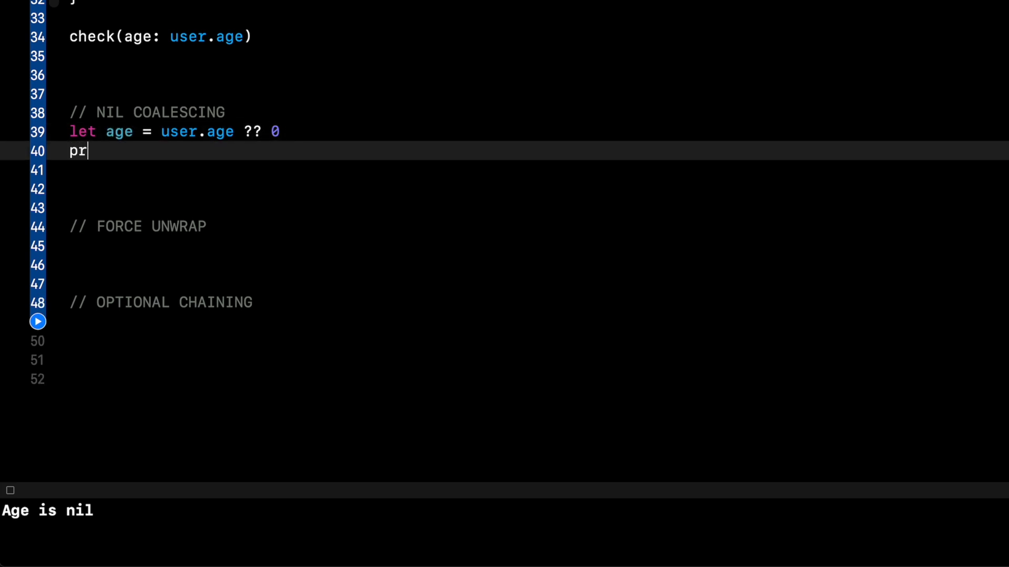
text(int(age))
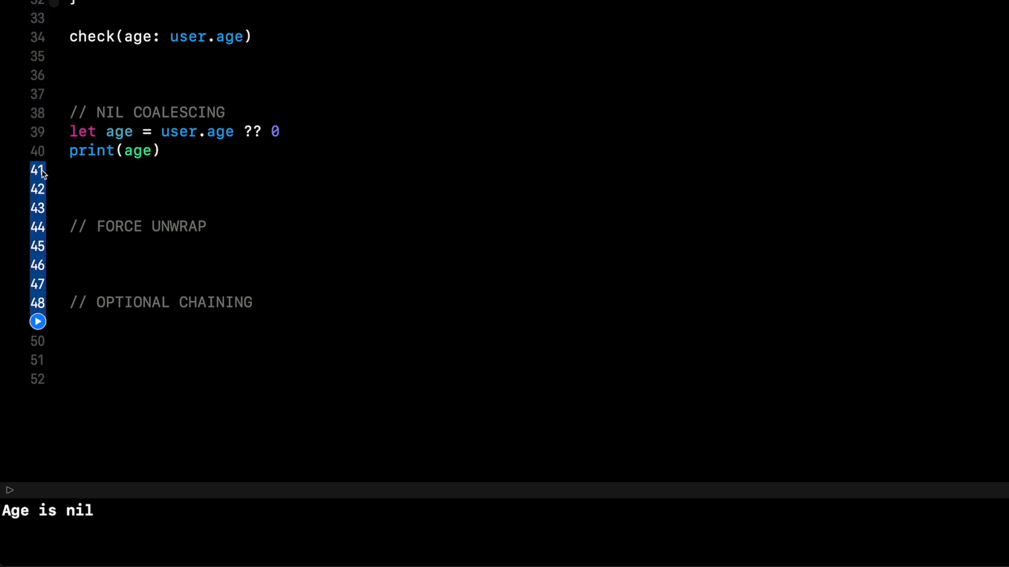
click(37, 321)
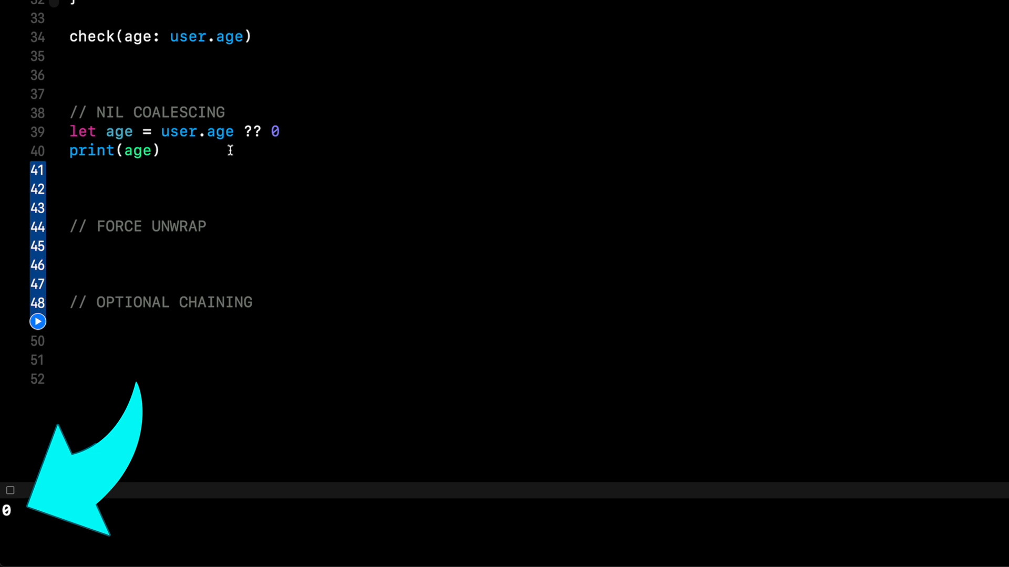
scroll(up, 3)
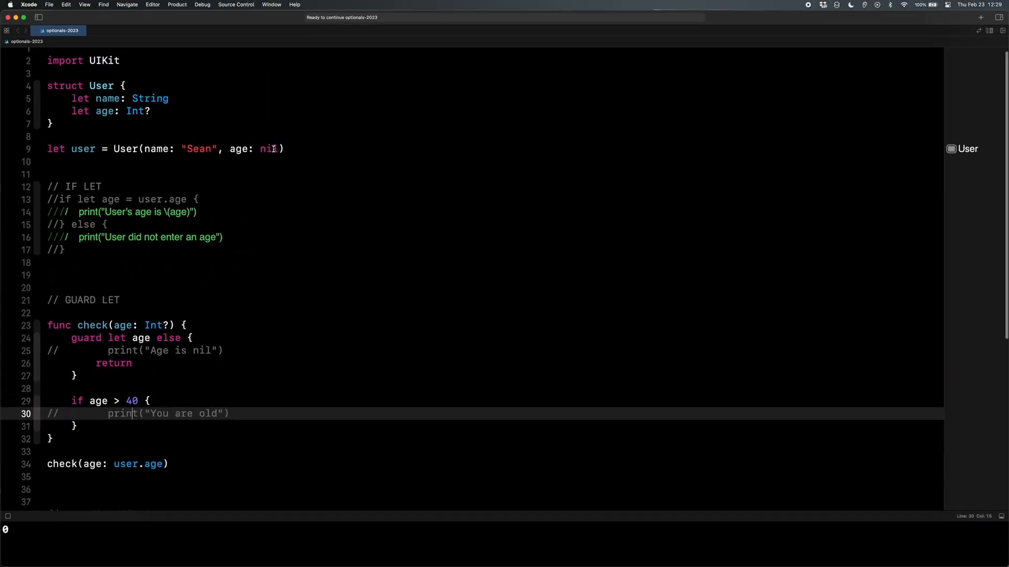
Step: Set the user's age to 41 so the coalesced print shows 41; begin let name =
scroll(down, 3)
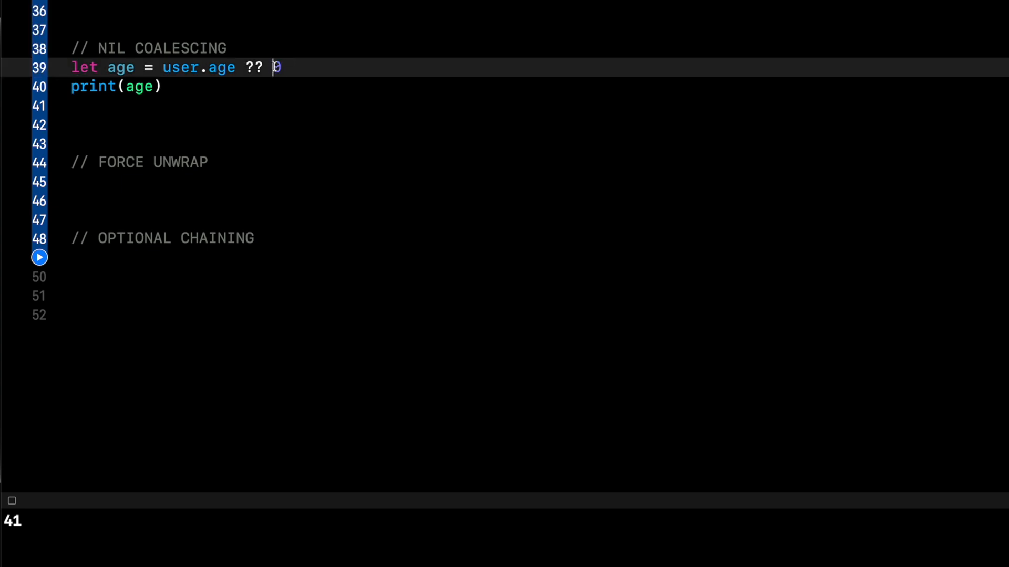
text(0)
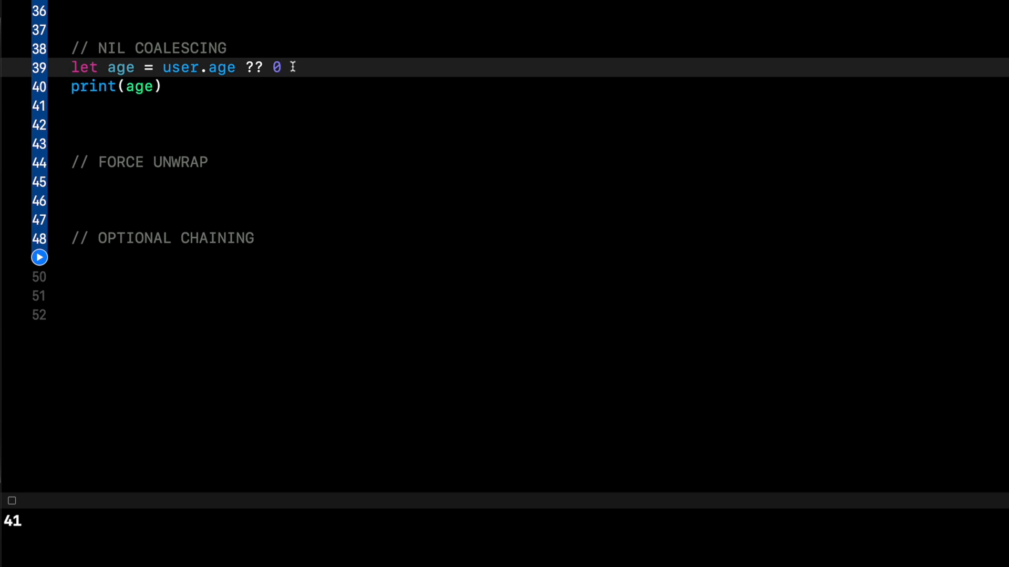
text(let name =)
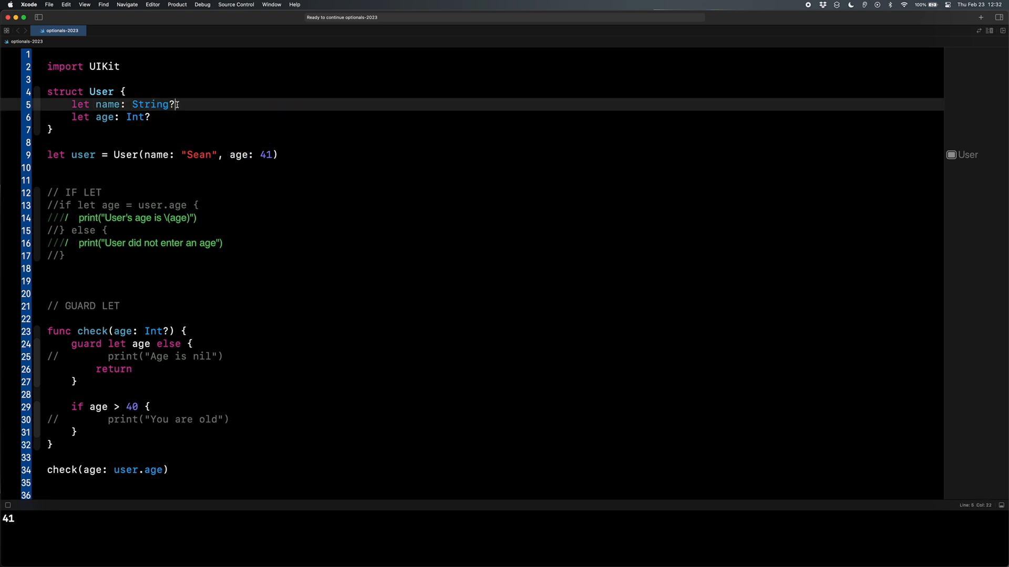
Step: Complete let name = user.name ?? "Not Given" below the age line
scroll(down, 3)
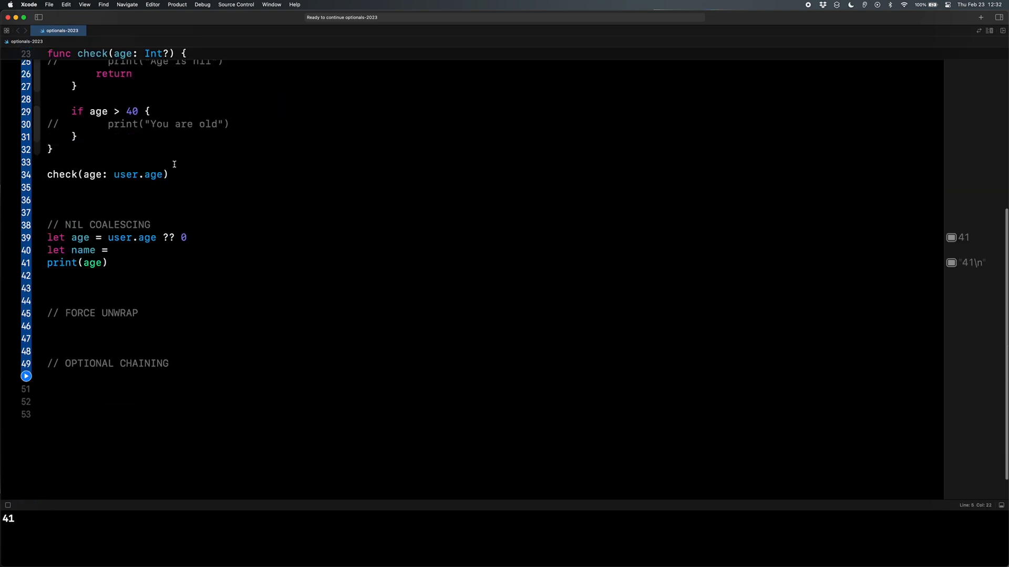
text(user.name ??)
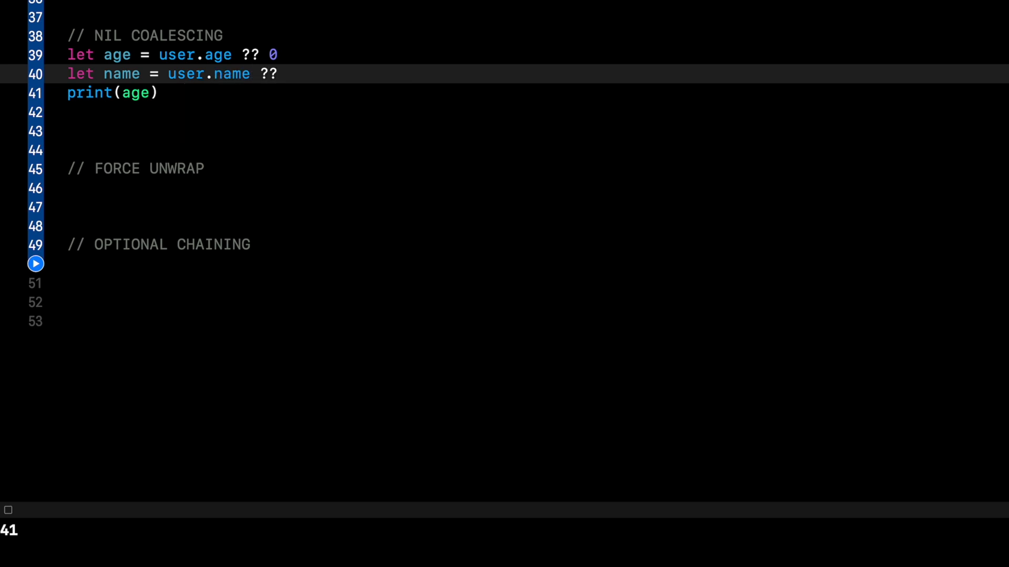
text("Not Giv)
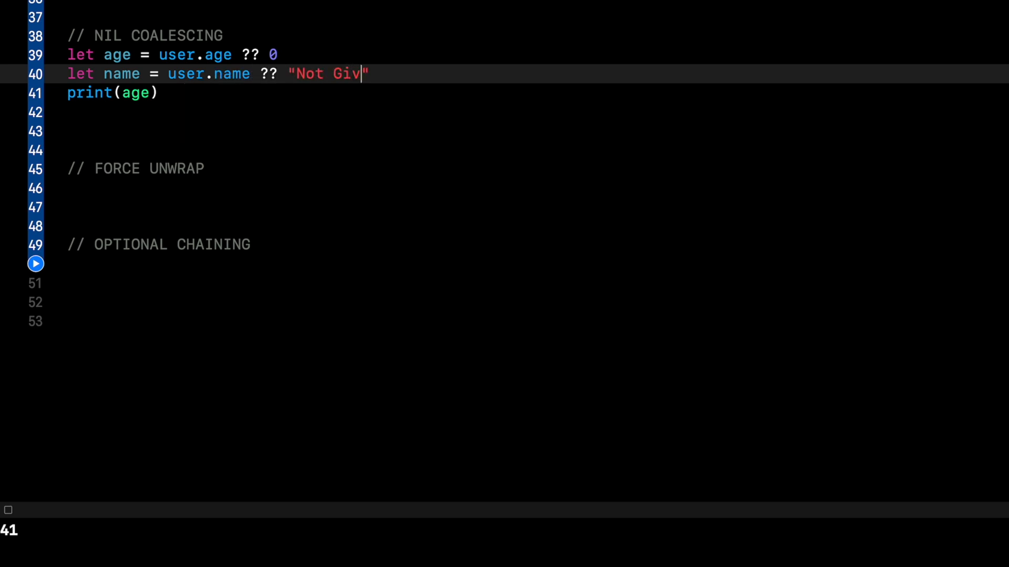
text(en)
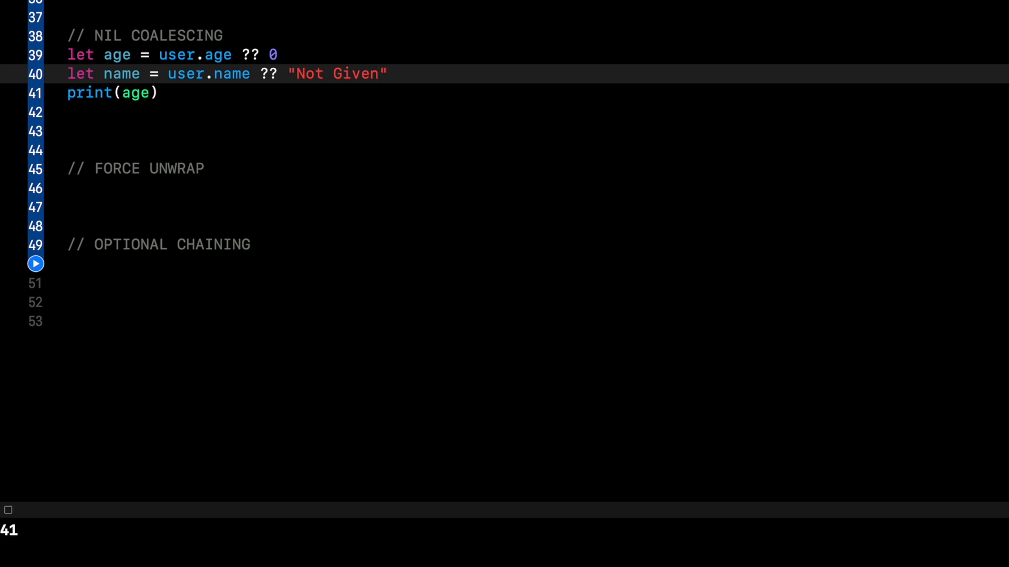
click(382, 74)
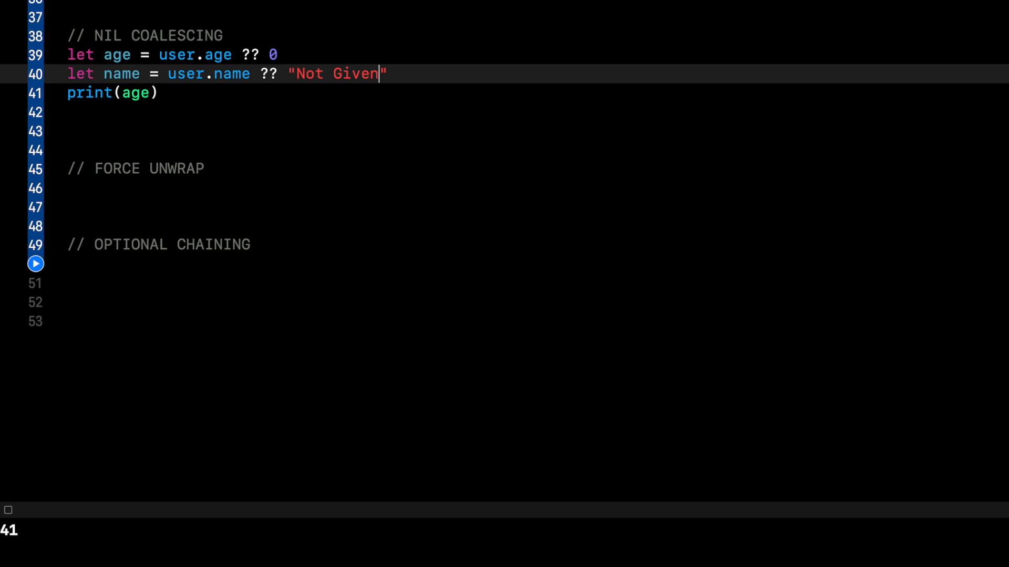
mouse_move(233, 42)
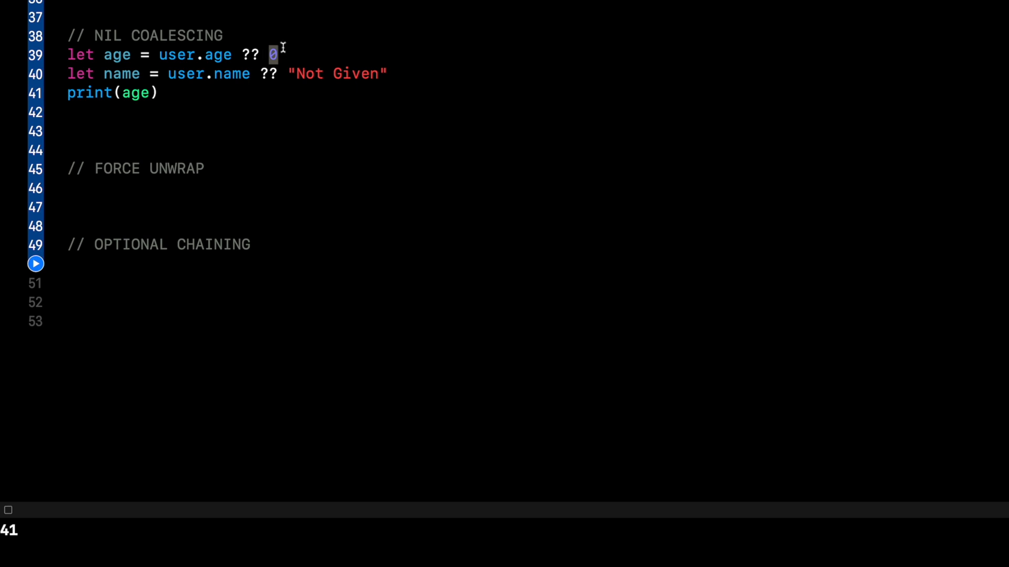
Step: Add `let age = user.age!` and `print(age)` under the FORCE UNWRAP comment
click(206, 170)
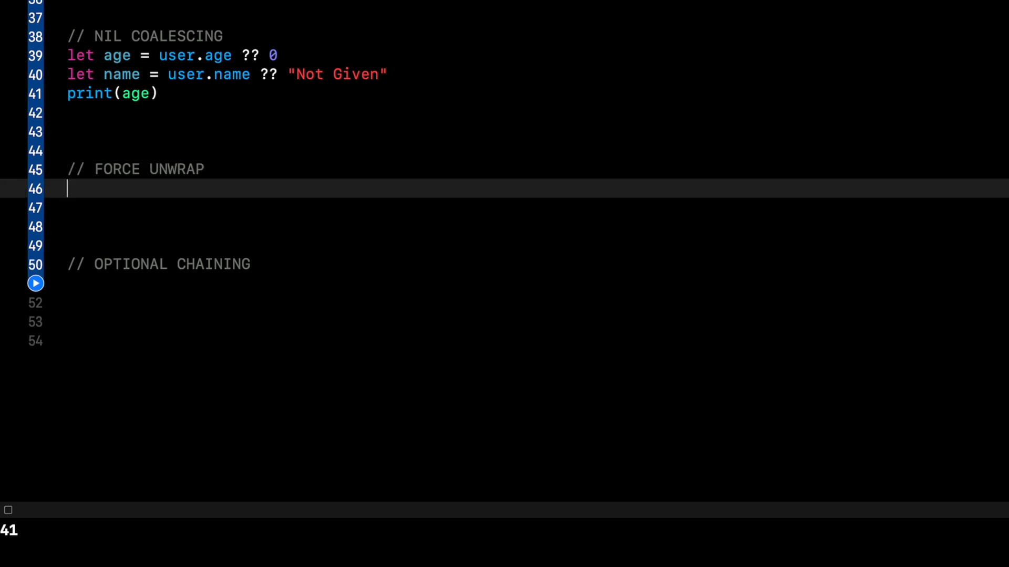
text(let a)
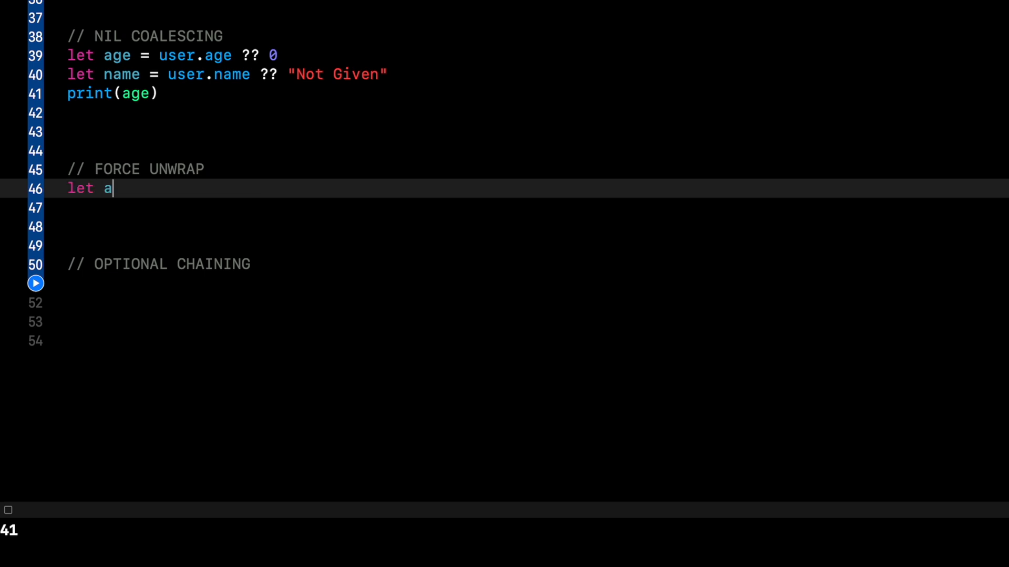
text(ge = user)
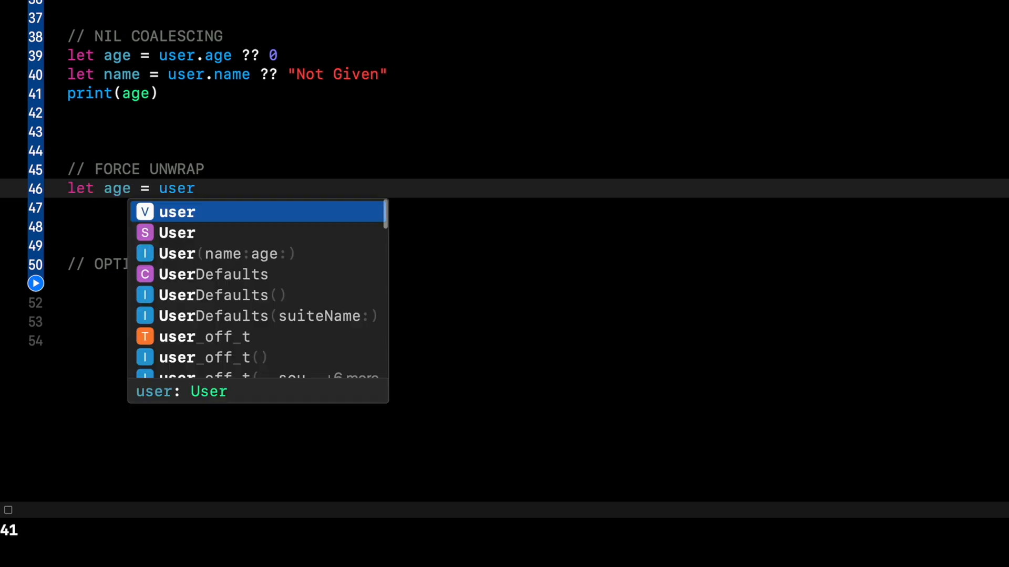
text(.age!)
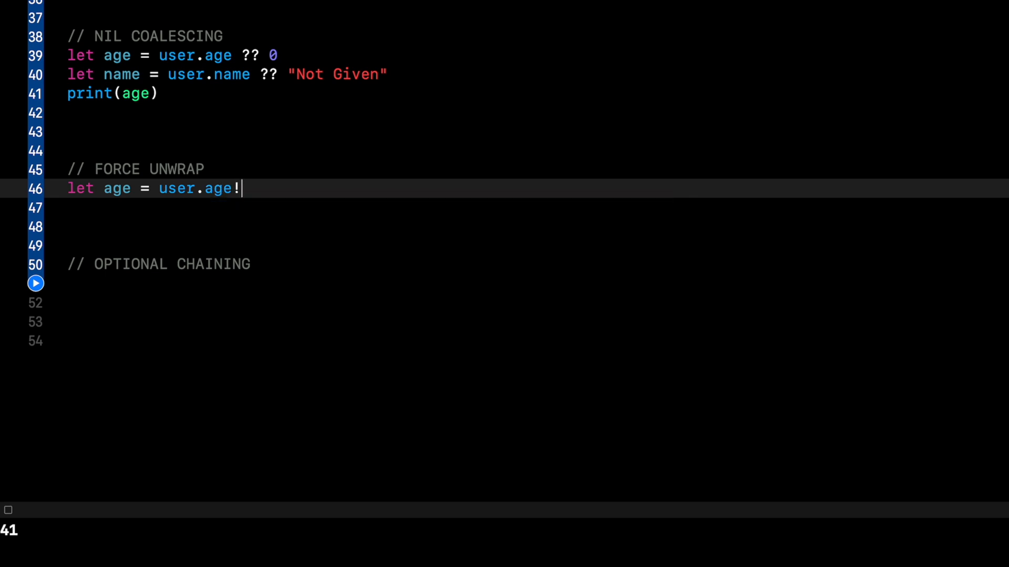
mouse_move(343, 175)
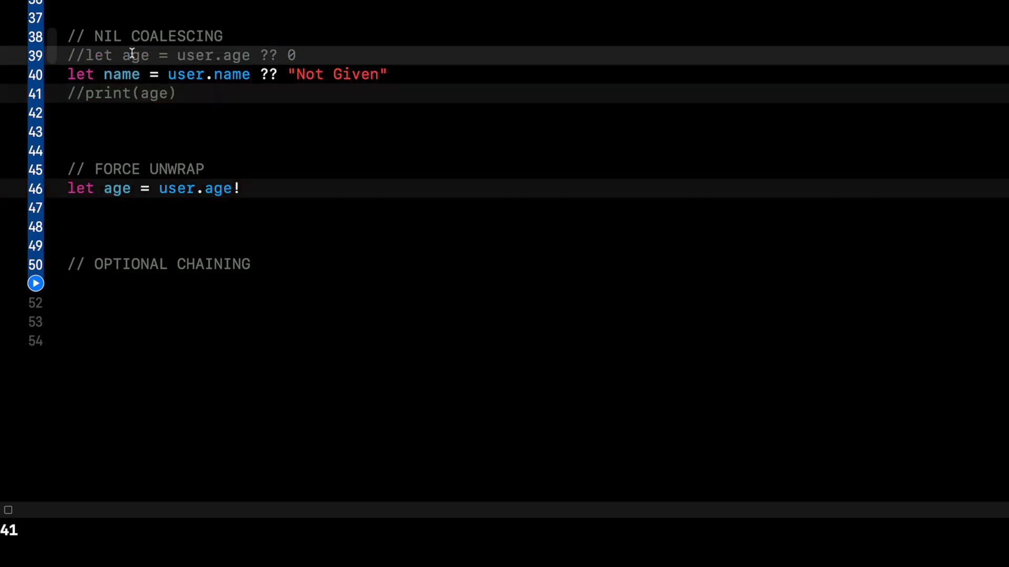
click(243, 188)
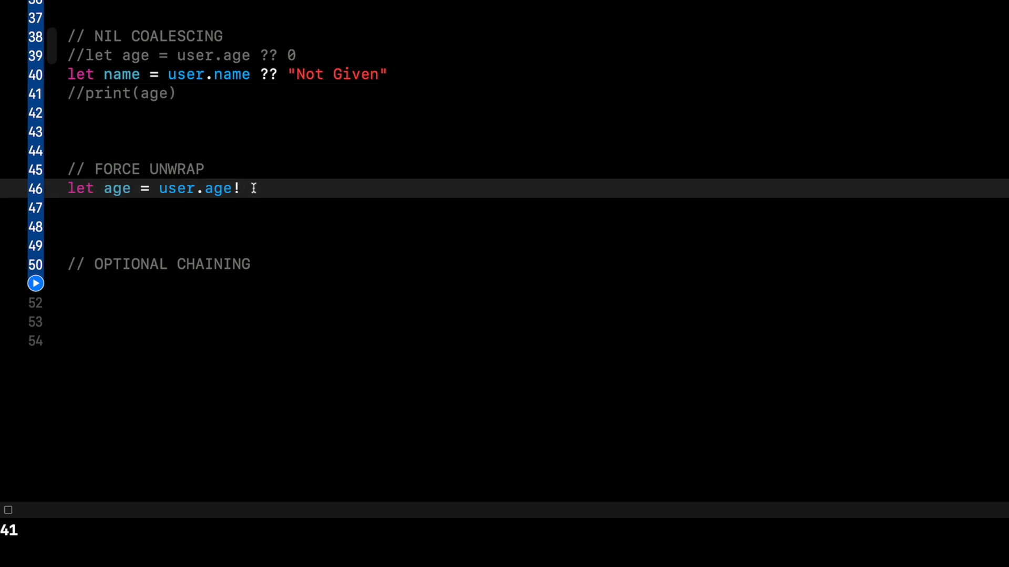
text(print)
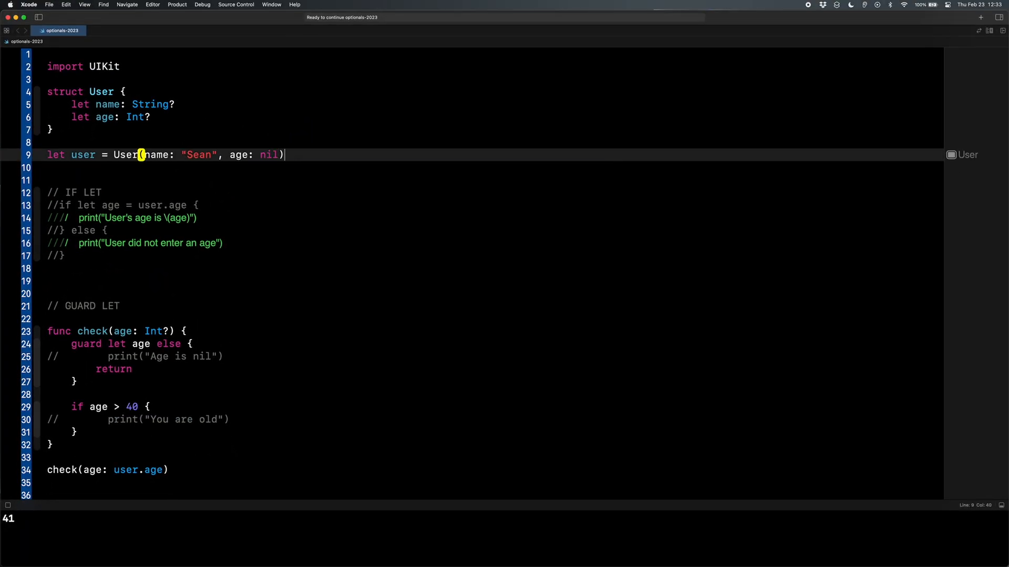
Step: Run the playground through the force-unwrap line, producing the 'Unexpectedly found nil' fatal error
scroll(down, 3)
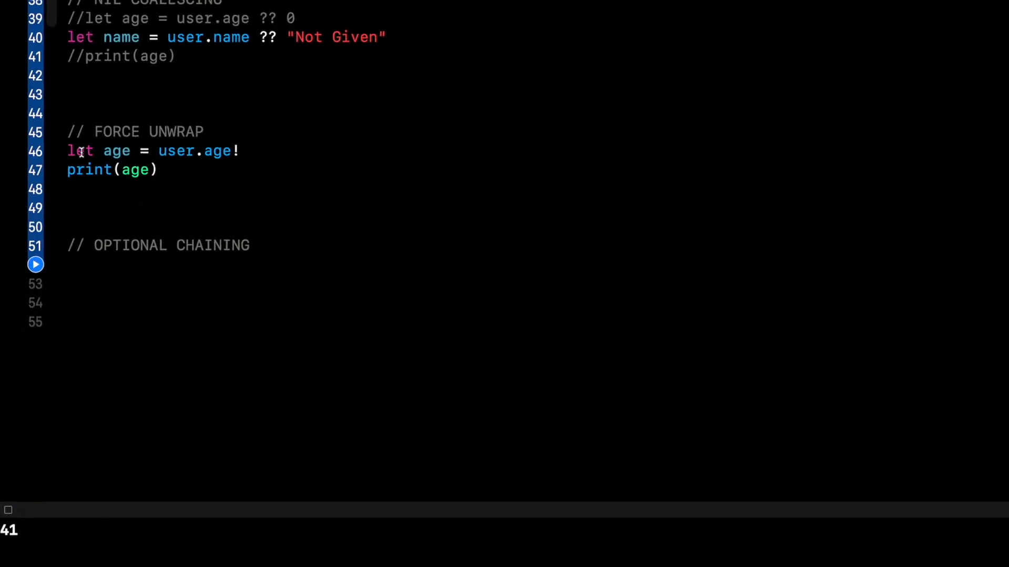
click(248, 149)
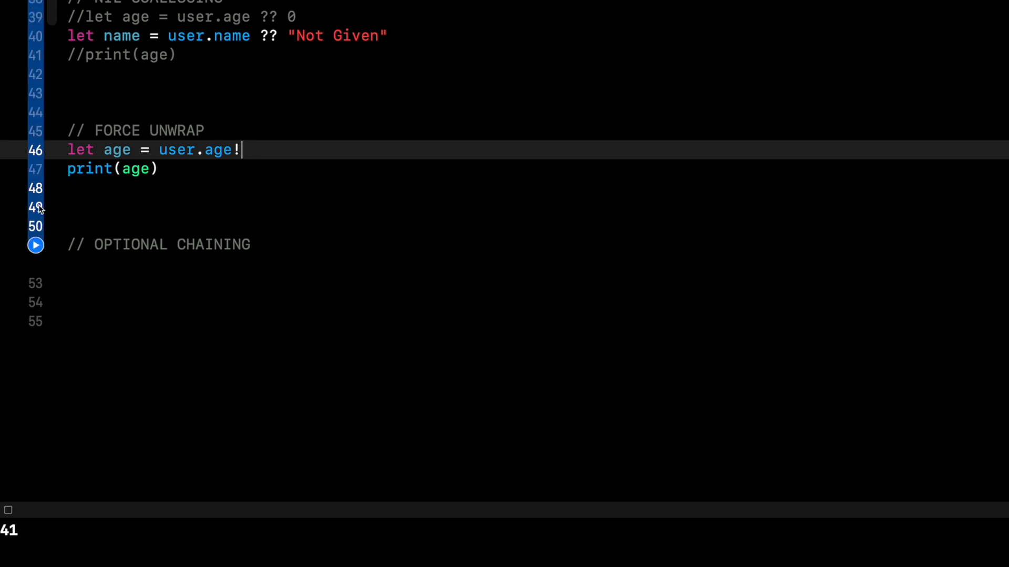
click(35, 245)
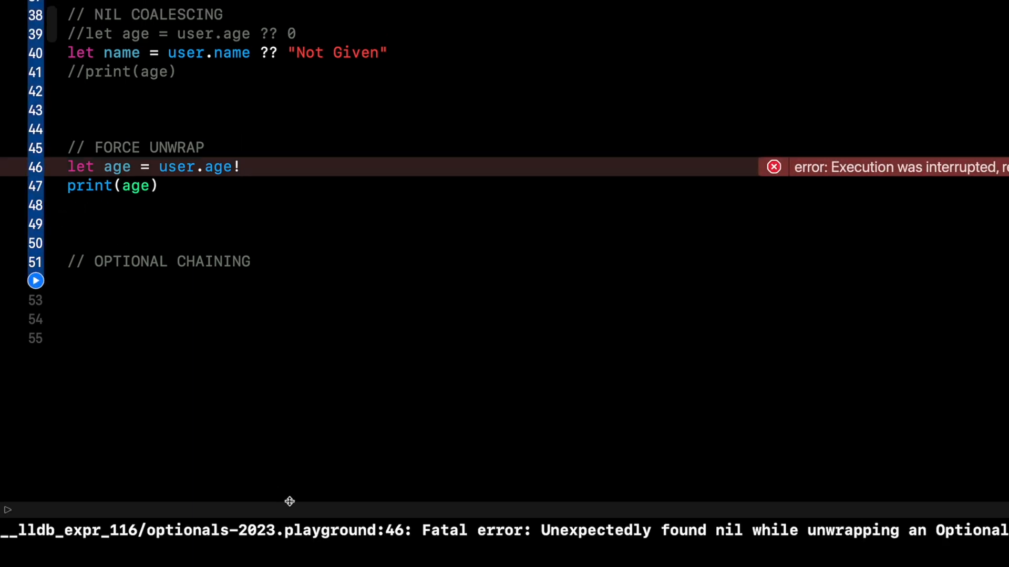
scroll(up, 3)
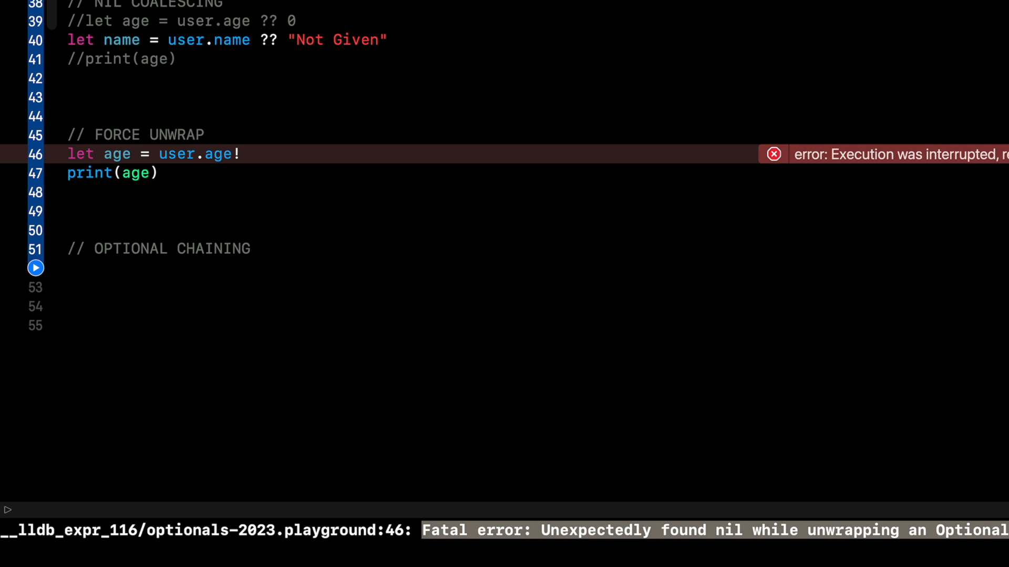
mouse_move(207, 131)
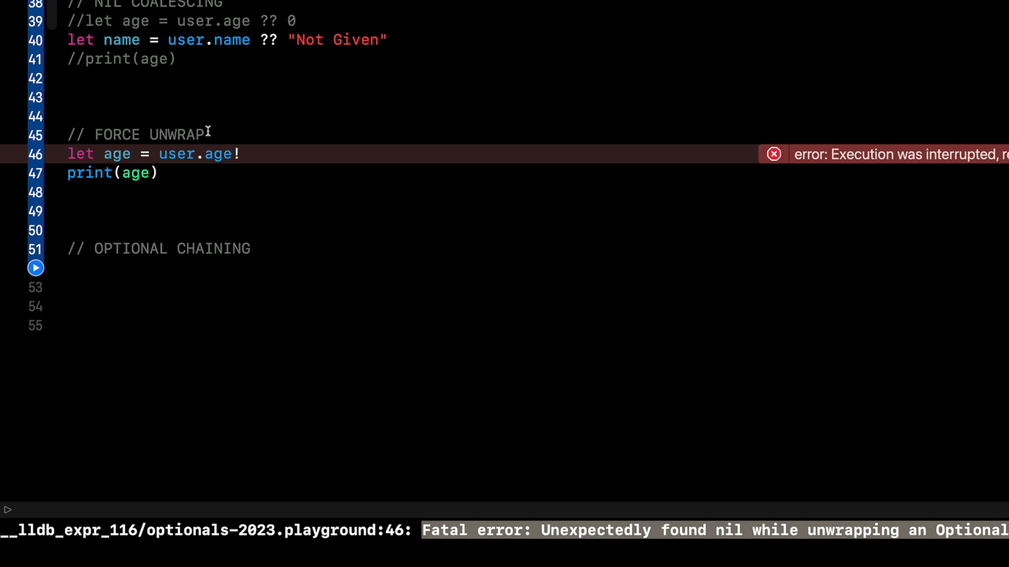
mouse_move(246, 154)
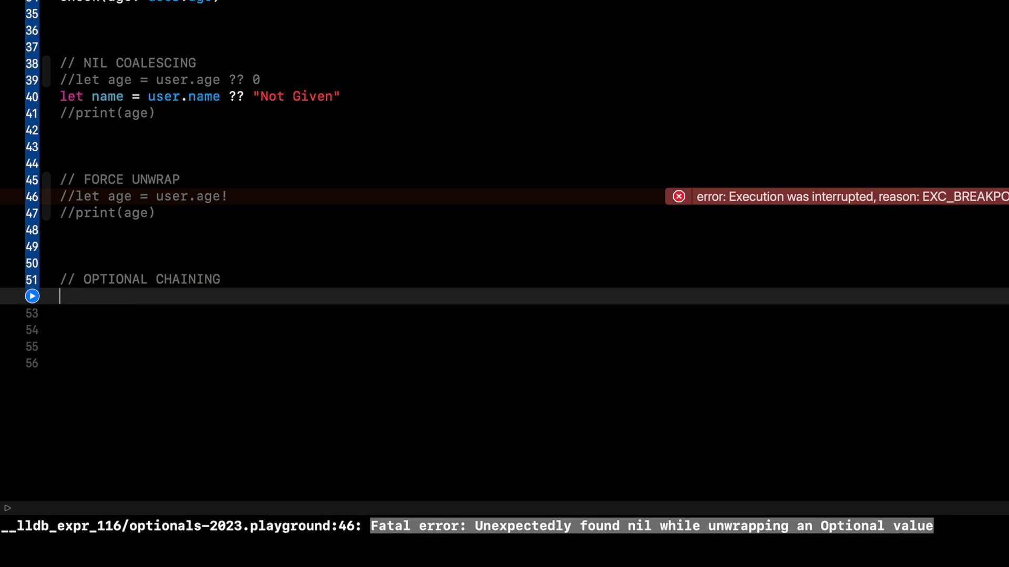
Step: Declare `var optionalUser: User?` and `let name = optionalUser?.name` under OPTIONAL CHAINING
scroll(up, 3)
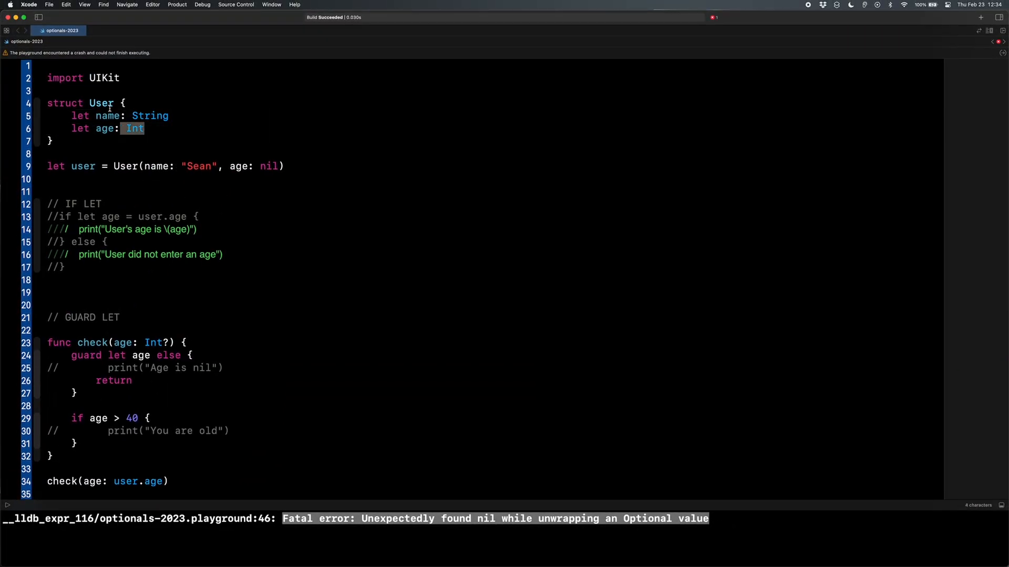
scroll(down, 3)
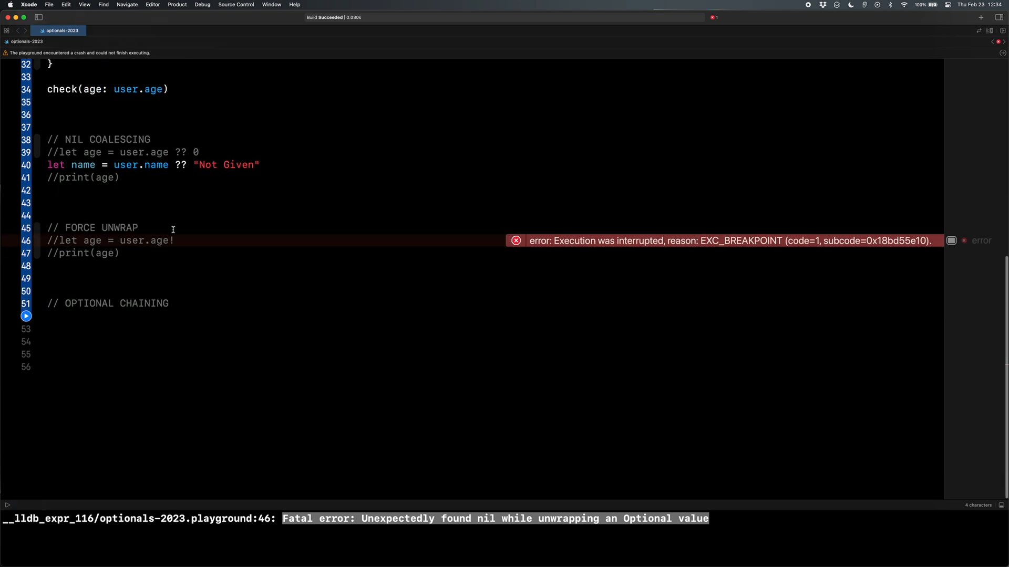
text(va)
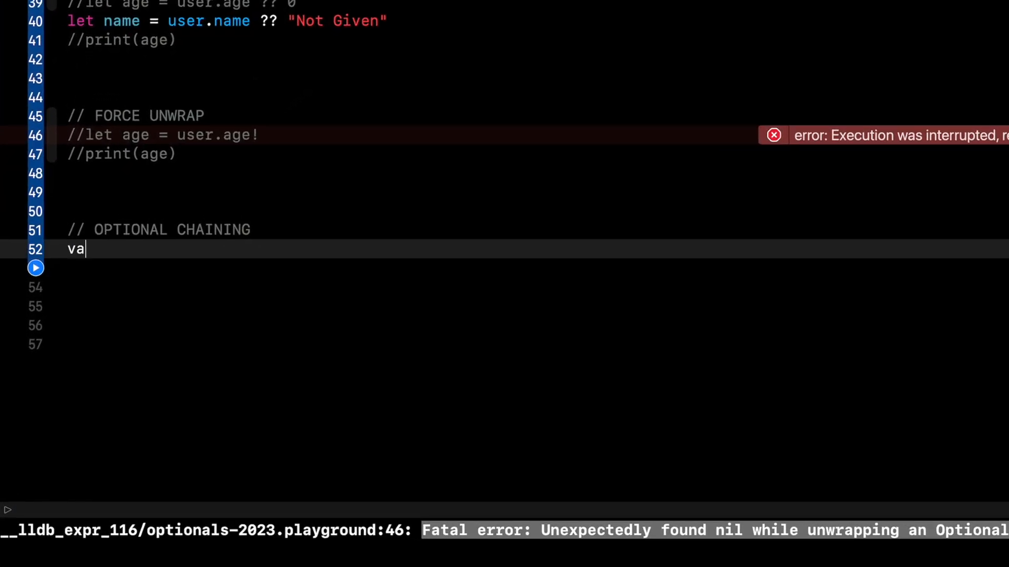
text(r optionalUs)
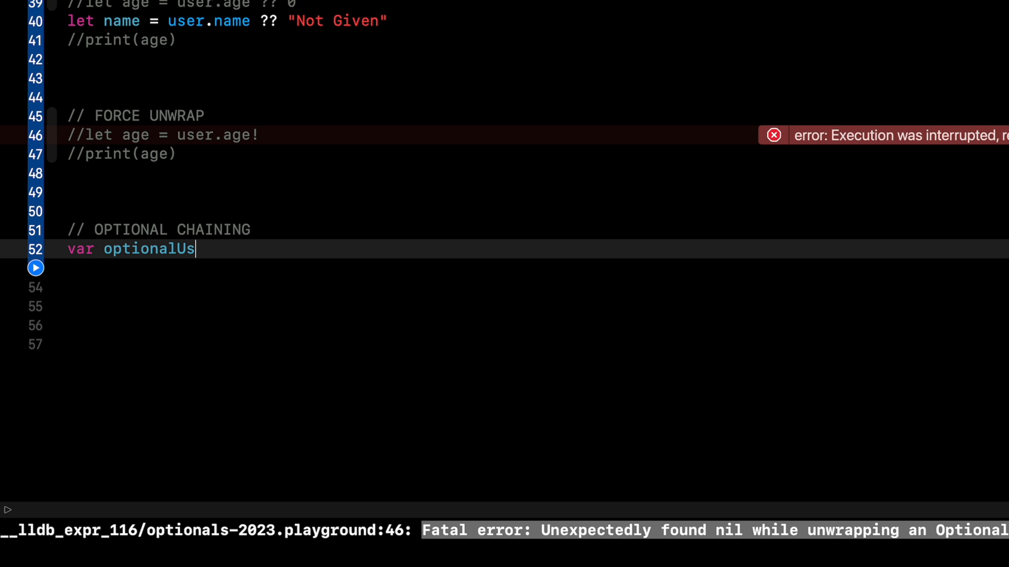
text(er: User?)
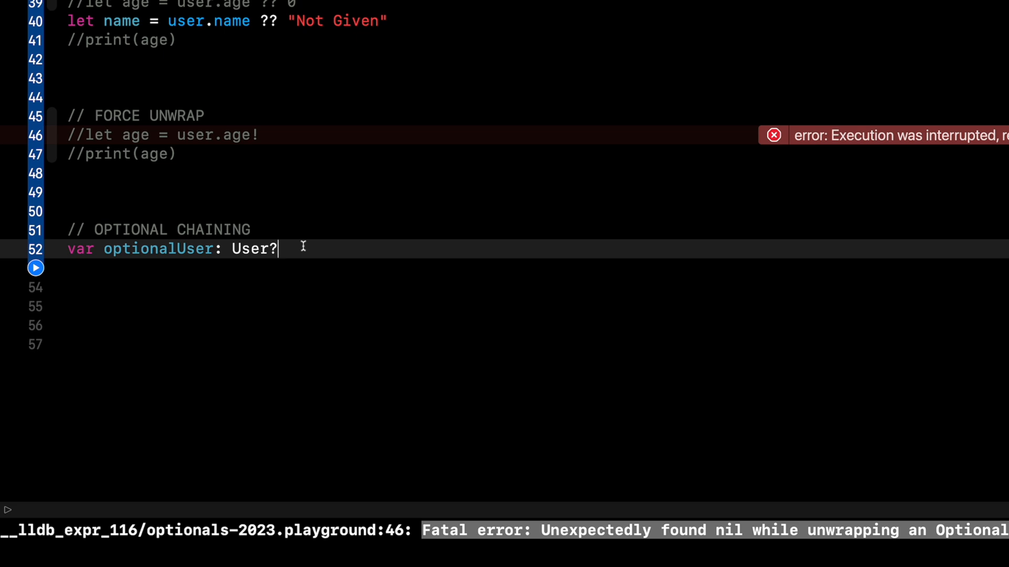
text(let n)
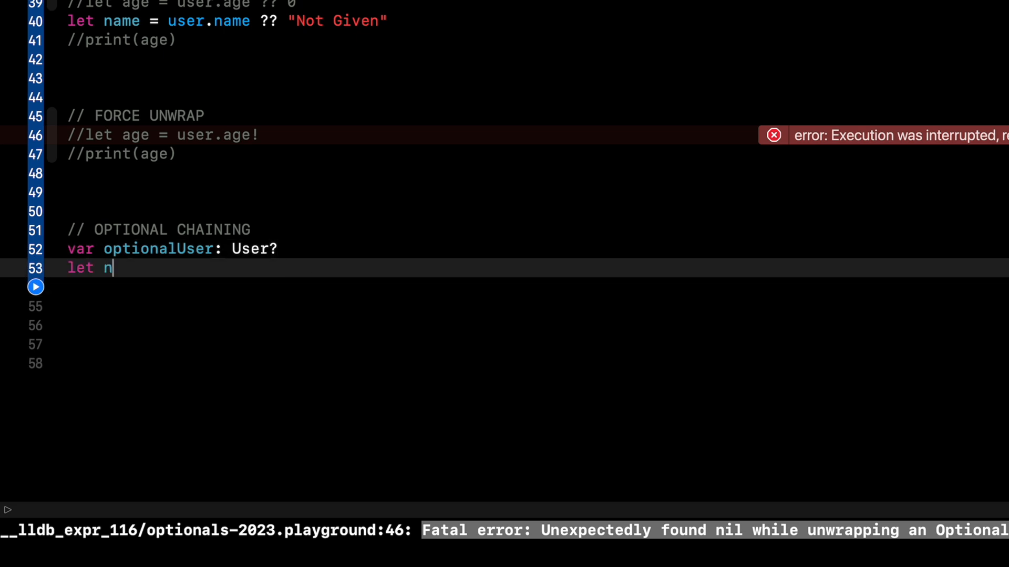
text(ame = optionalUser?.name)
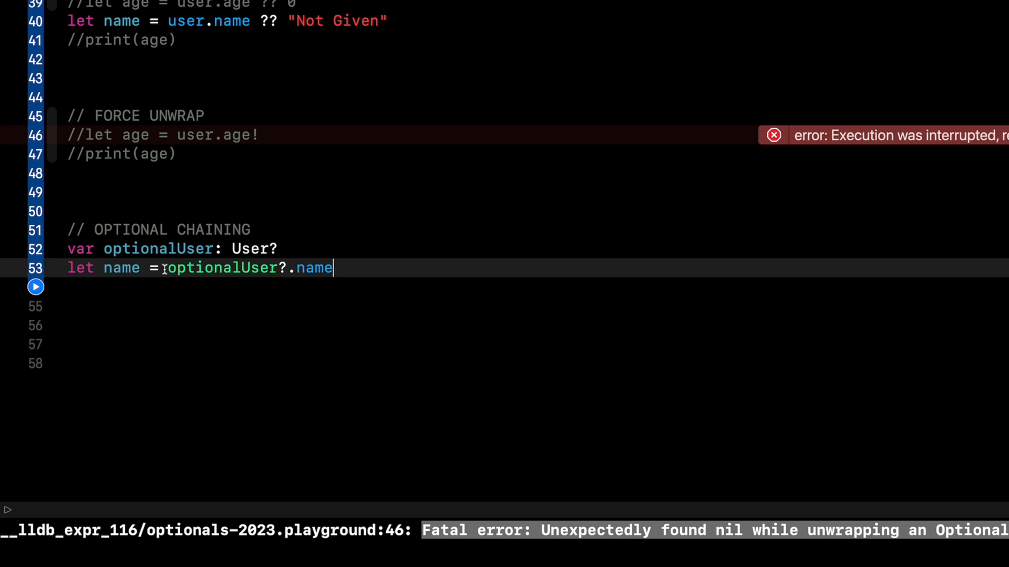
Step: Append a `?? "Not Given"` fallback to the name constant on line 53
double_click(218, 269)
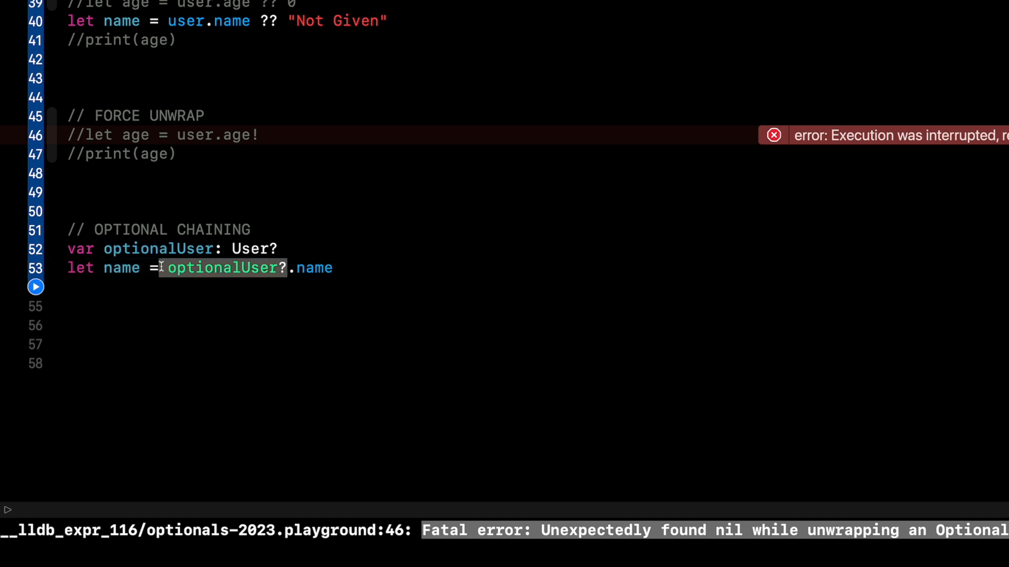
click(128, 268)
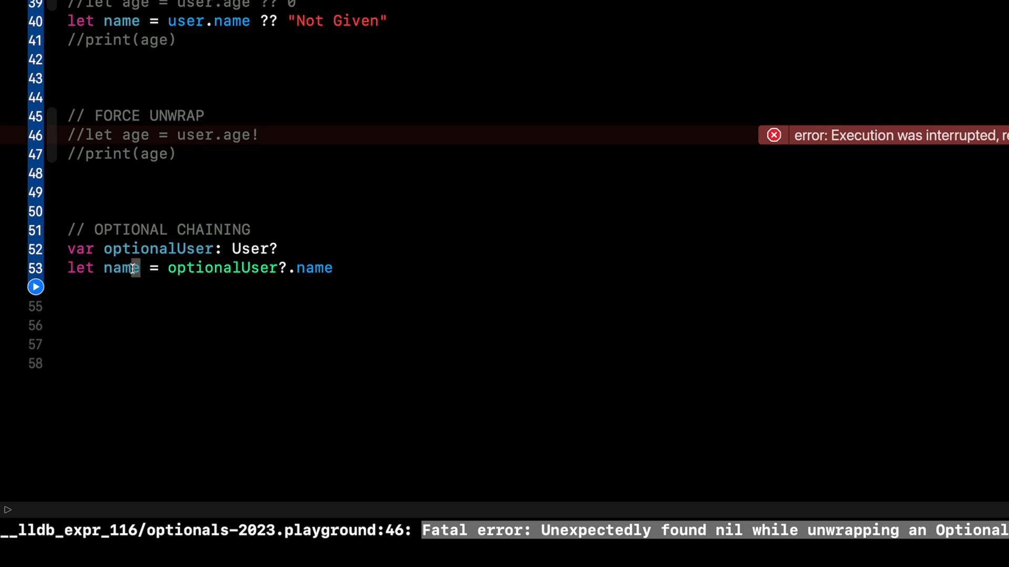
double_click(121, 269)
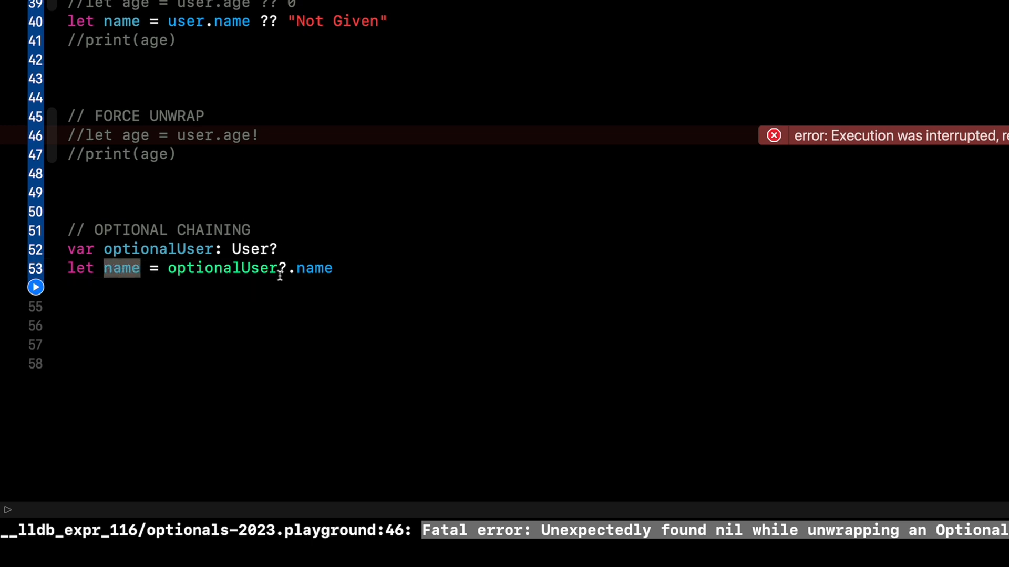
double_click(312, 269)
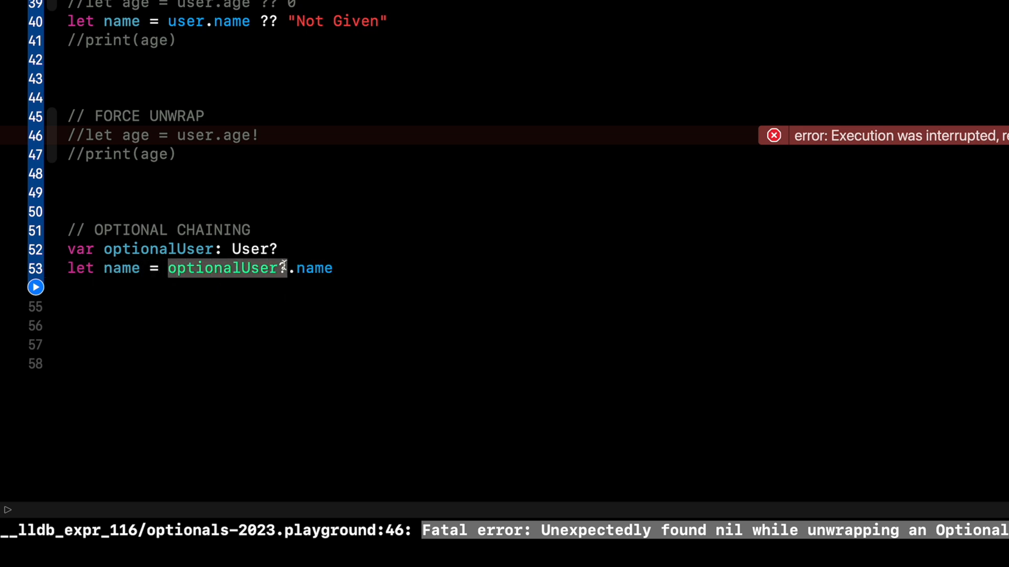
click(334, 269)
text( ??)
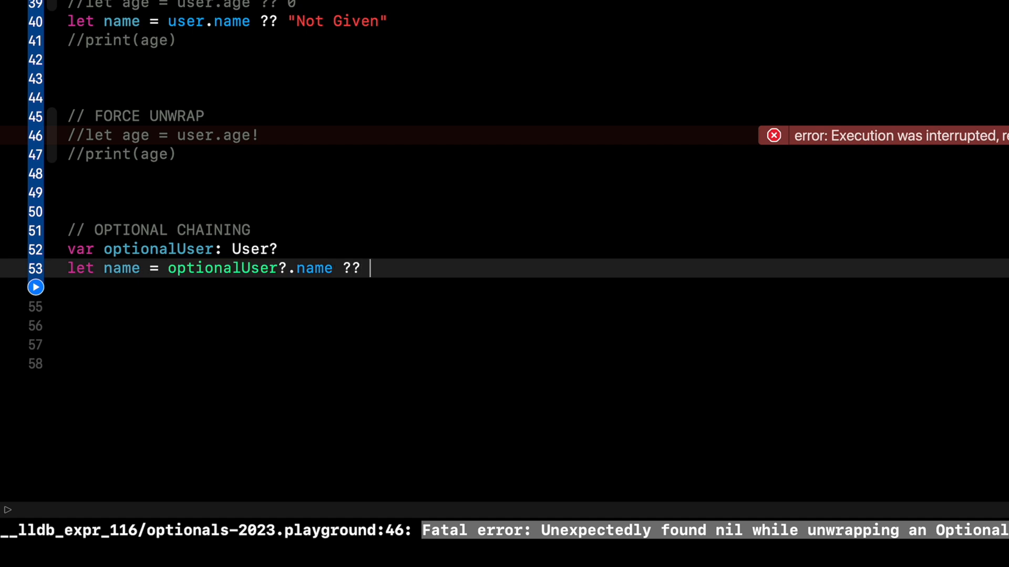
text("Not Vie")
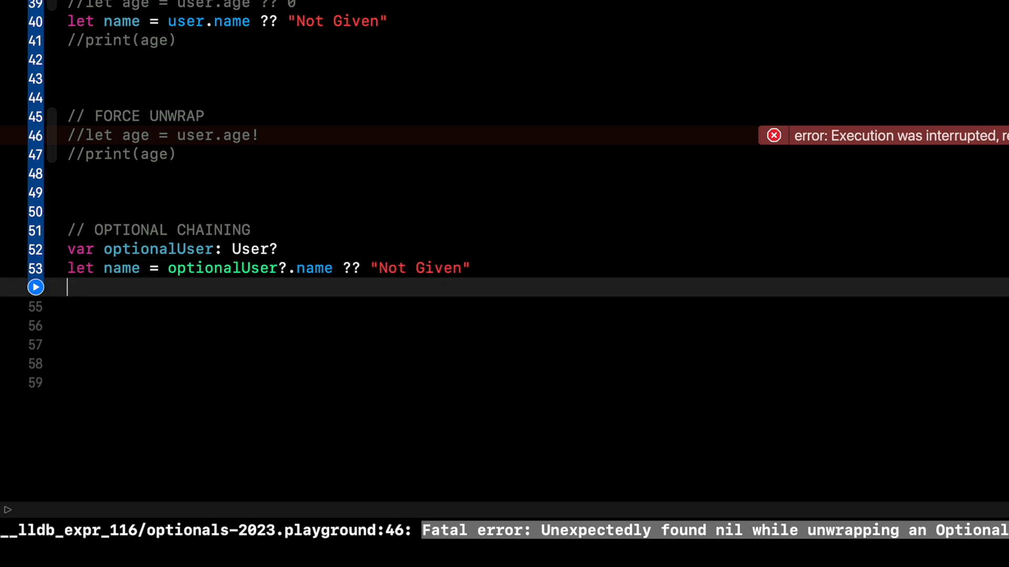
Step: Add an `if let newName = optionalUser?.name` block that prints newName
text(if let new)
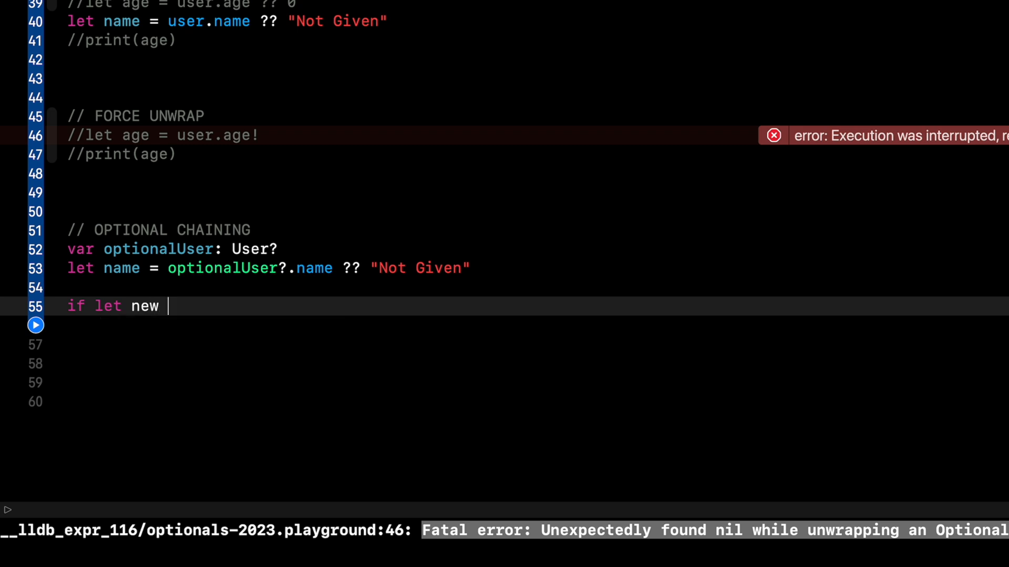
text(Name = optionalUser?.name {)
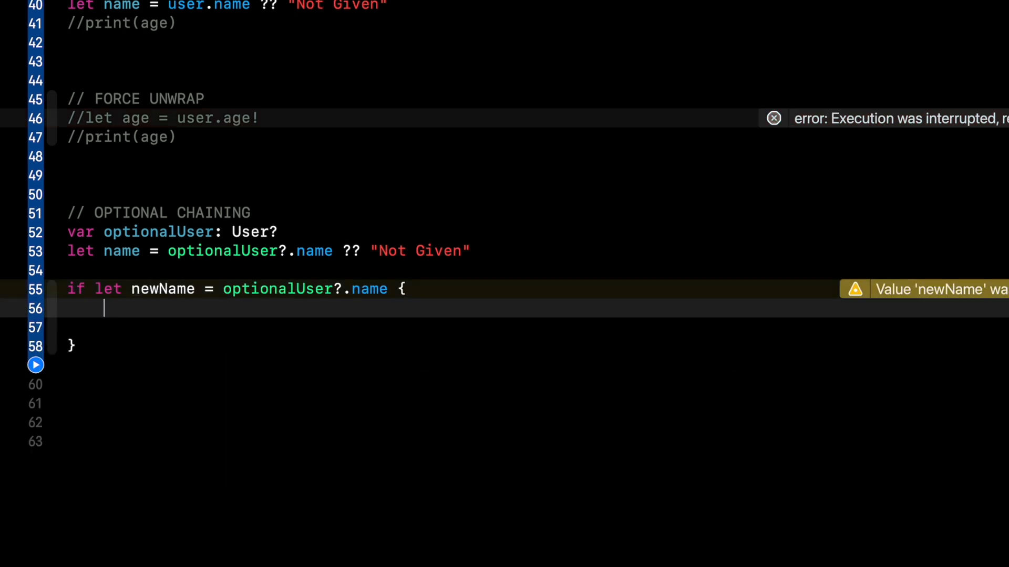
text(print(newName))
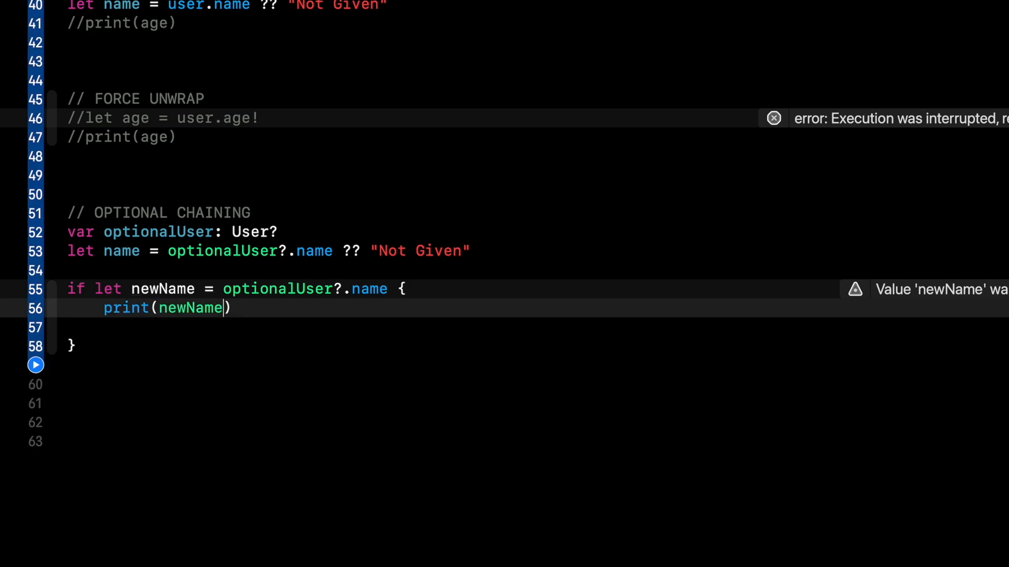
click(252, 251)
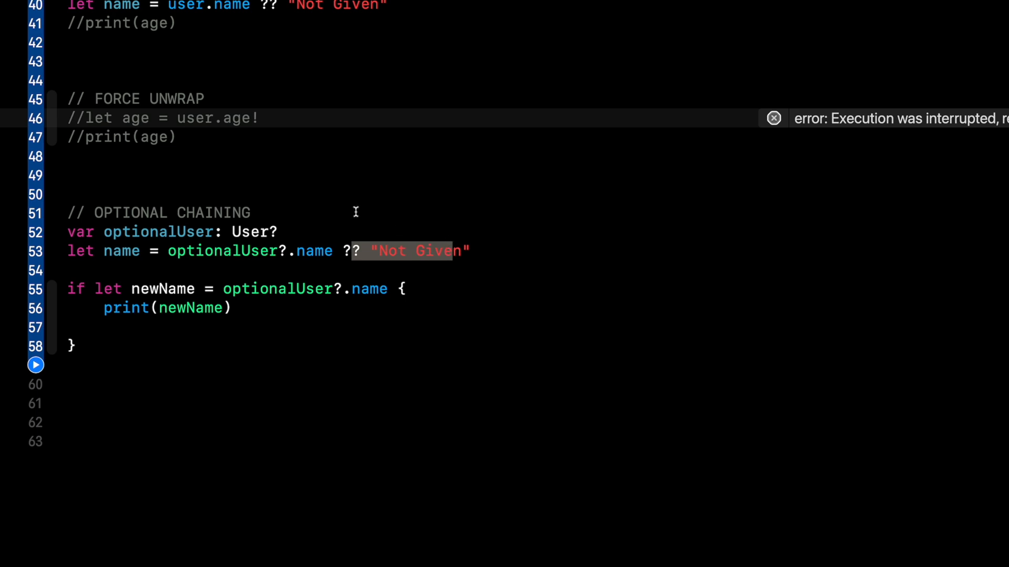
scroll(up, 3)
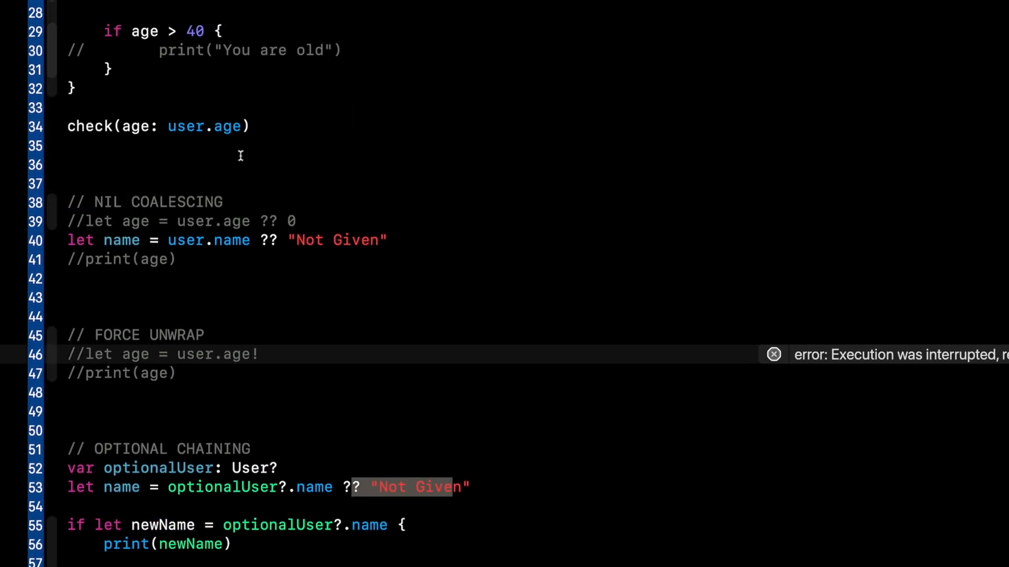
scroll(down, 3)
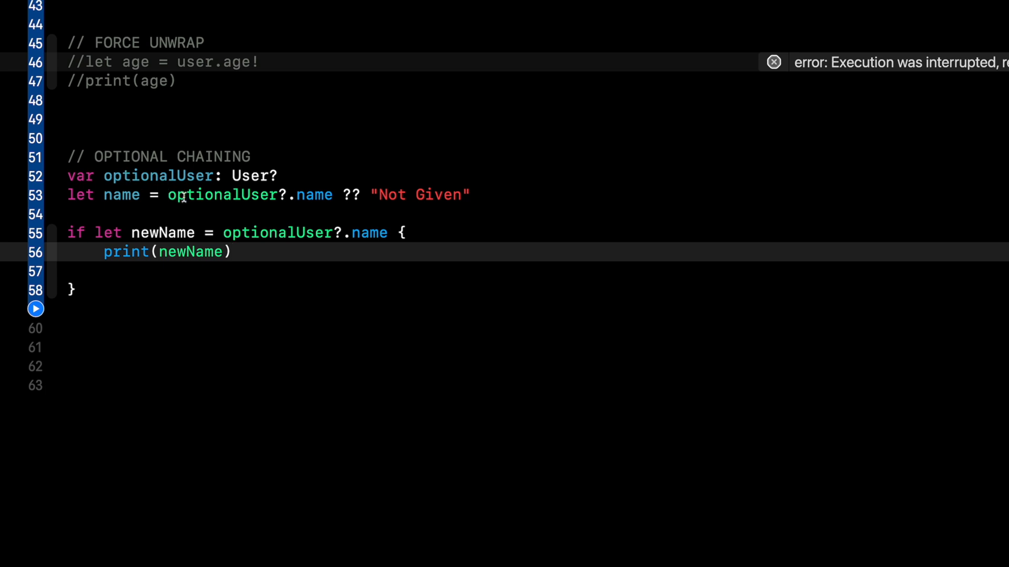
double_click(315, 195)
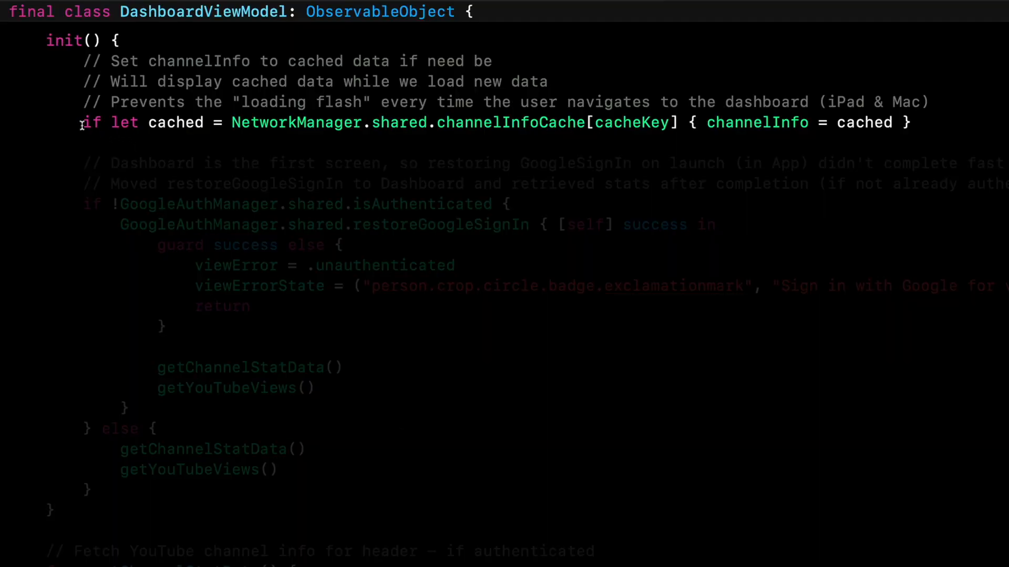
Step: Highlight the channelInfoCache lookup and channelInfo in DashboardViewModel's init if let
double_click(175, 123)
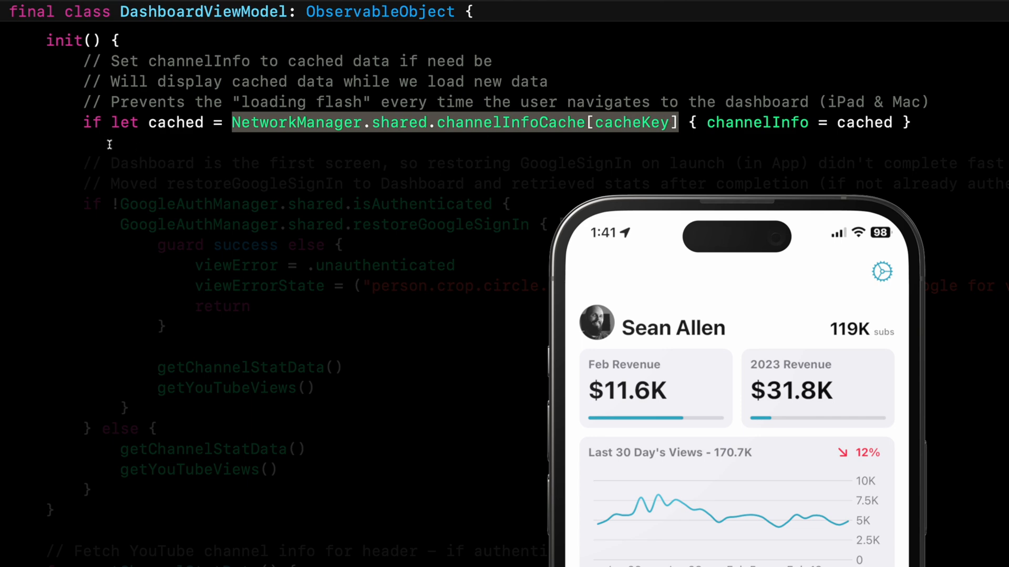
mouse_move(358, 181)
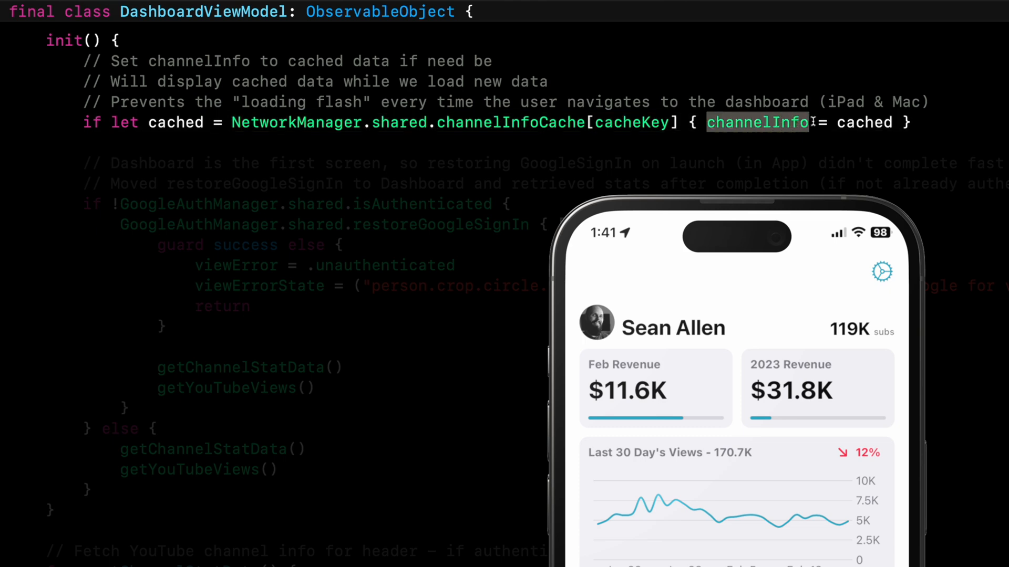
double_click(864, 122)
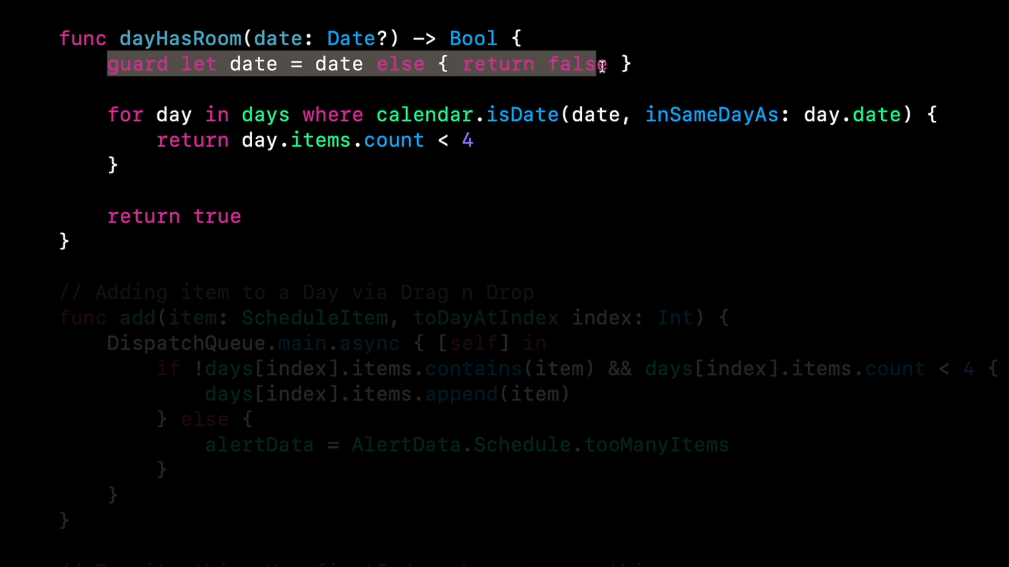
Step: Shorten dayHasRoom's guard to `guard let date else { return false }`
click(160, 140)
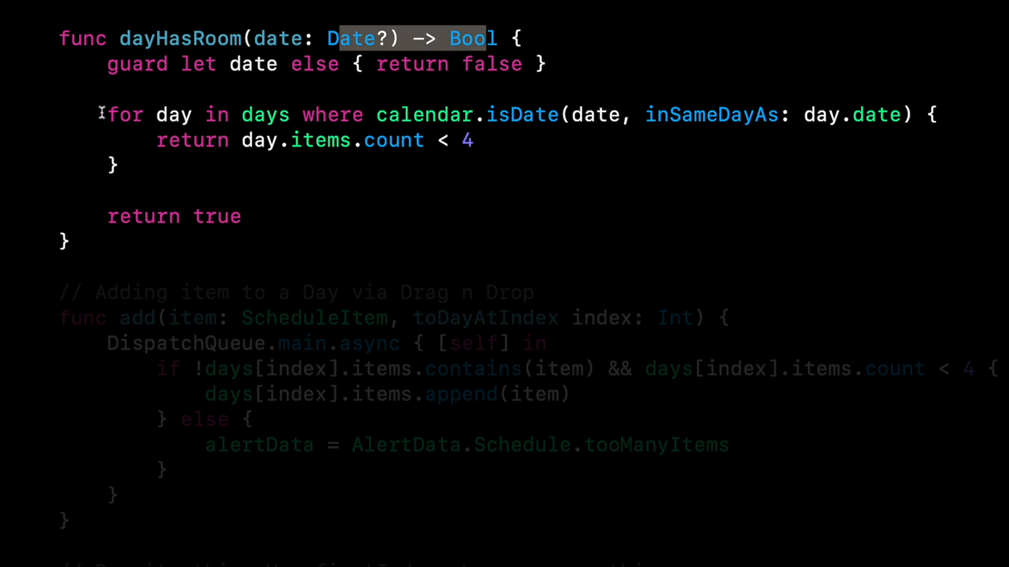
click(332, 64)
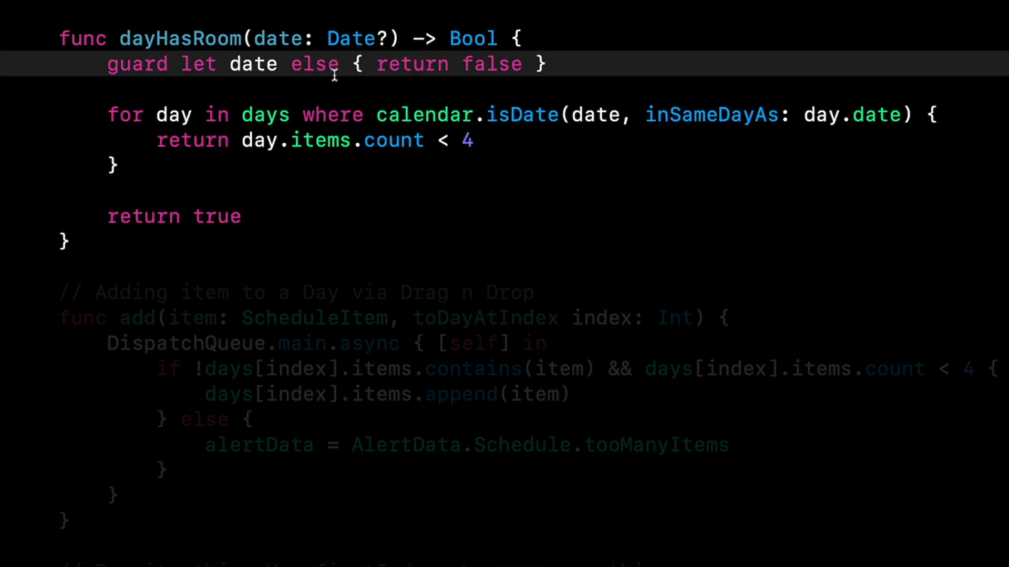
mouse_move(330, 73)
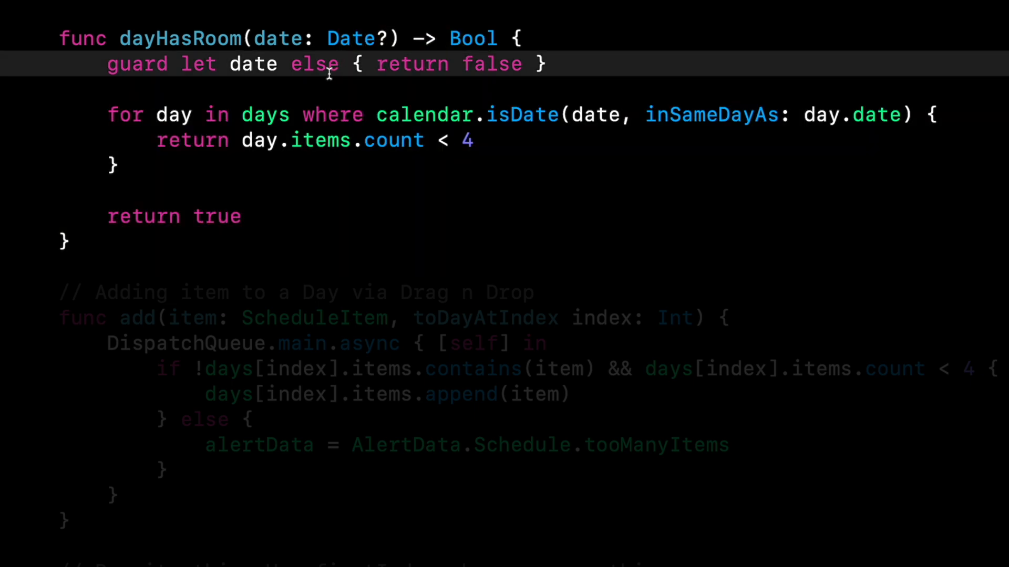
scroll(down, 3)
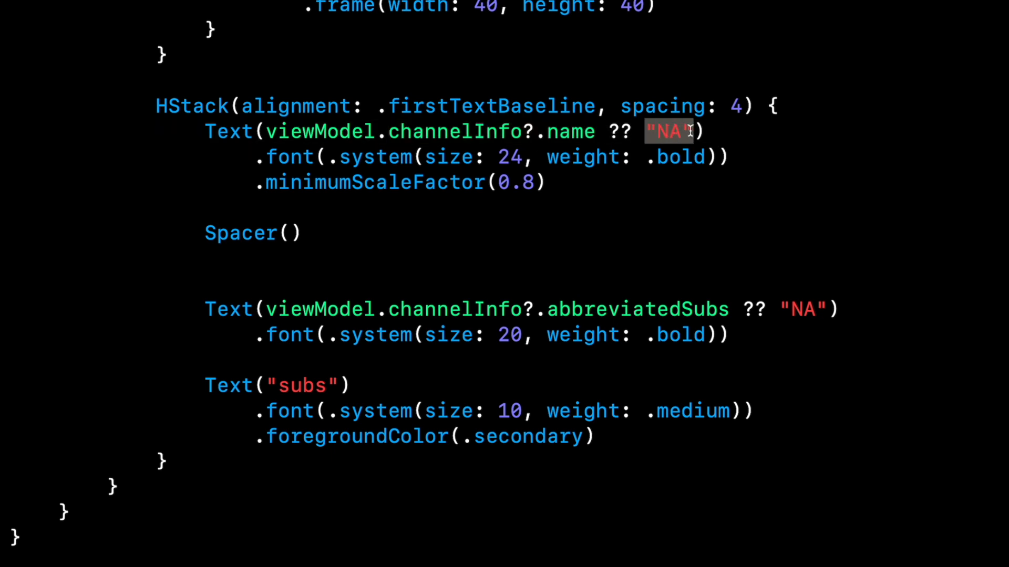
Step: Highlight abbreviatedSubs and channelInfo in the nil-coalescing Text line, then view the Date extension
scroll(down, 3)
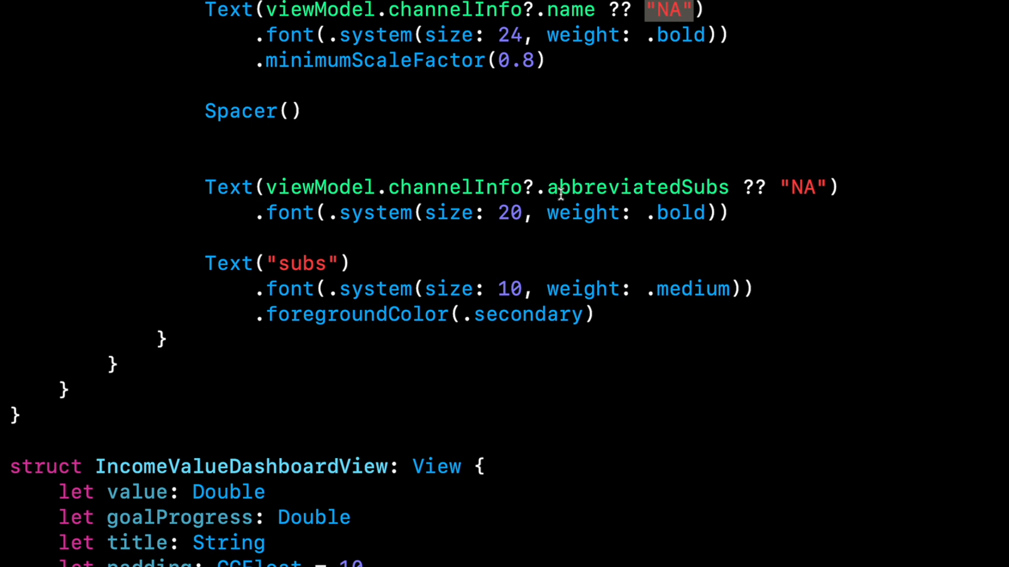
double_click(637, 187)
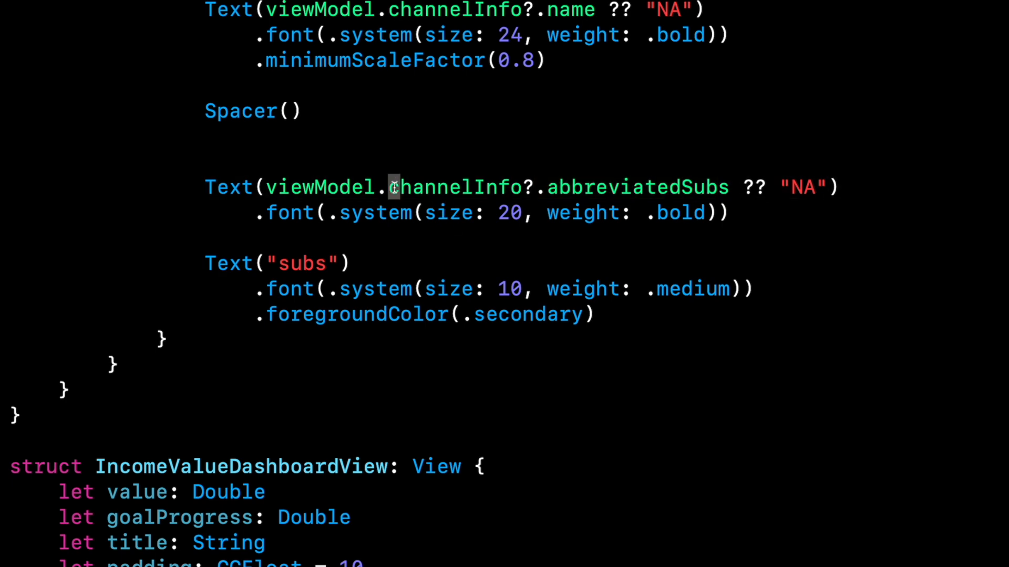
double_click(453, 187)
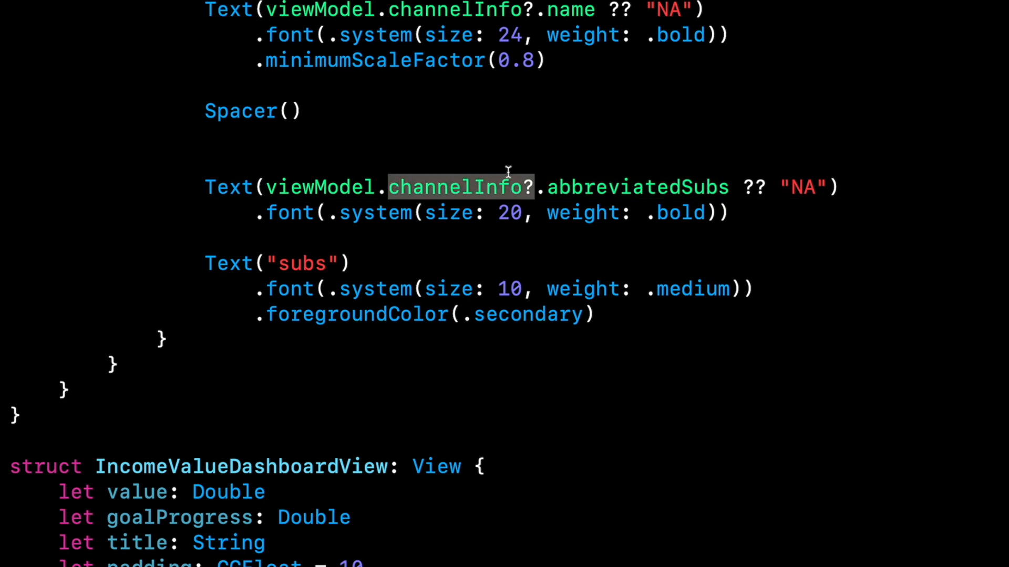
mouse_move(527, 187)
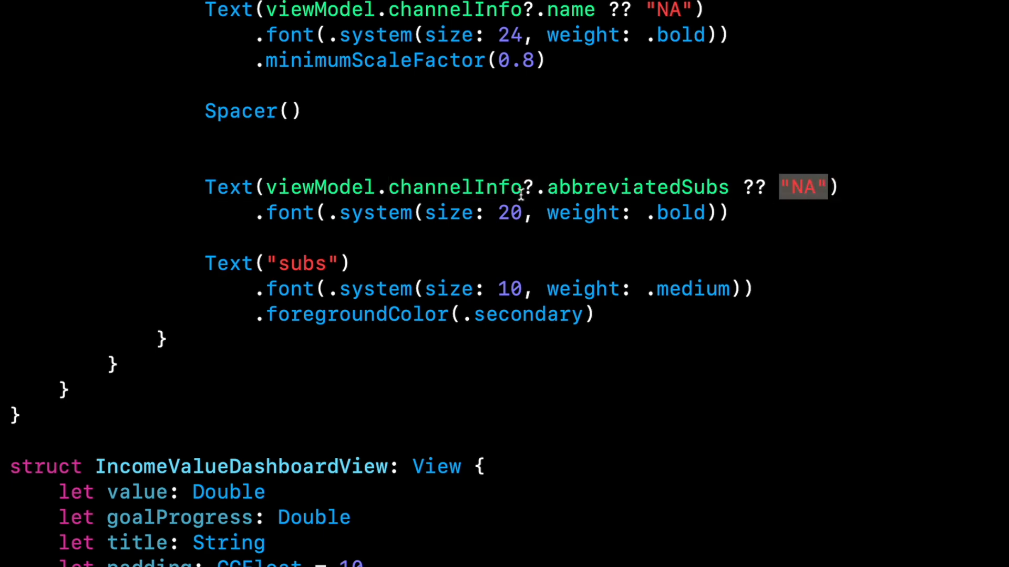
scroll(up, 3)
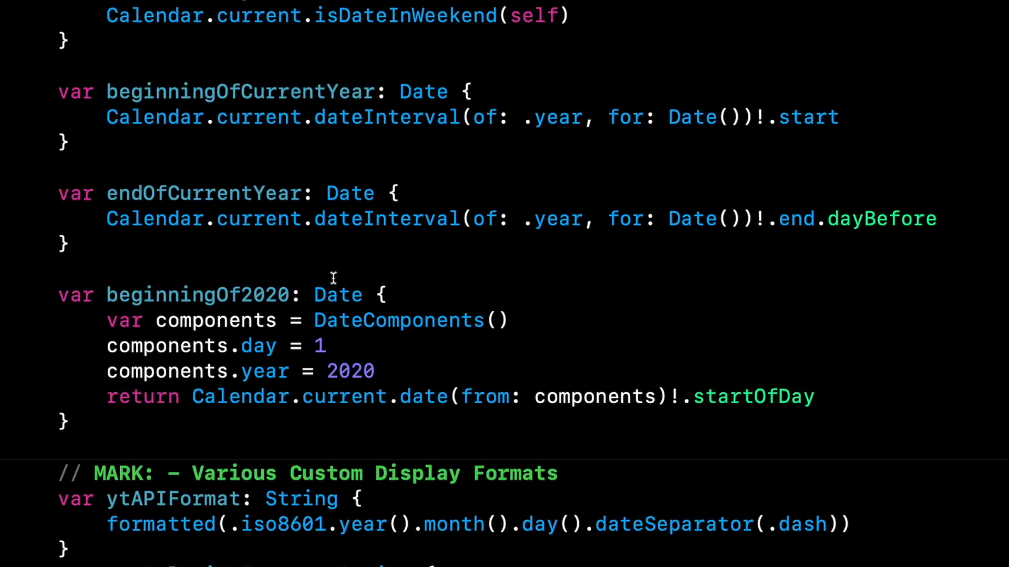
mouse_move(257, 245)
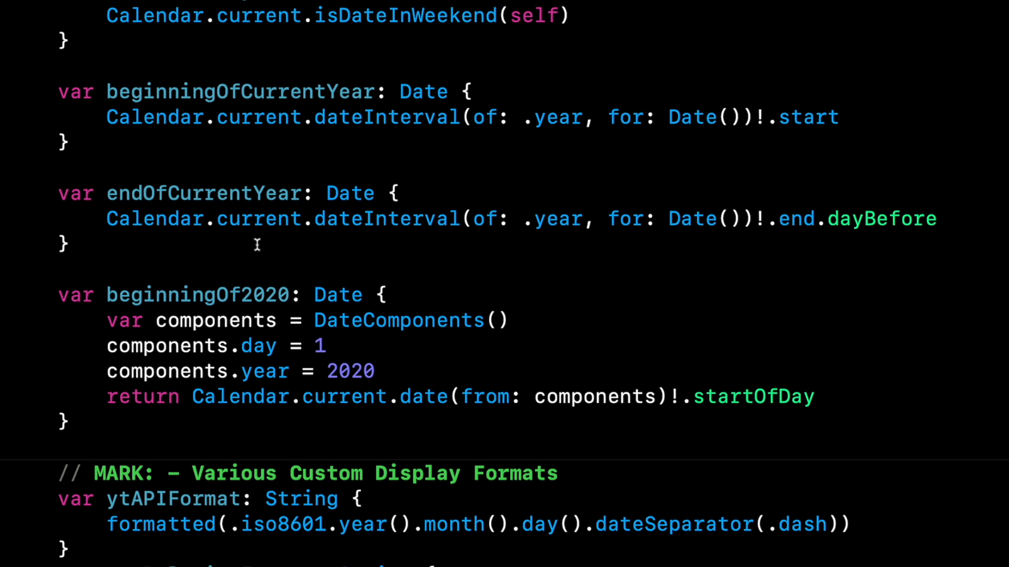
mouse_move(249, 243)
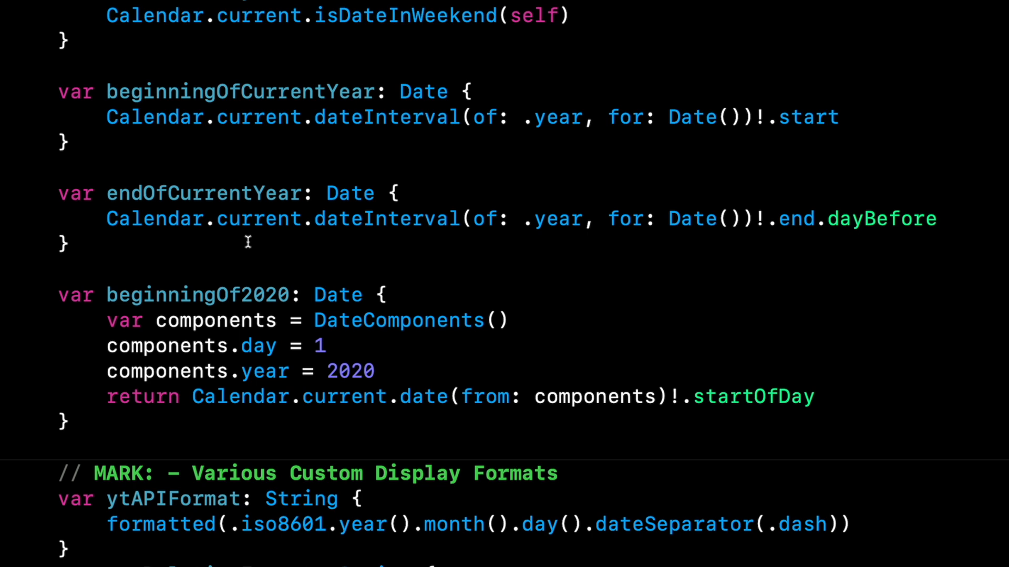
mouse_move(198, 127)
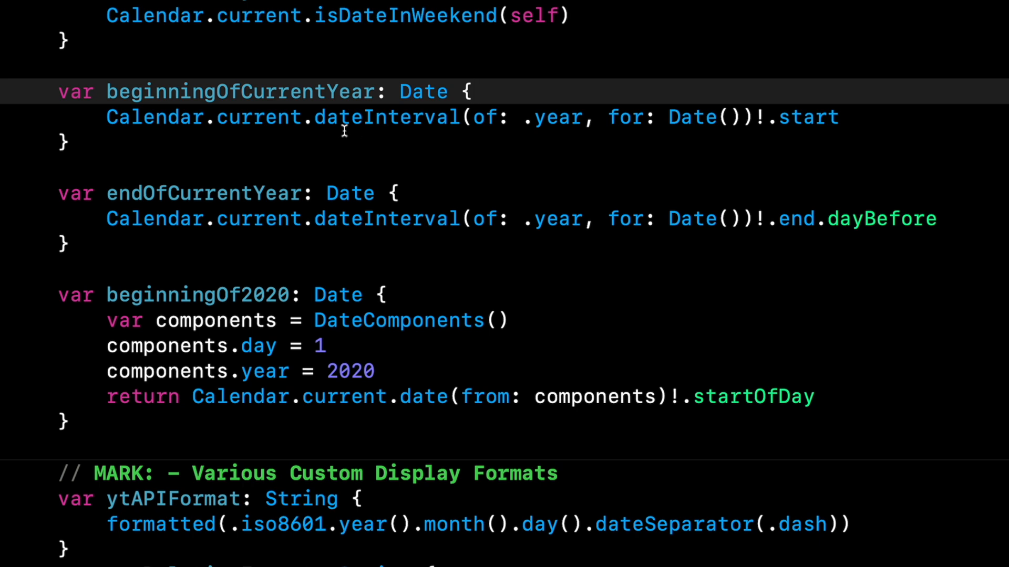
click(840, 117)
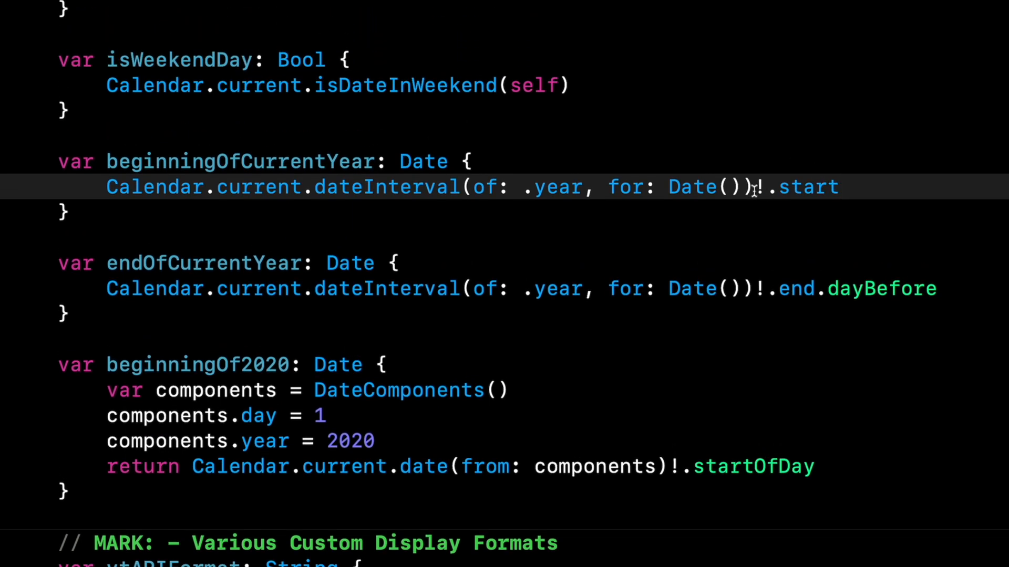
click(839, 187)
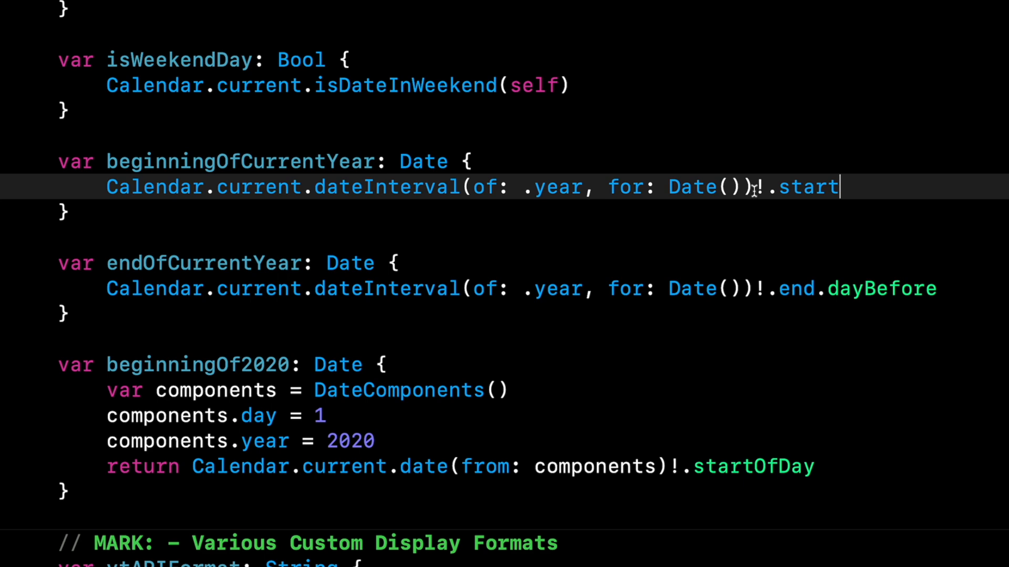
mouse_move(749, 198)
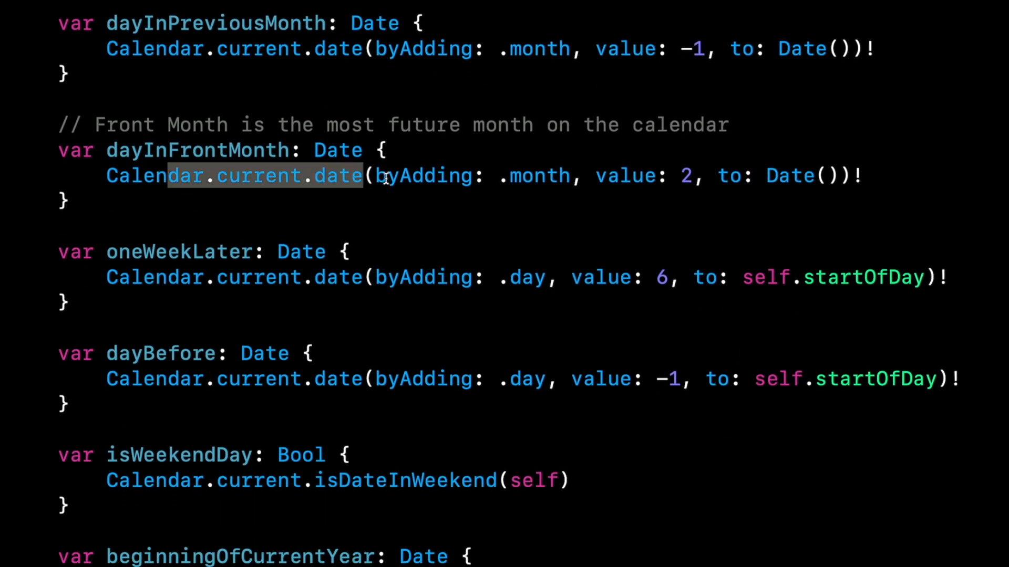
click(862, 175)
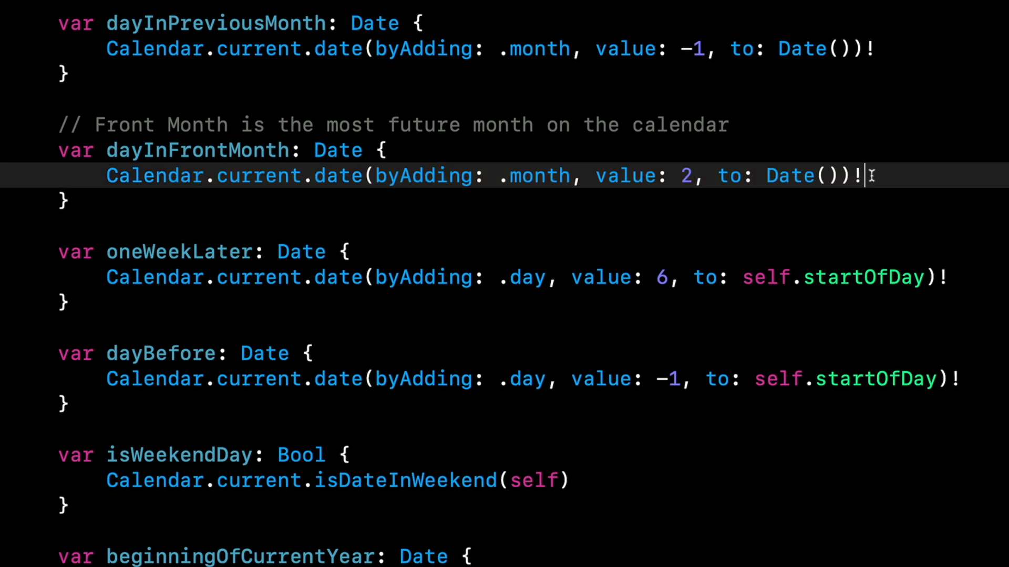
scroll(down, 3)
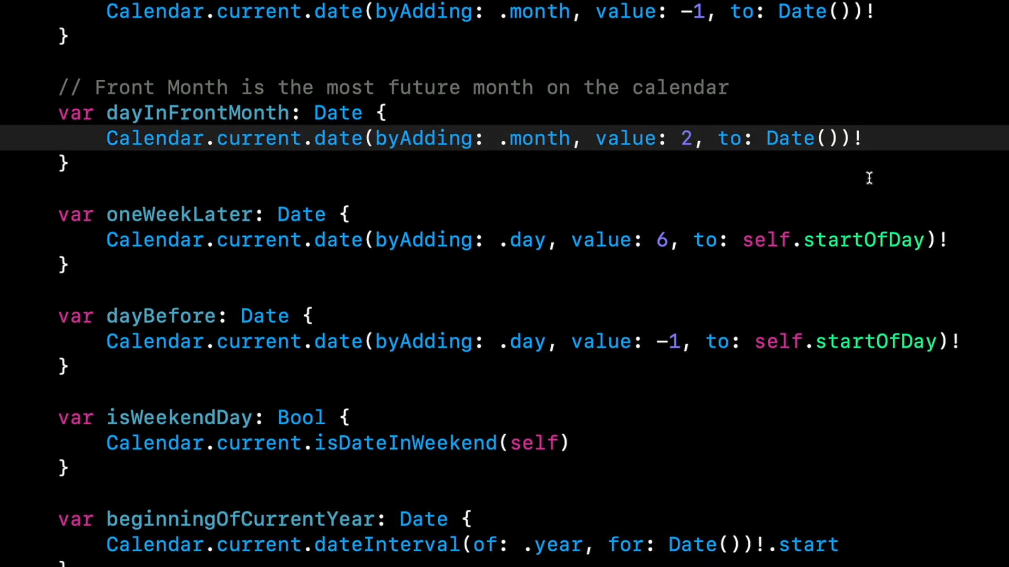
scroll(down, 3)
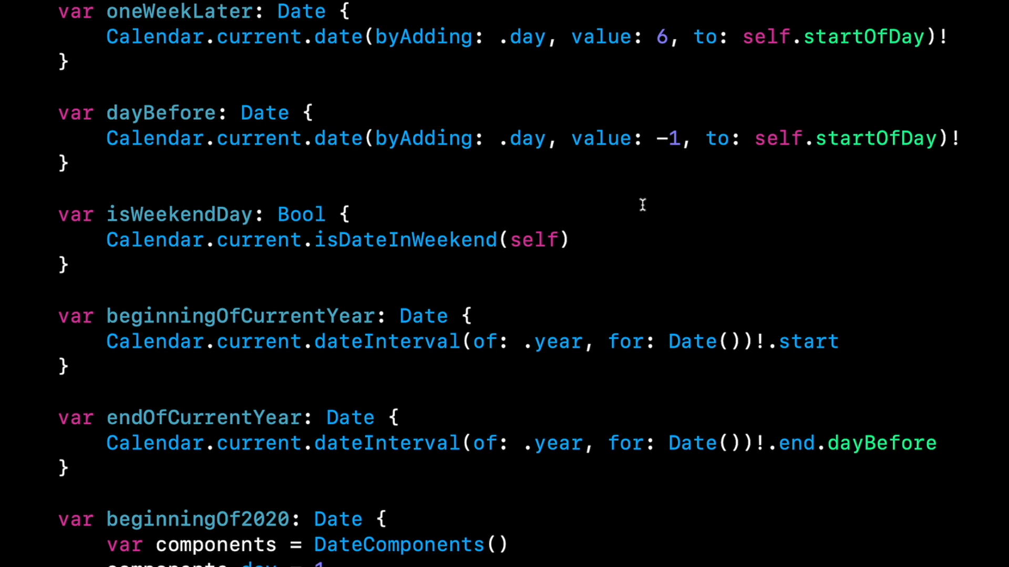
mouse_move(596, 238)
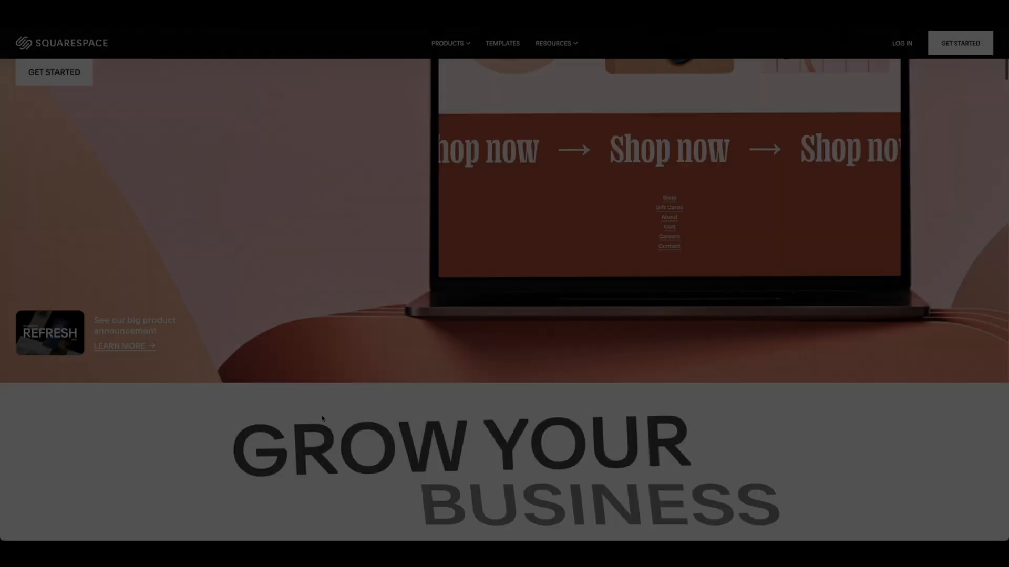
Step: Scroll down the Squarespace home page to reach the template gallery
scroll(down, 3)
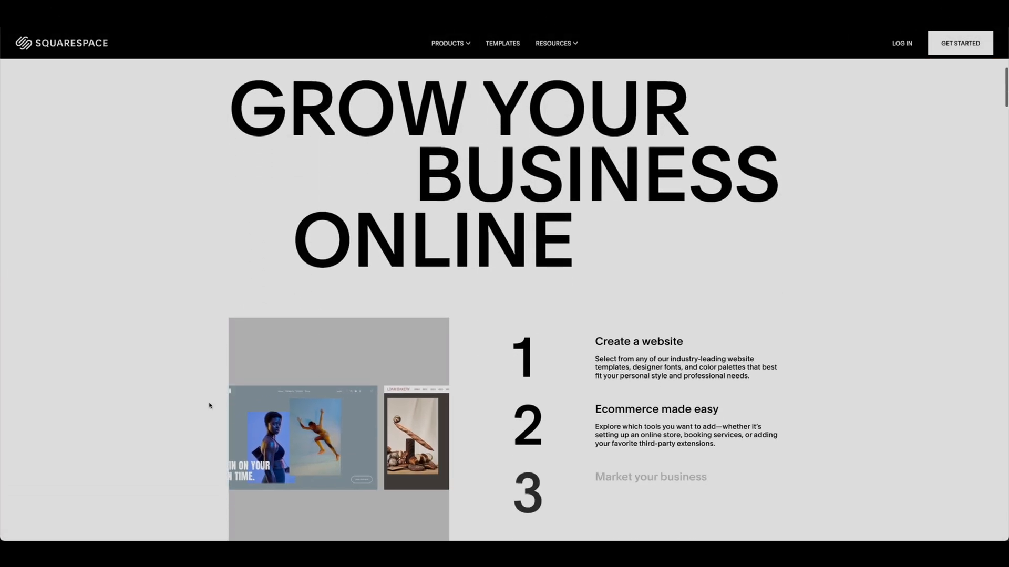
scroll(down, 3)
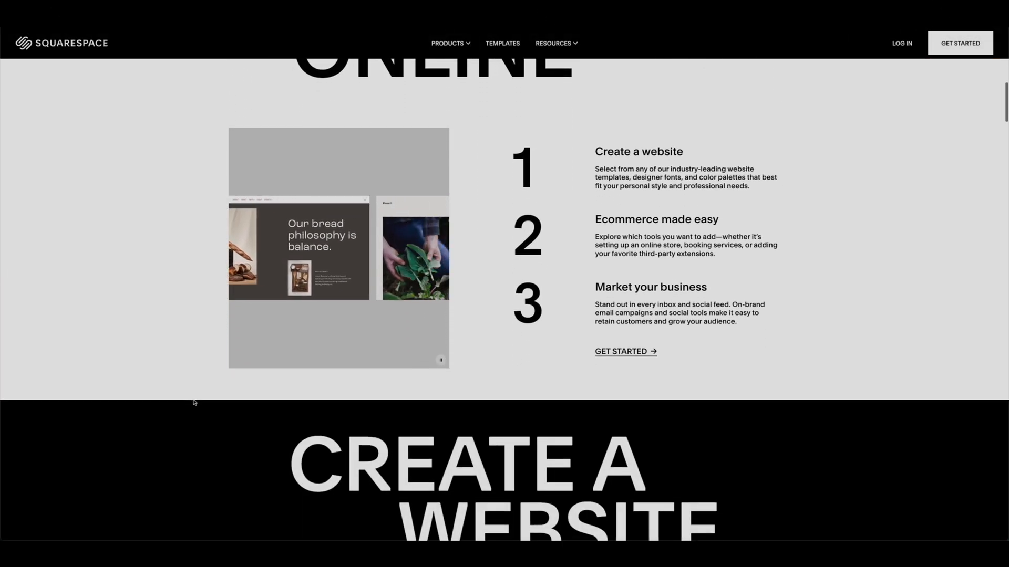
scroll(down, 3)
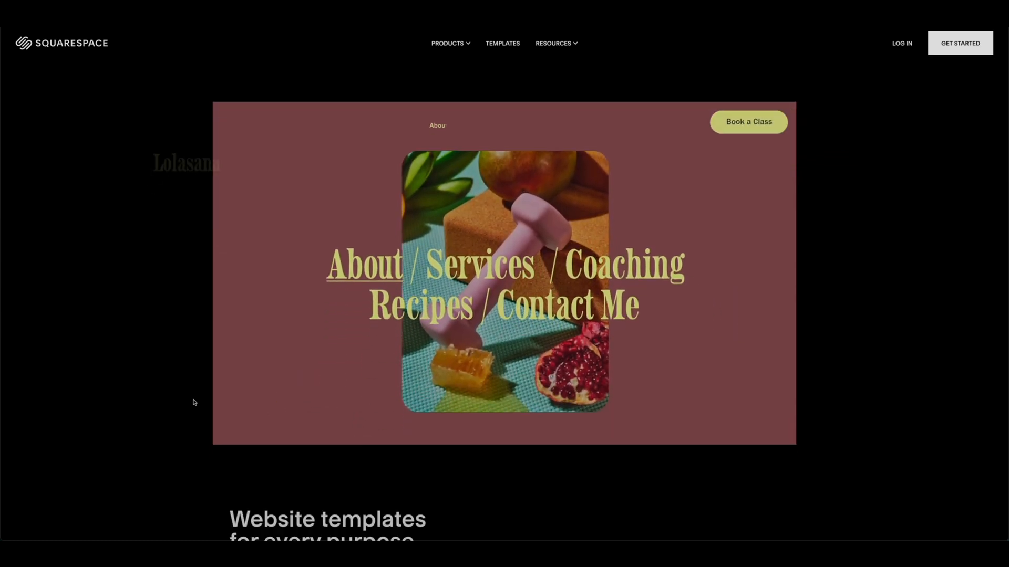
scroll(down, 3)
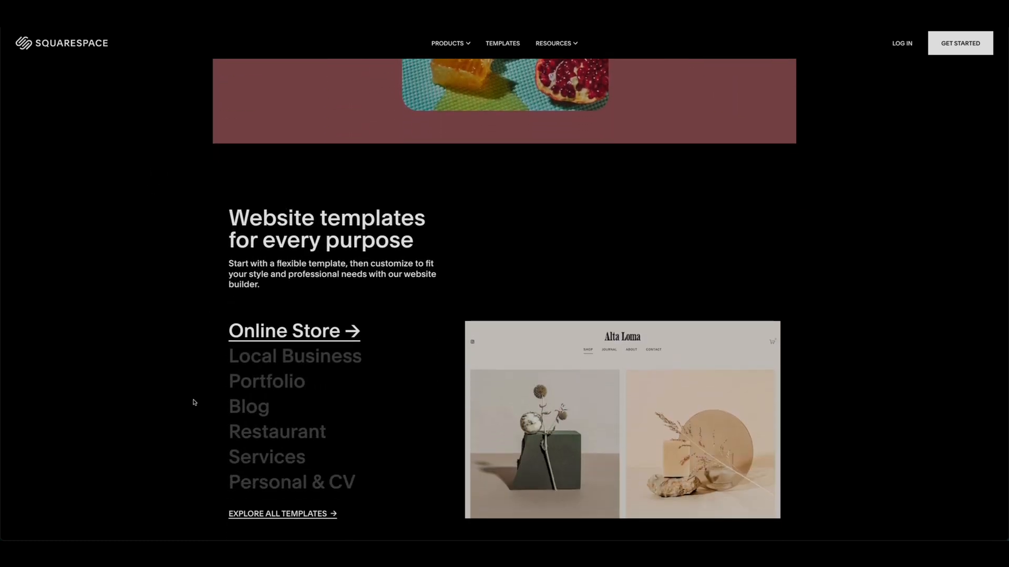
scroll(down, 3)
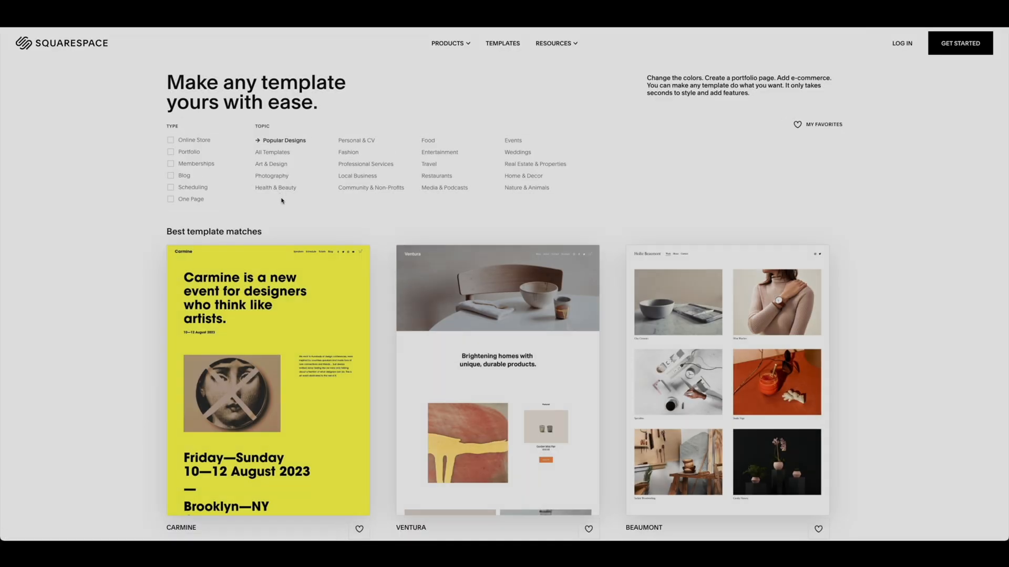
Step: Filter templates to Art & Design and browse results like Montclaire, Gates, Toledo and Vandam
click(271, 164)
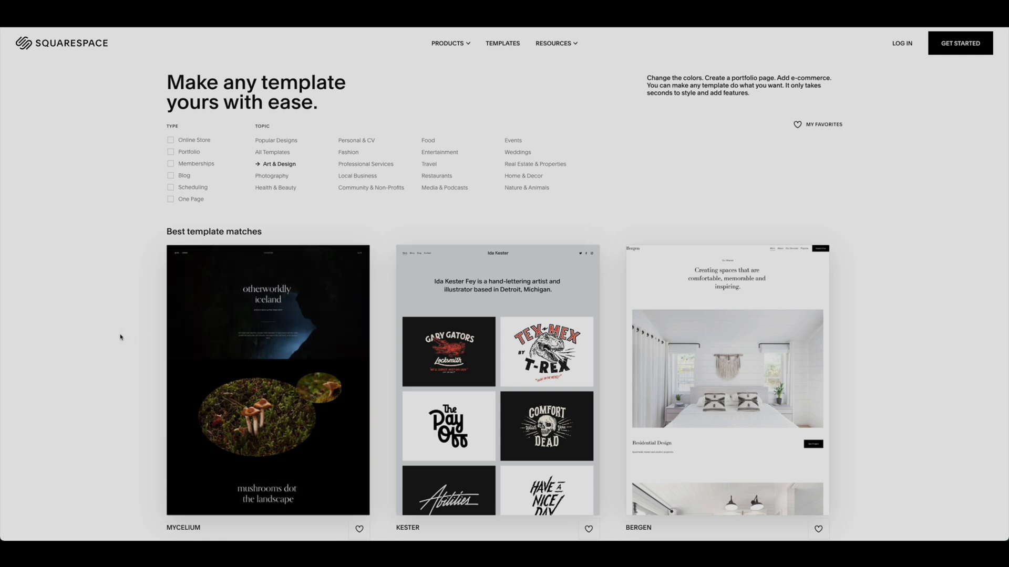
scroll(down, 3)
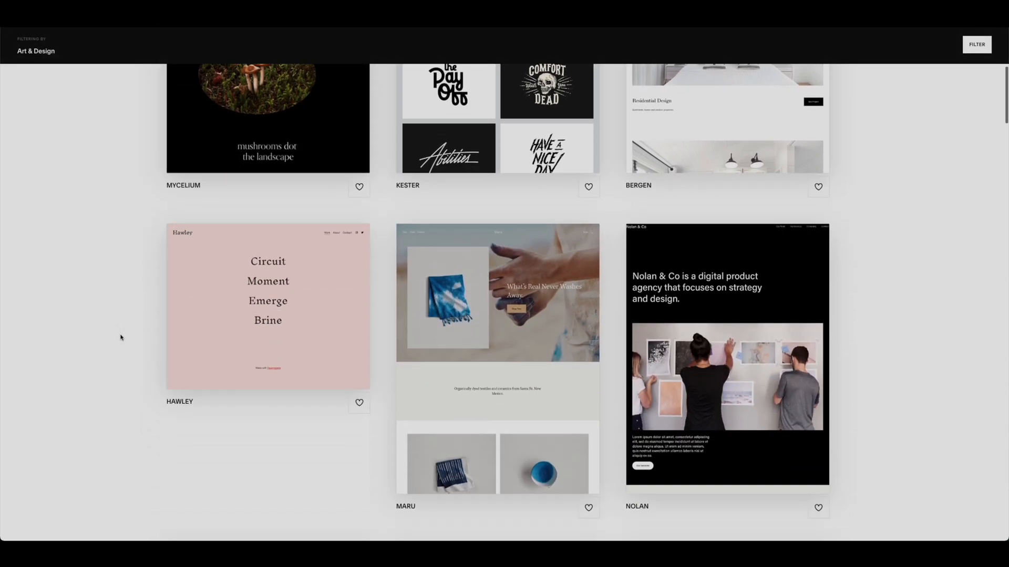
scroll(down, 3)
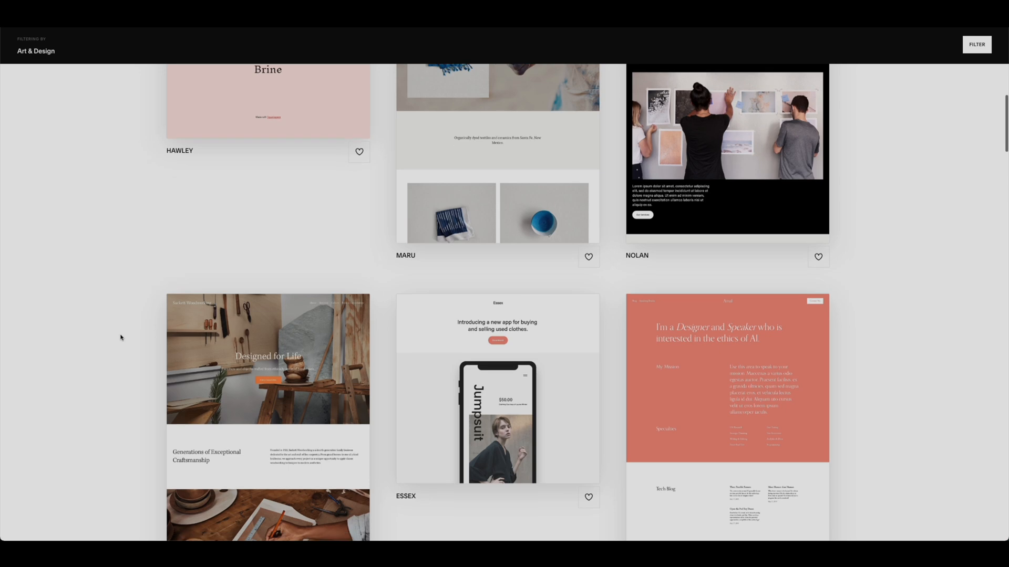
scroll(down, 3)
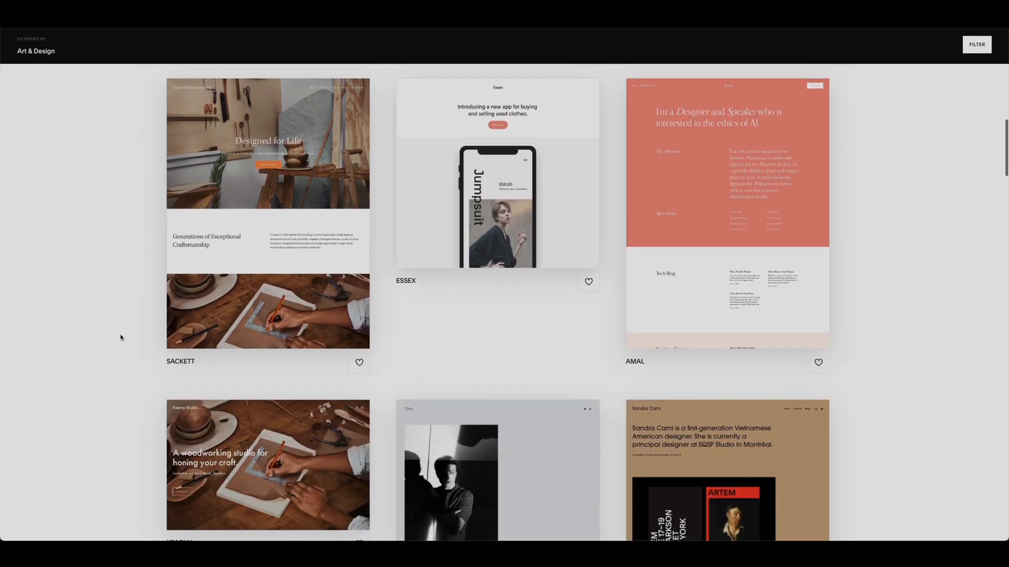
scroll(down, 3)
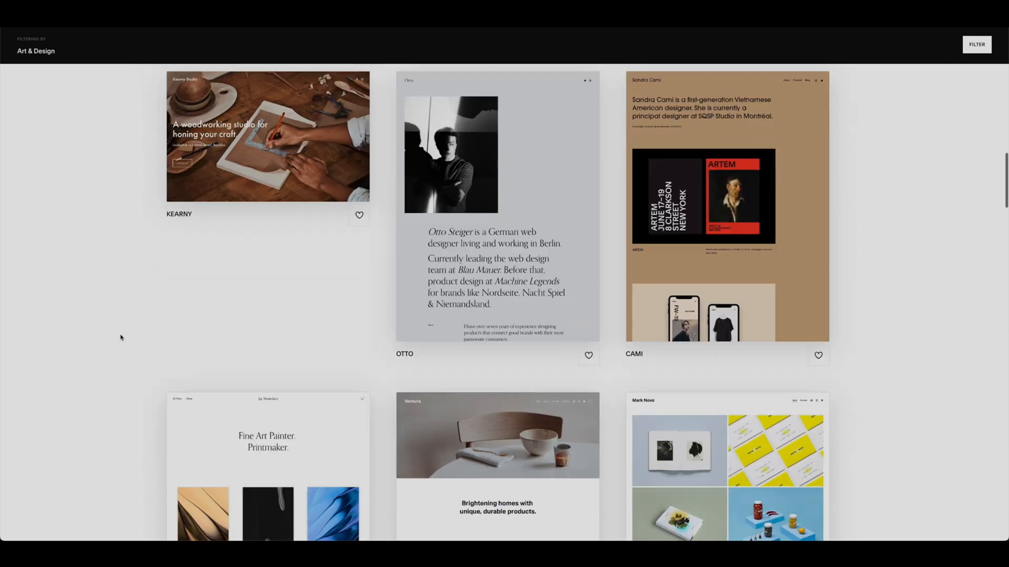
scroll(down, 3)
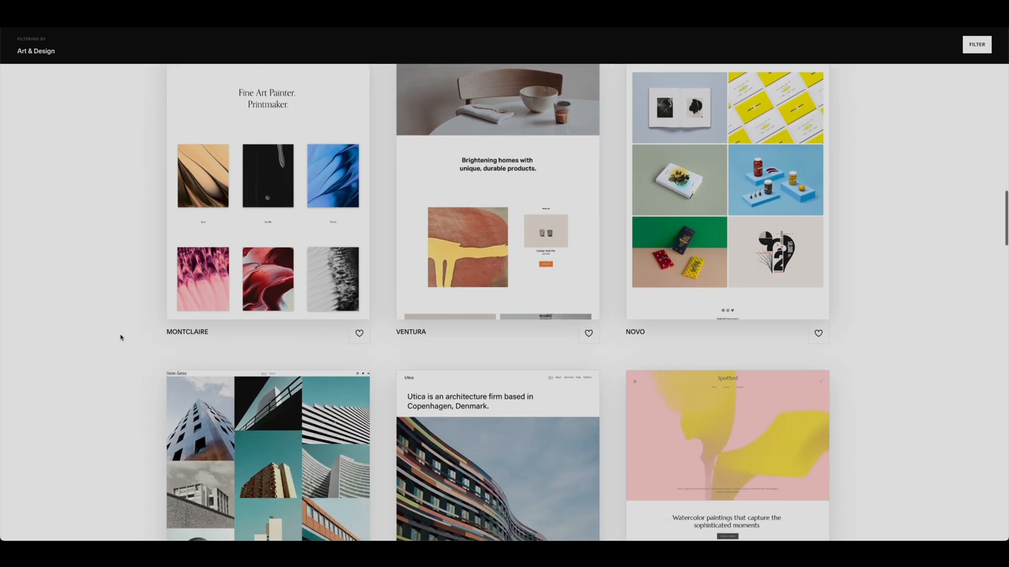
scroll(down, 3)
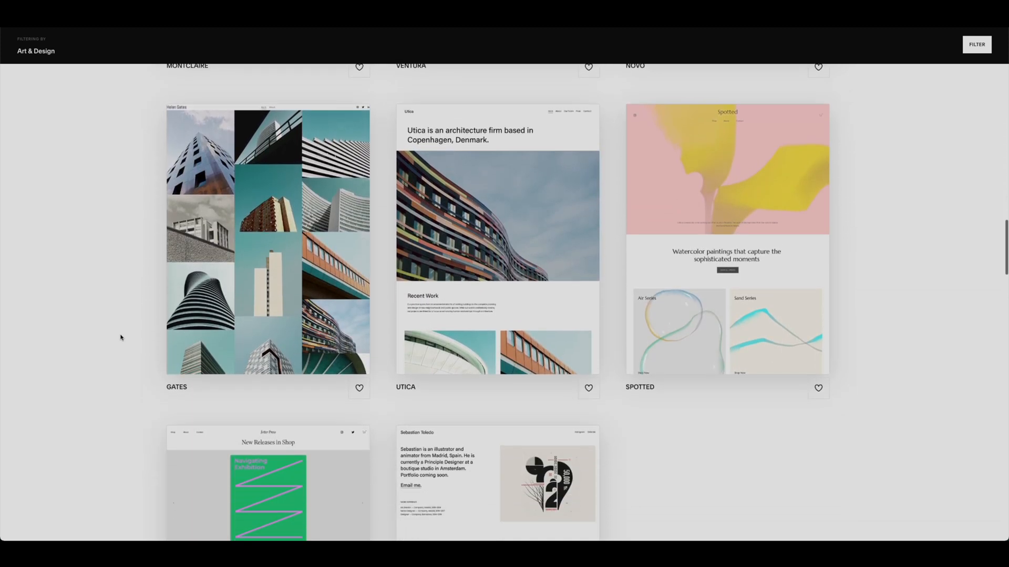
scroll(down, 3)
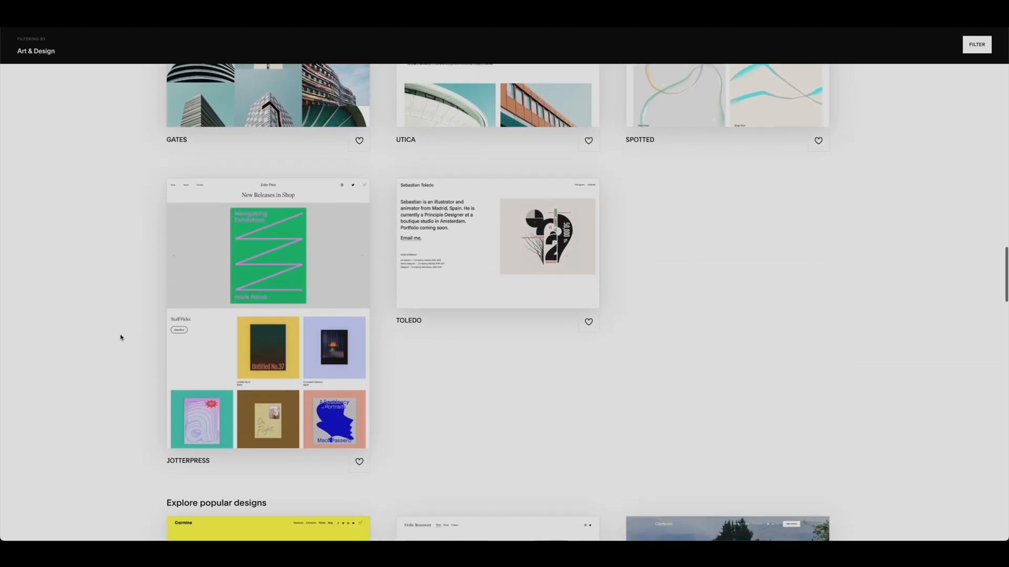
scroll(down, 3)
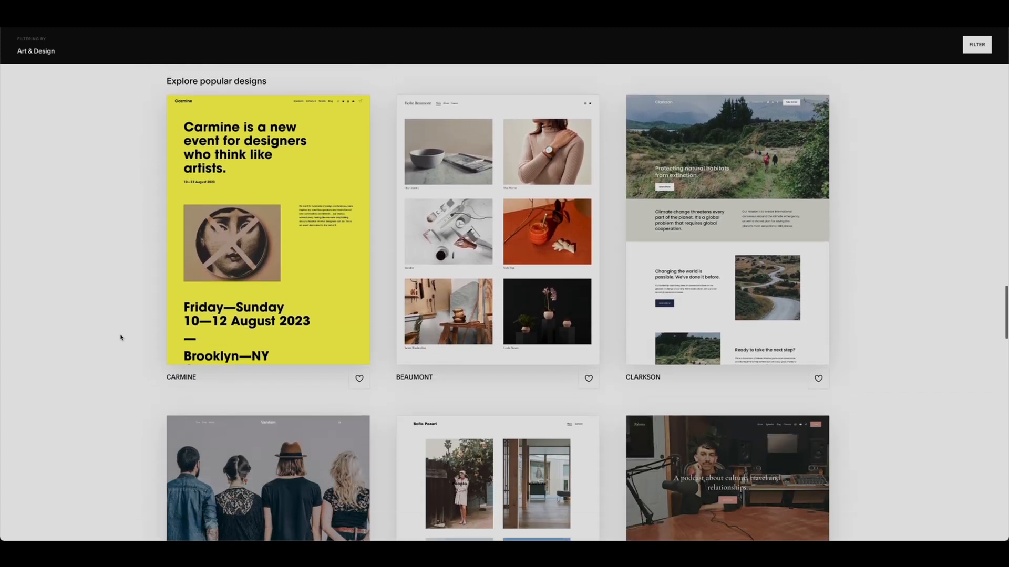
scroll(down, 3)
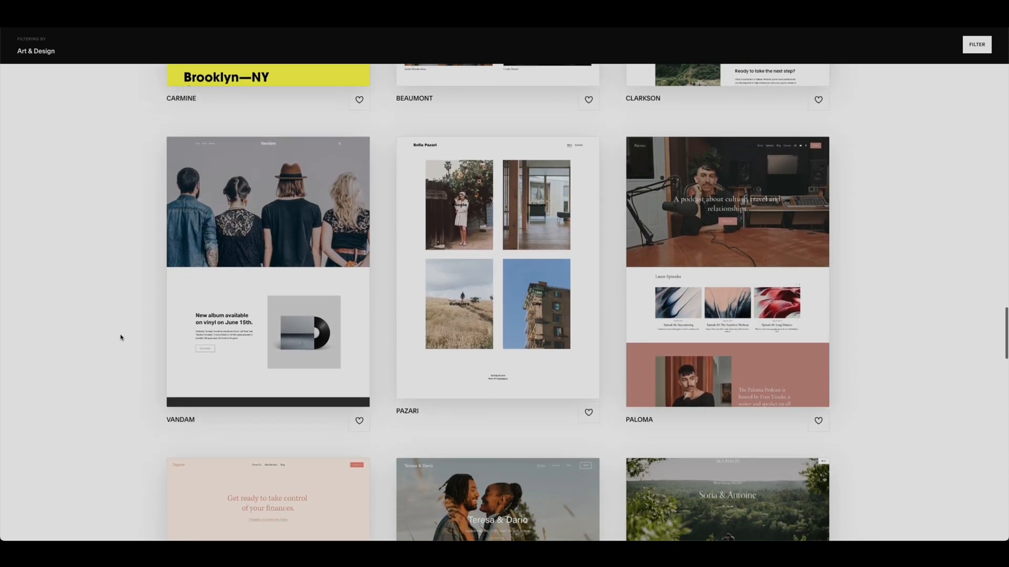